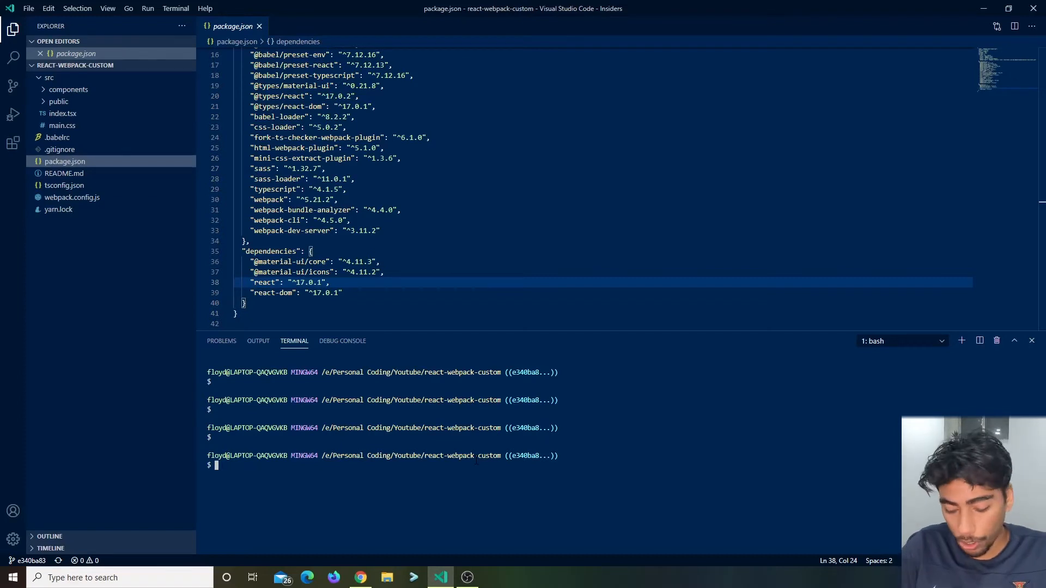
Step: Clear the terminal and begin typing 'yarn add jest ts-jest'
key("ctrl+l")
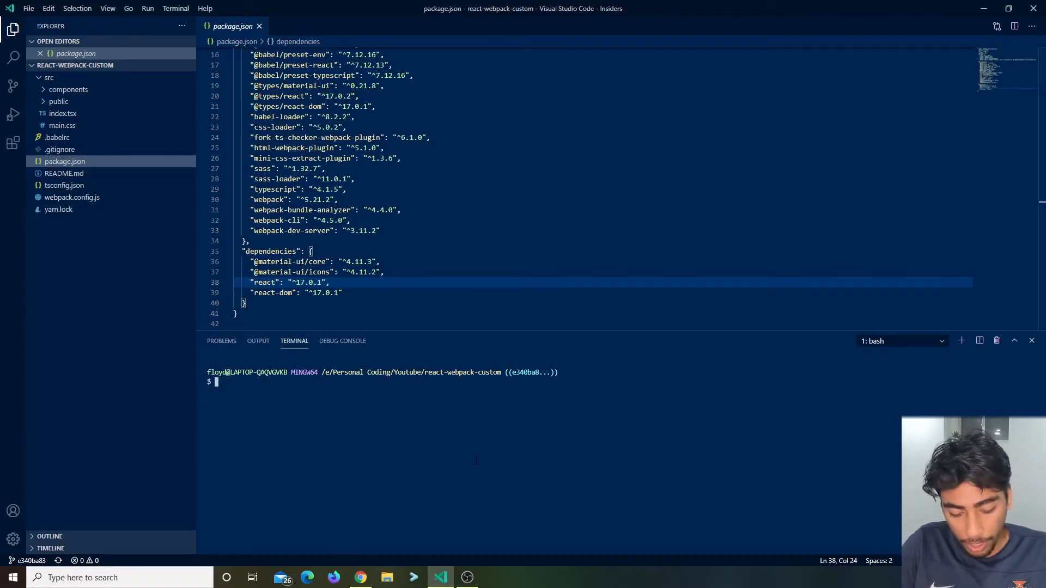
type("yarn add")
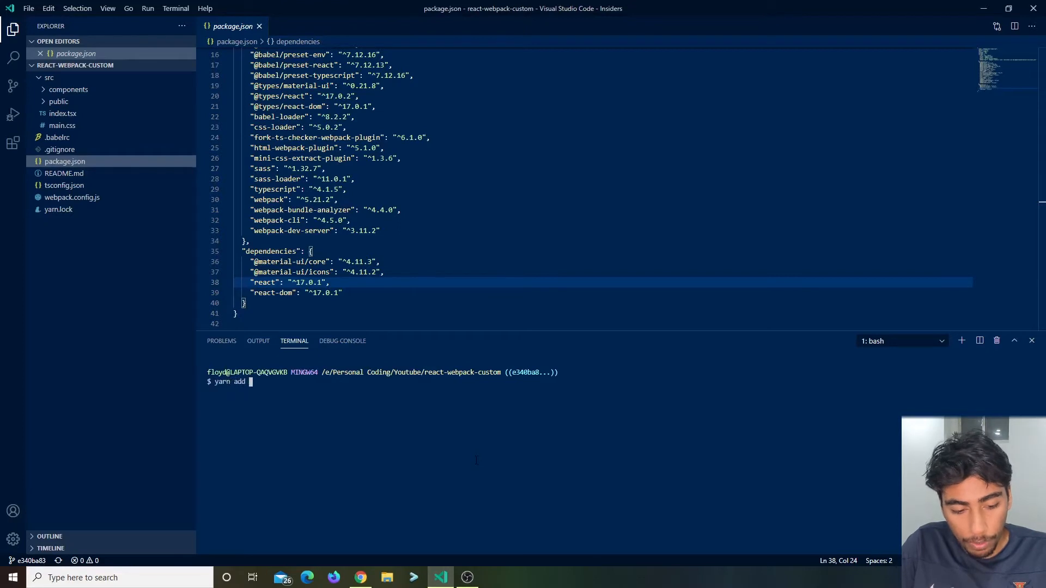
type("-d")
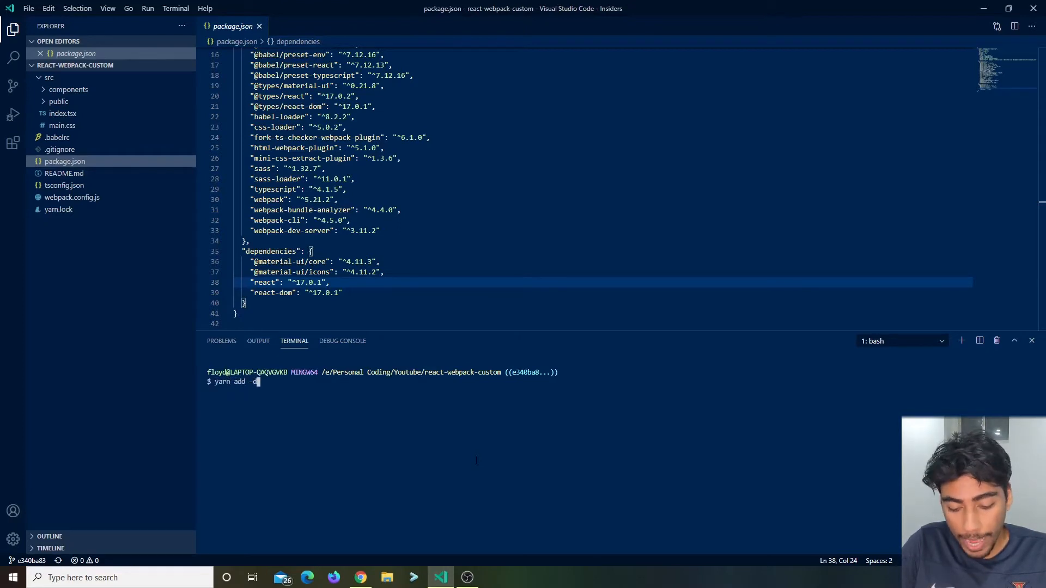
key("Backspace")
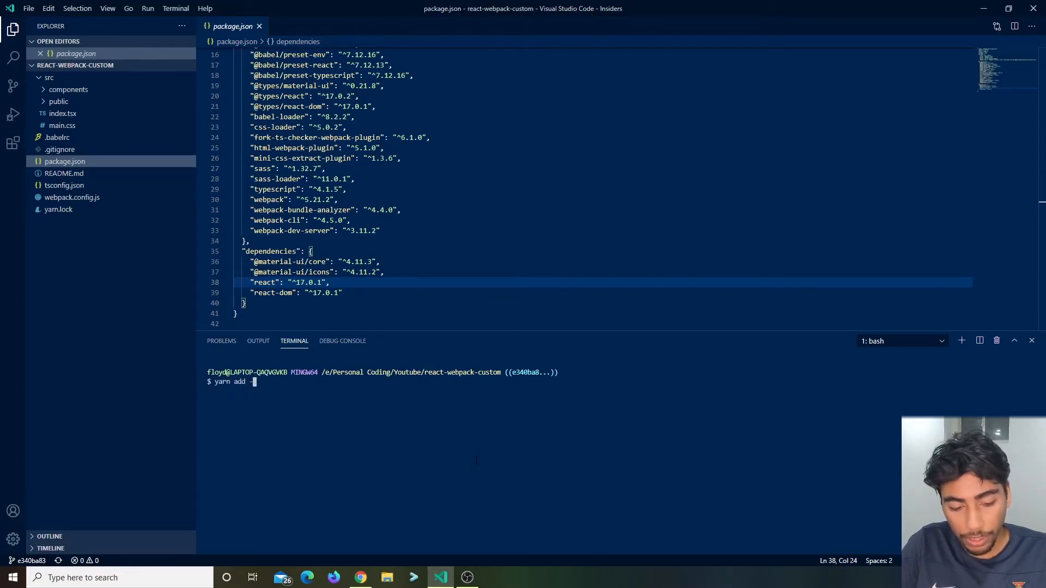
type("jest")
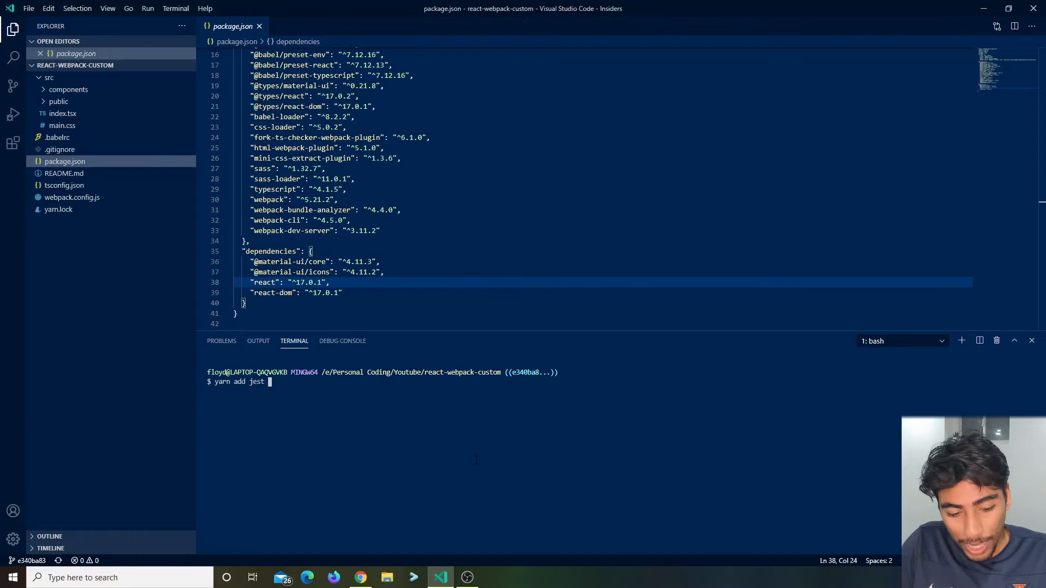
type("ts-jest")
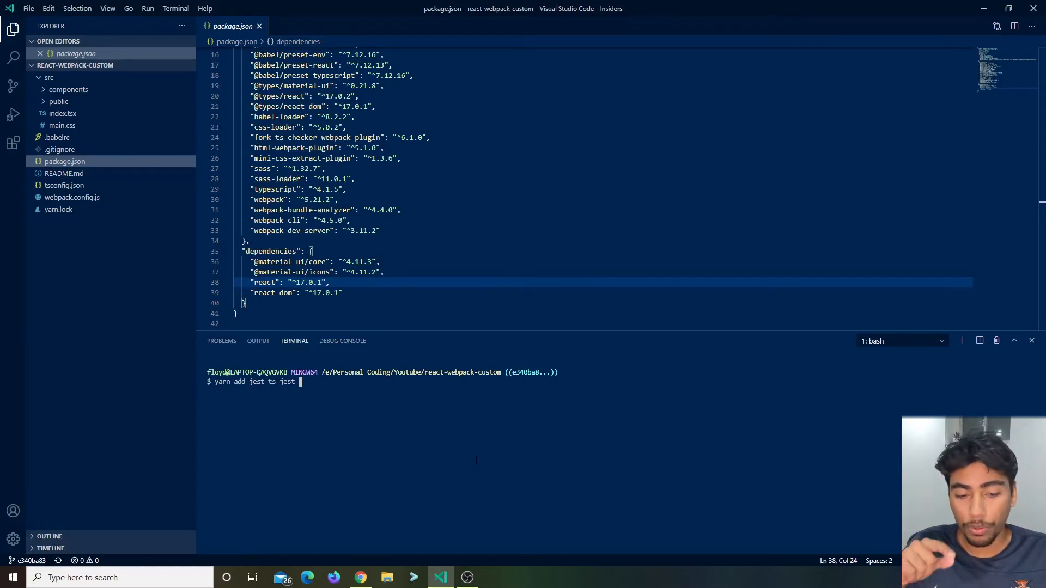
type("--d")
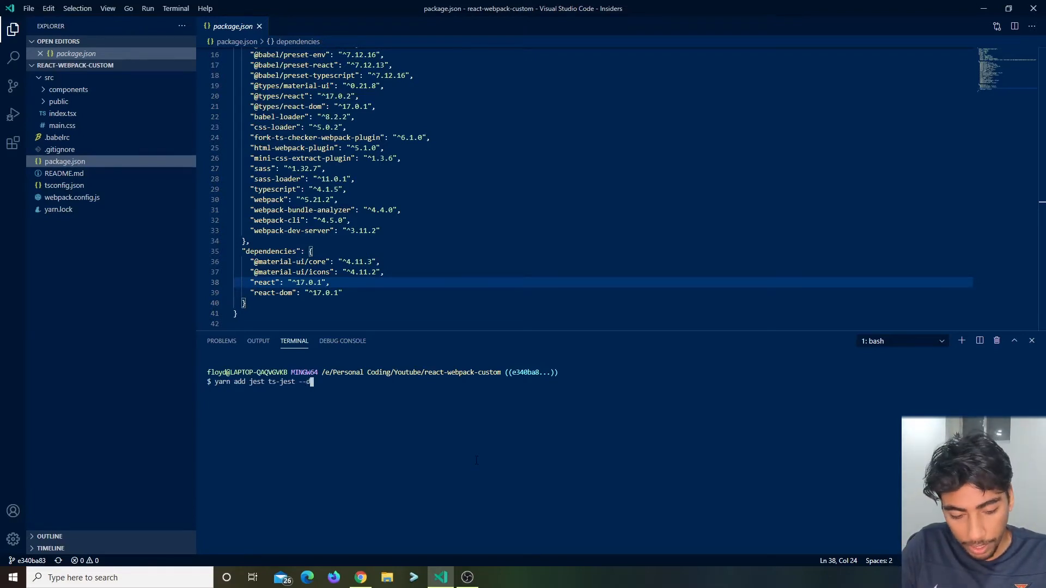
type("e")
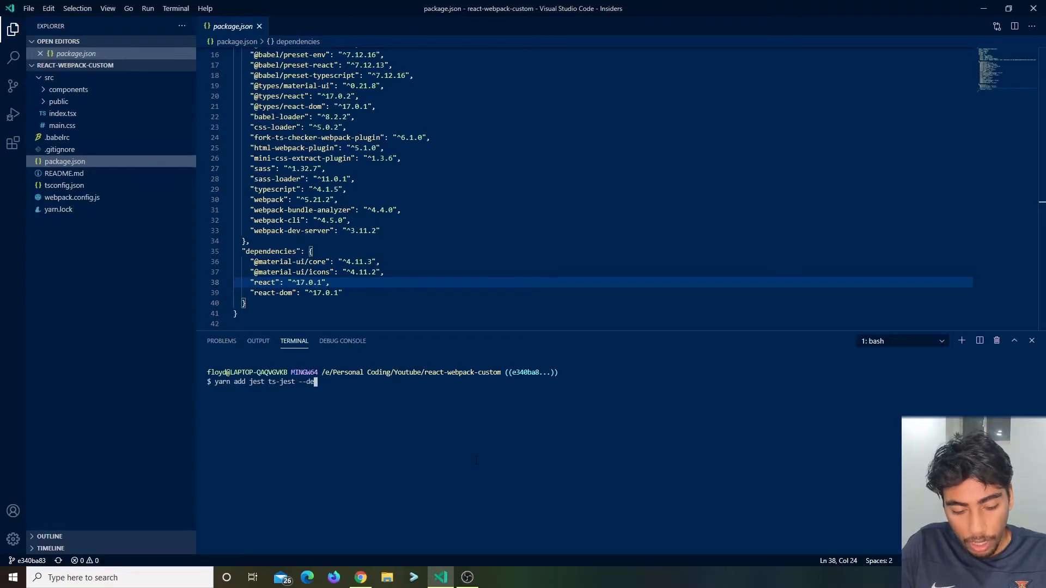
key("Backspace")
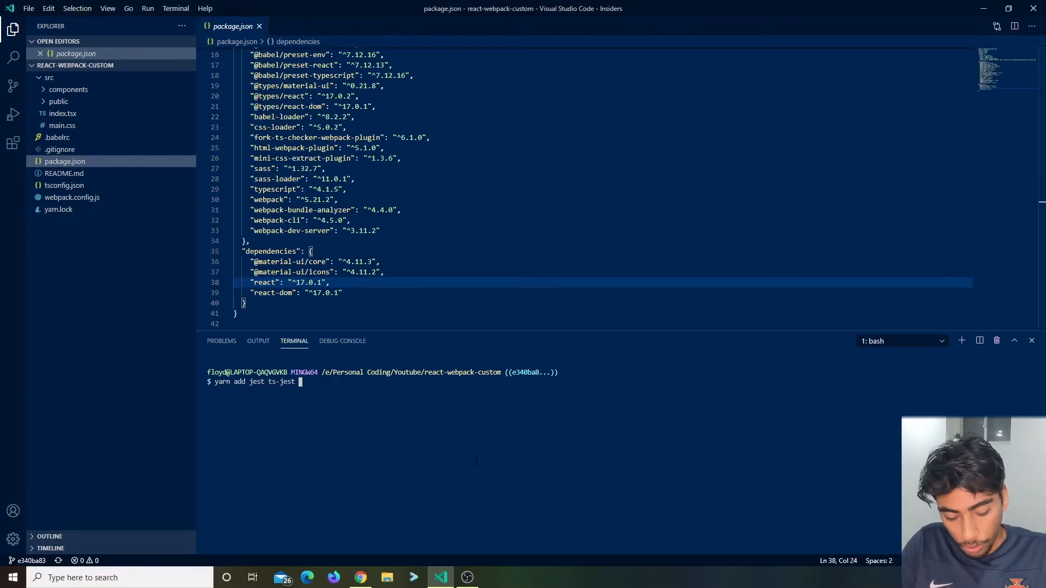
type("@")
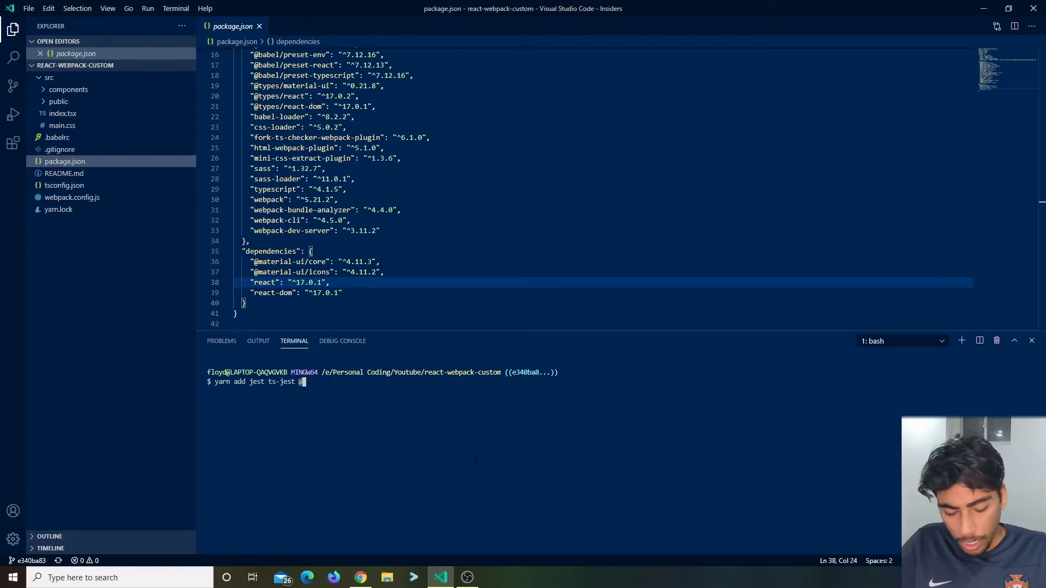
type("@testling-liba")
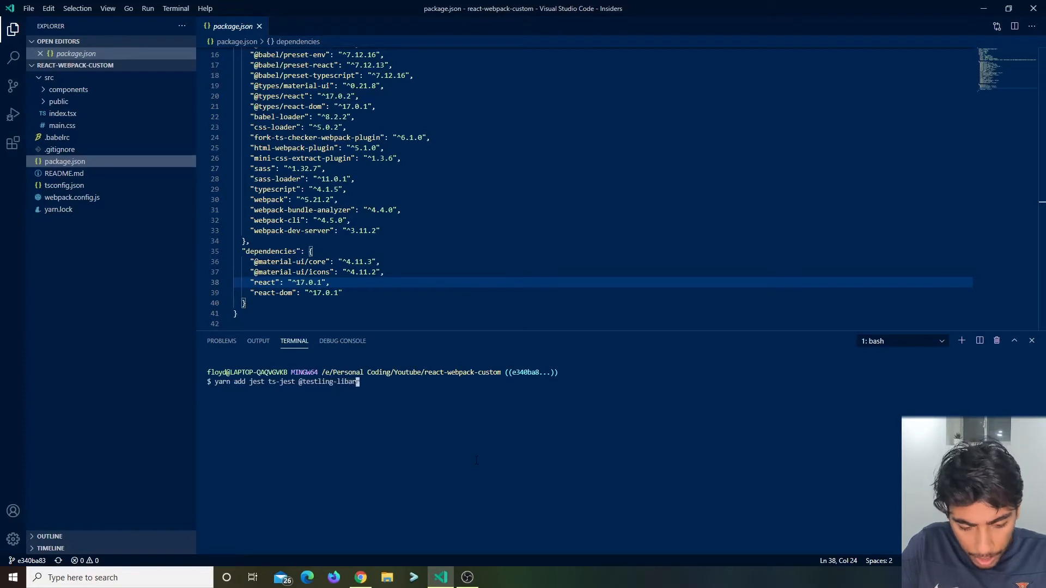
type("ry")
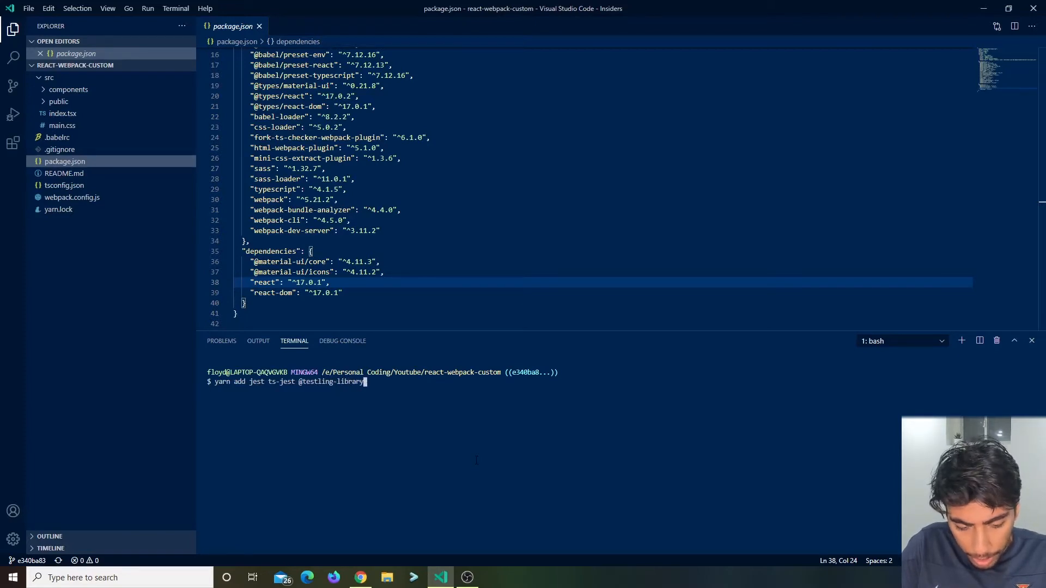
type("/react")
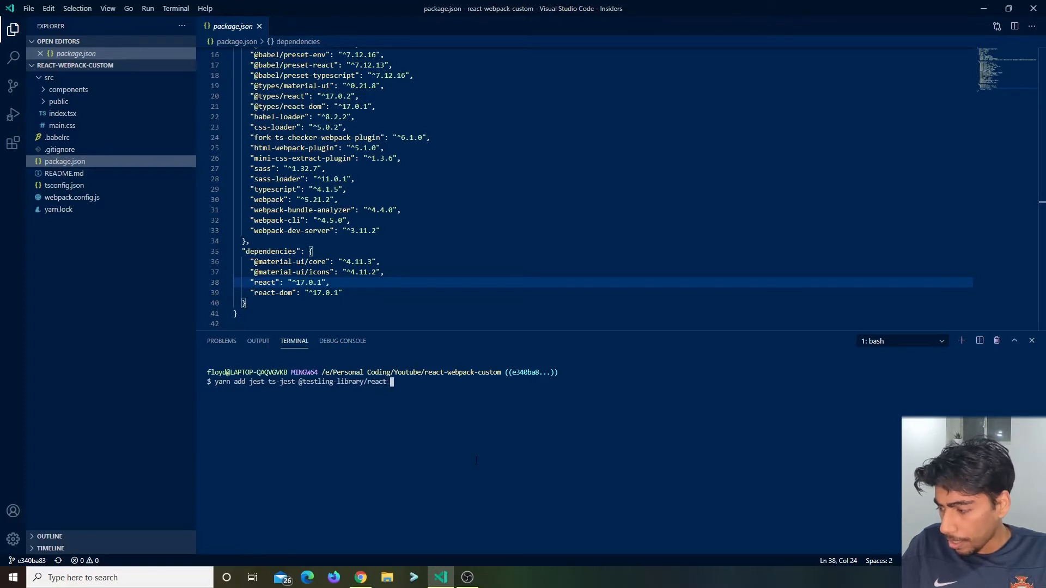
type("@testing-librar")
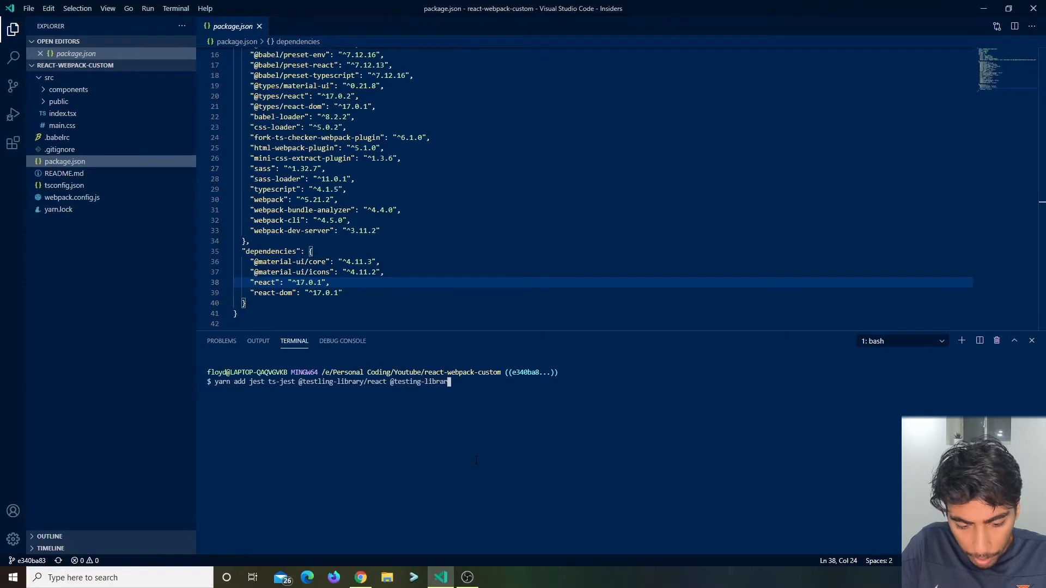
type("/jest-d")
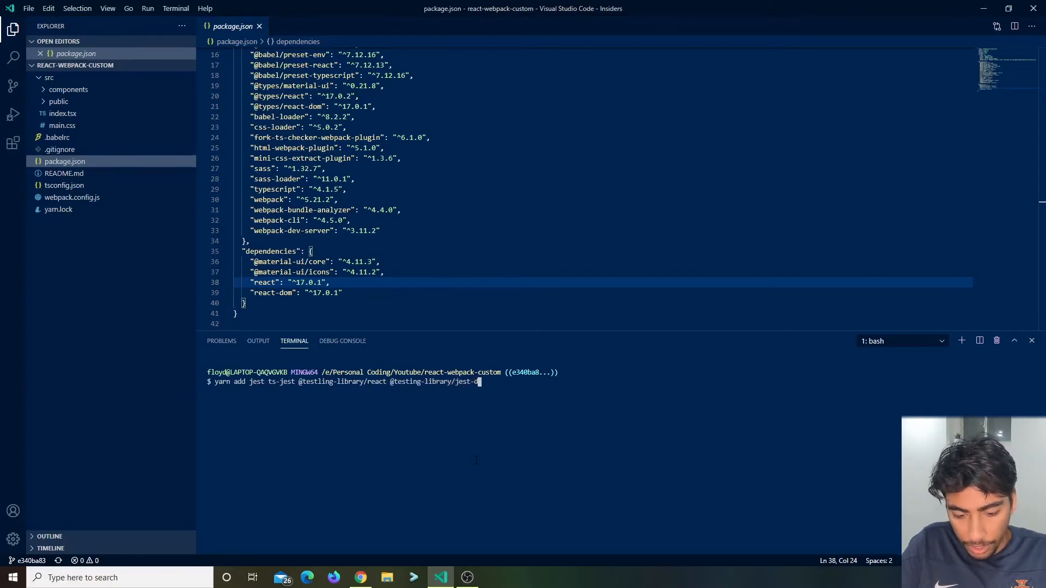
type("om")
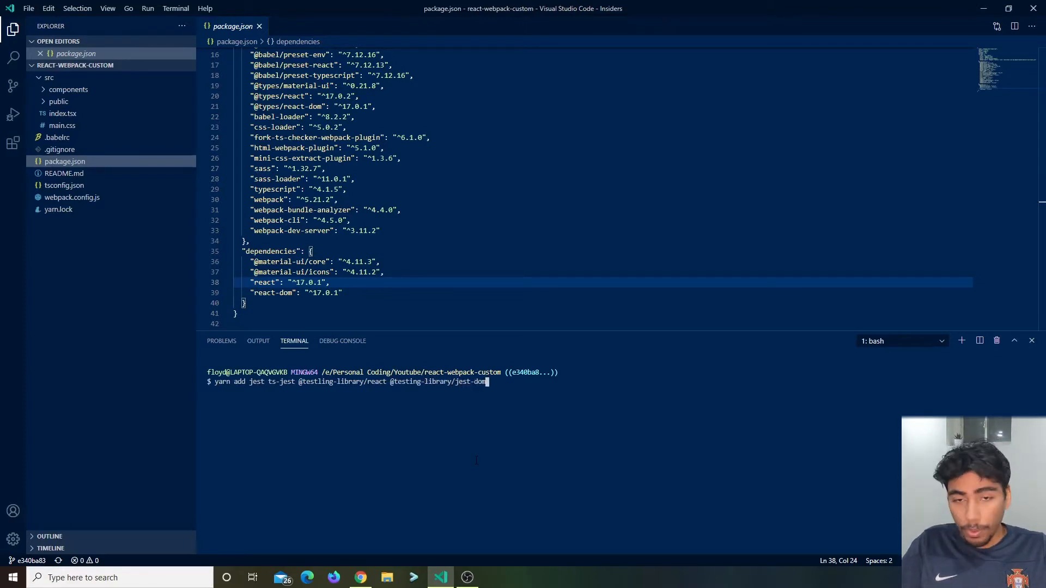
key("Return")
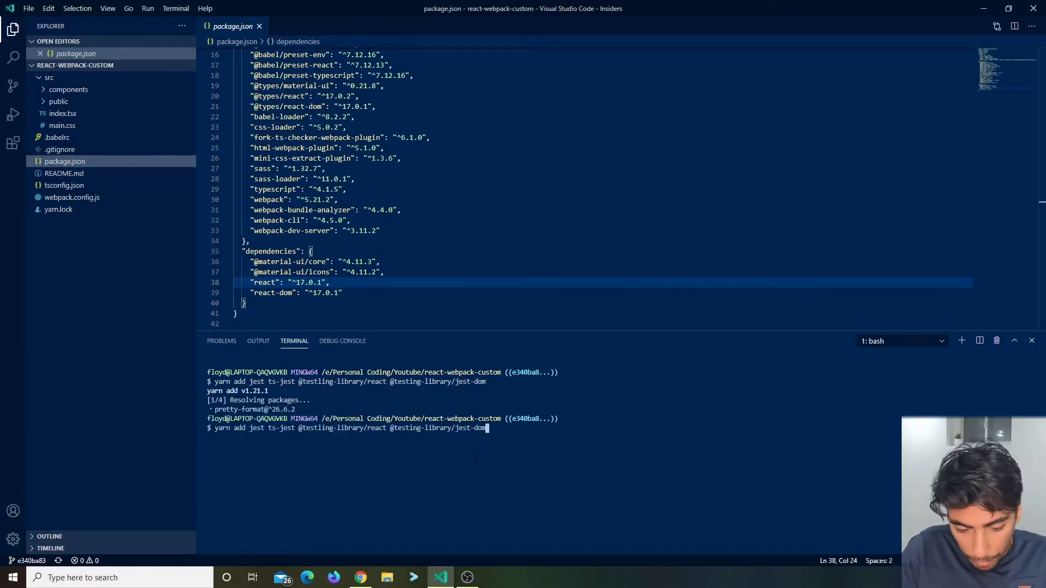
type("--dev")
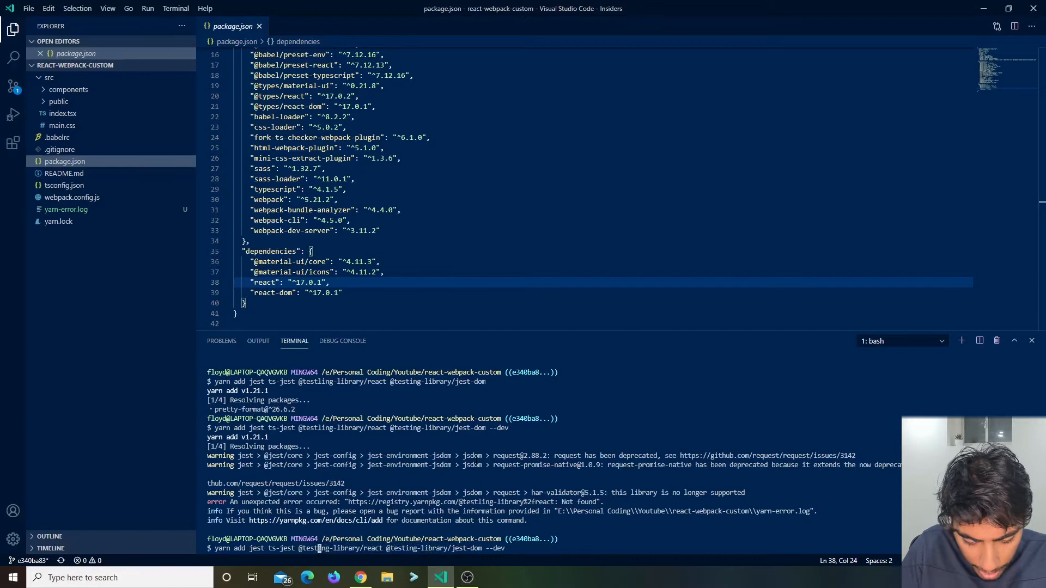
Step: Scroll the terminal output while the corrected --dev install of the testing-library packages finishes
scroll("down", 3)
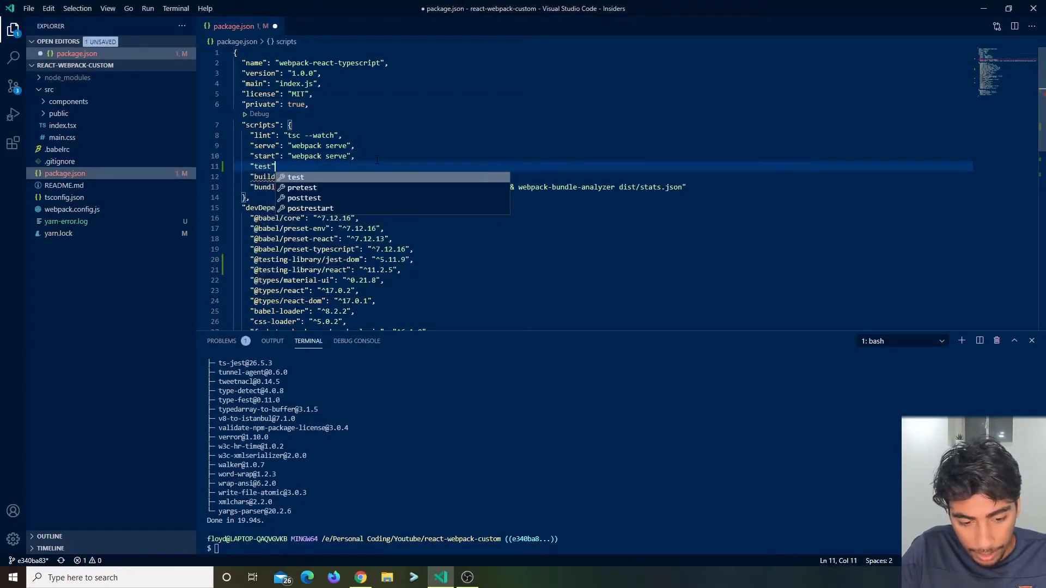
Step: Add a "test": "jest" script to package.json and save it
type("jest\"")
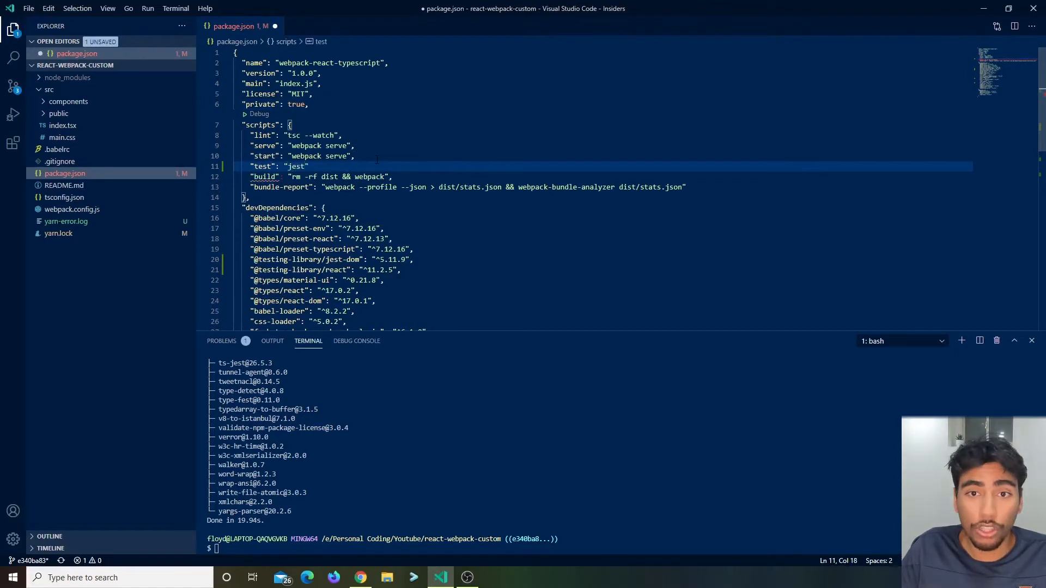
type(",")
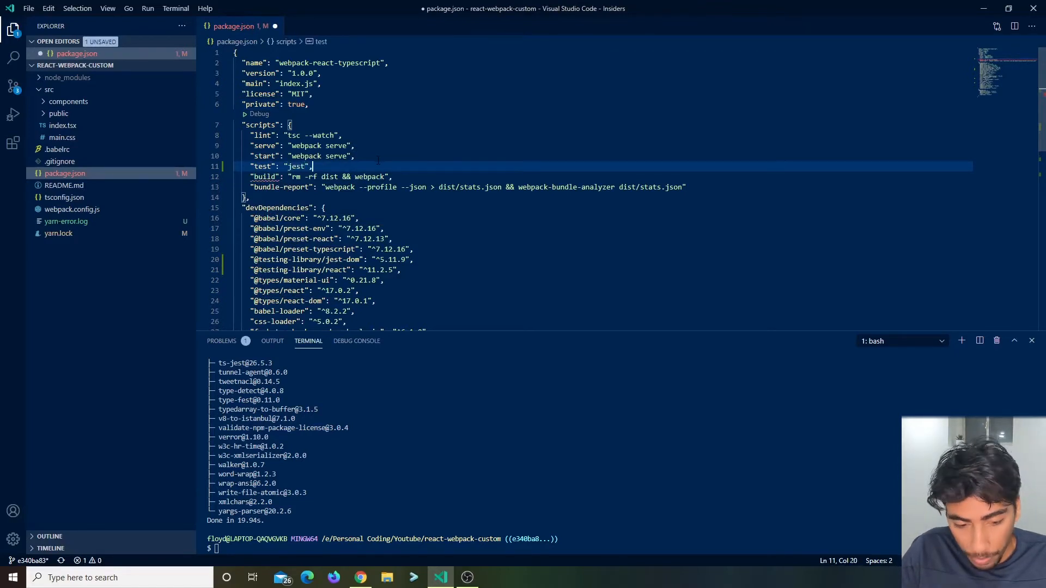
key("ctrl+s")
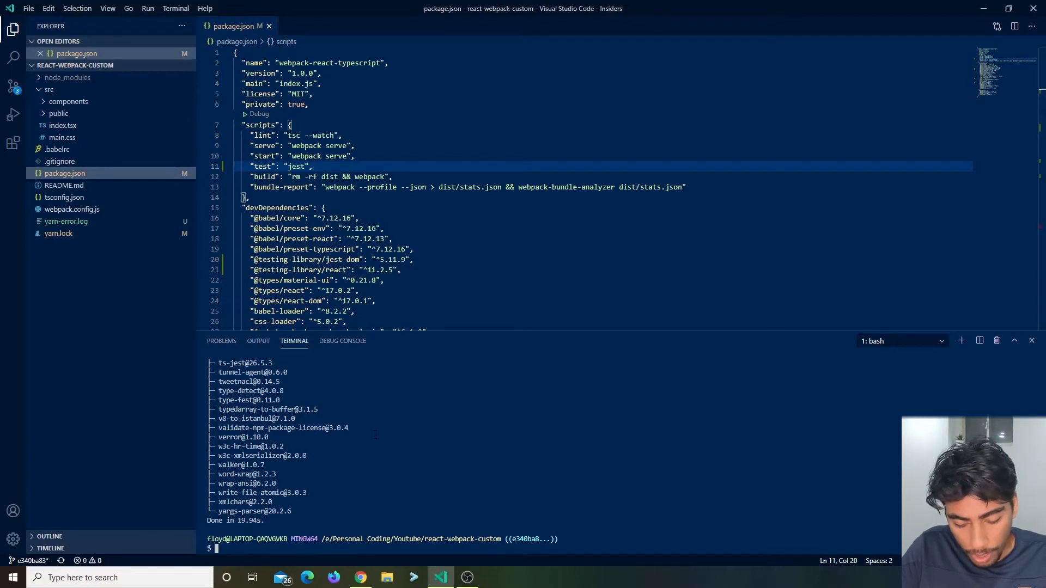
Step: Run yarn jest:config, which fails with command not found, and bring up the browser windows
type("yarn")
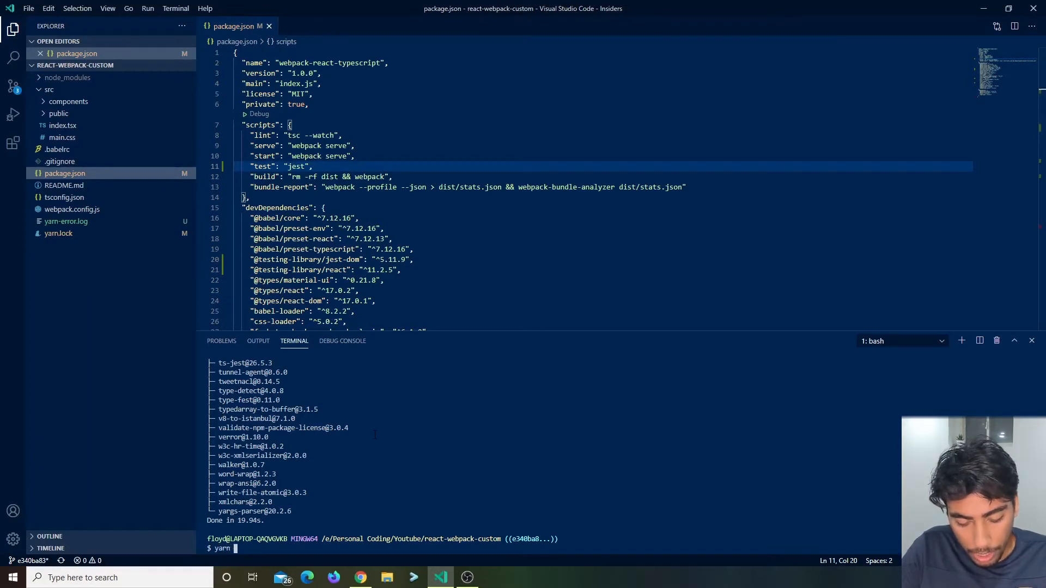
type("jest")
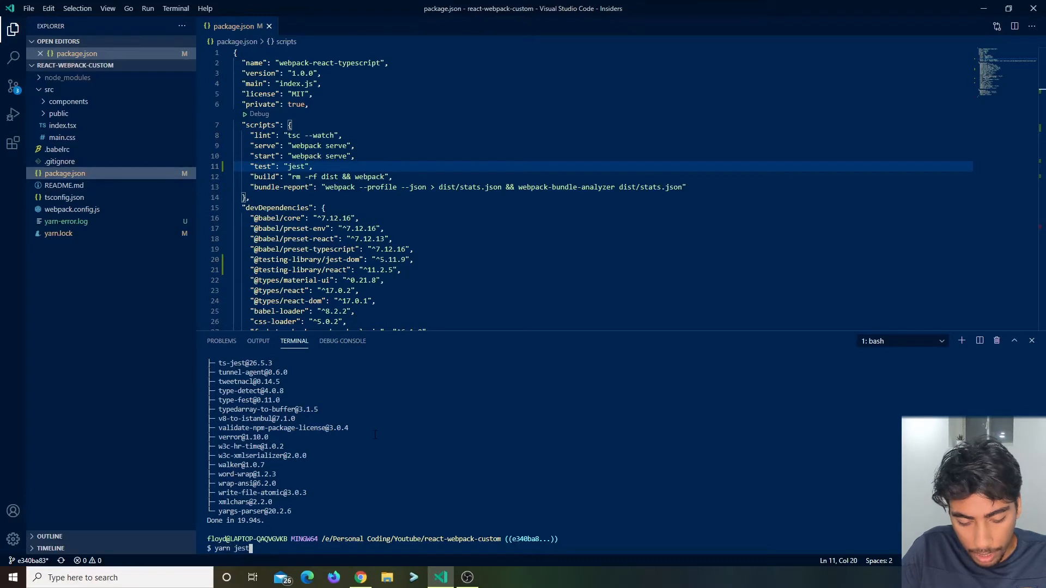
type(":config")
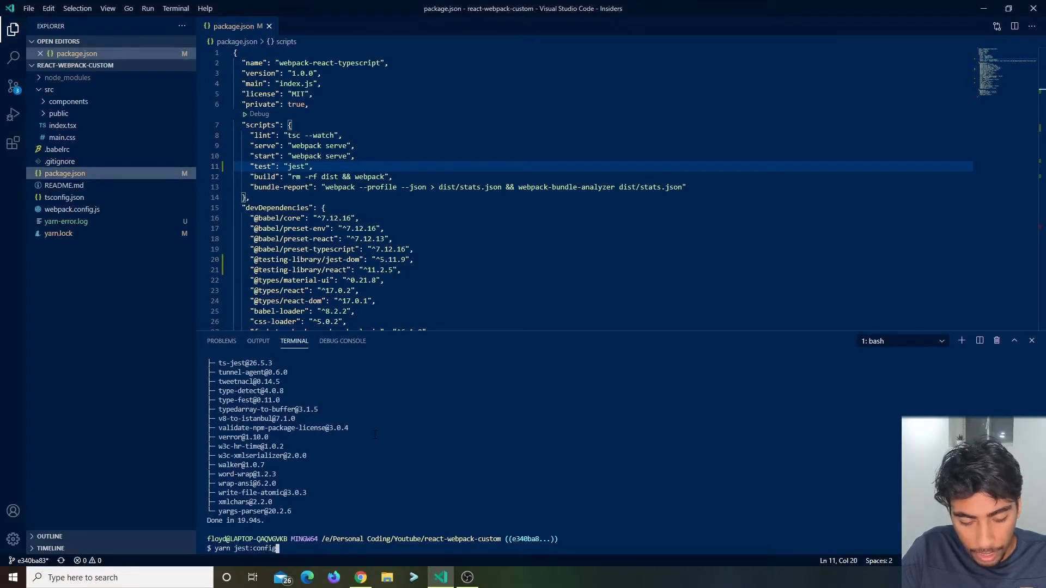
key("Return")
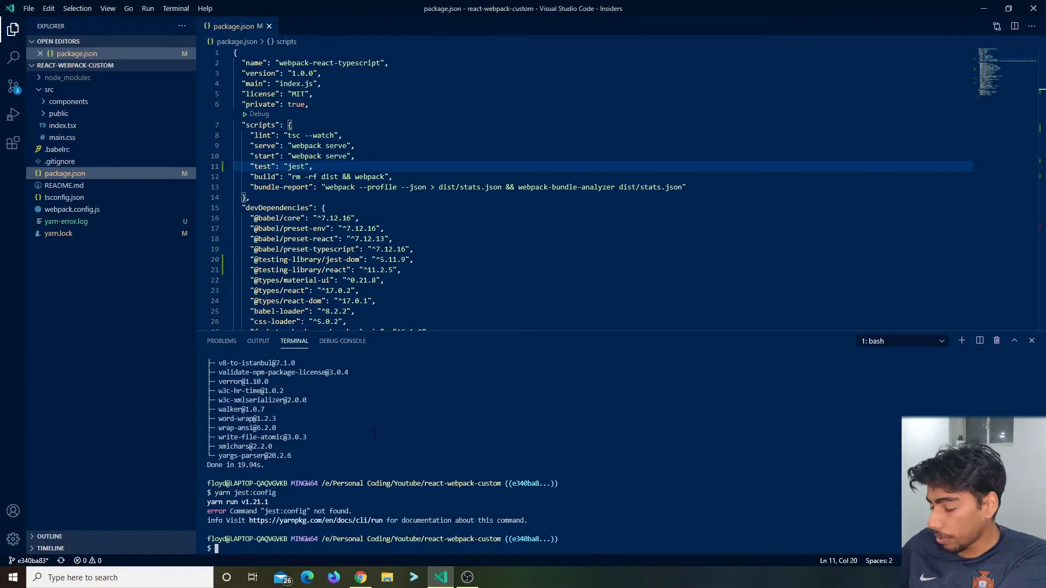
mouse_move(360, 577)
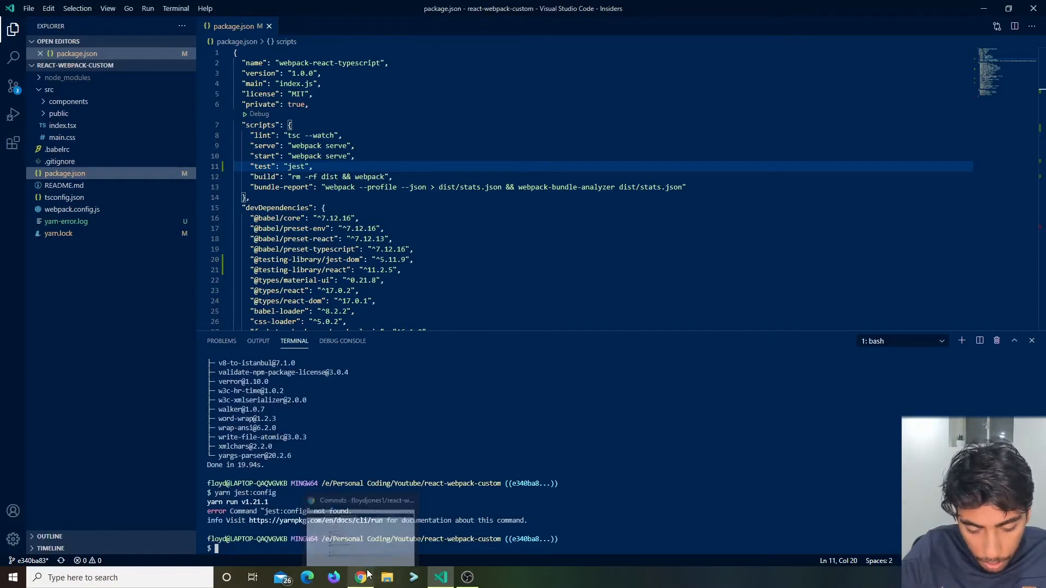
right_click(360, 578)
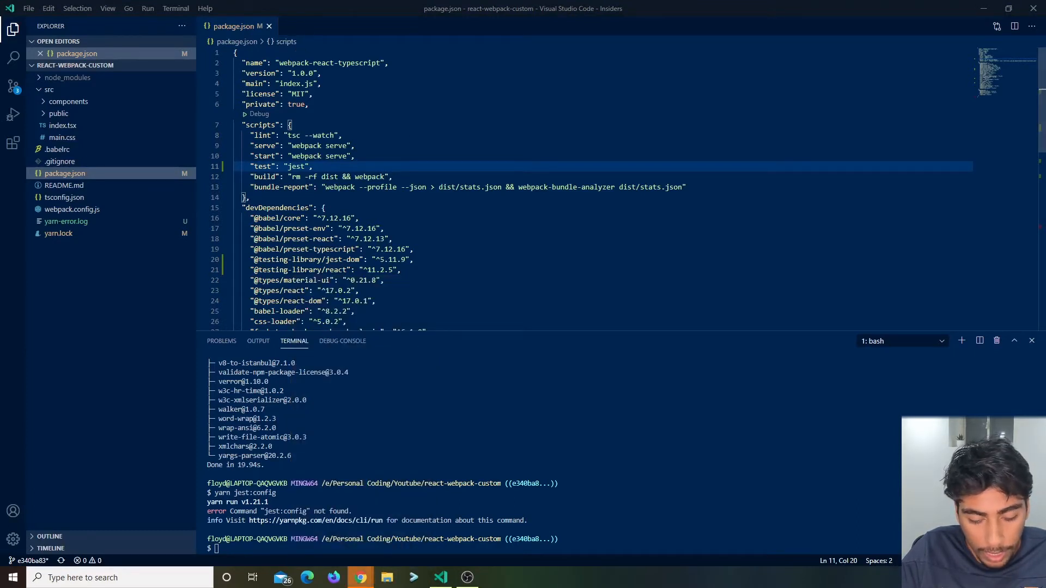
mouse_move(360, 577)
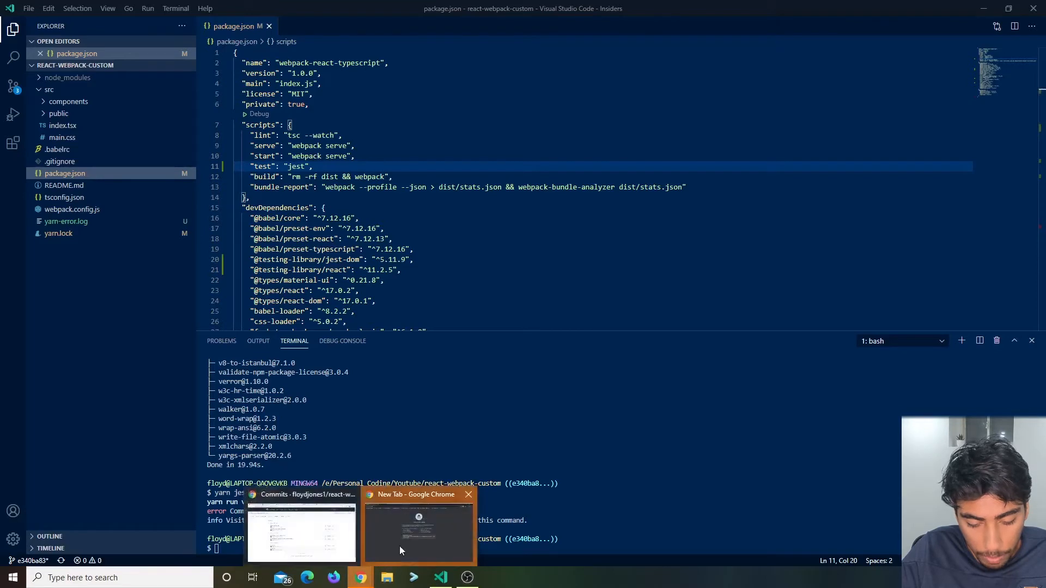
Step: Open the ts-jest GitHub repository and scroll to its Getting Started 'yarn ts-jest config:init' command
left_click(419, 527)
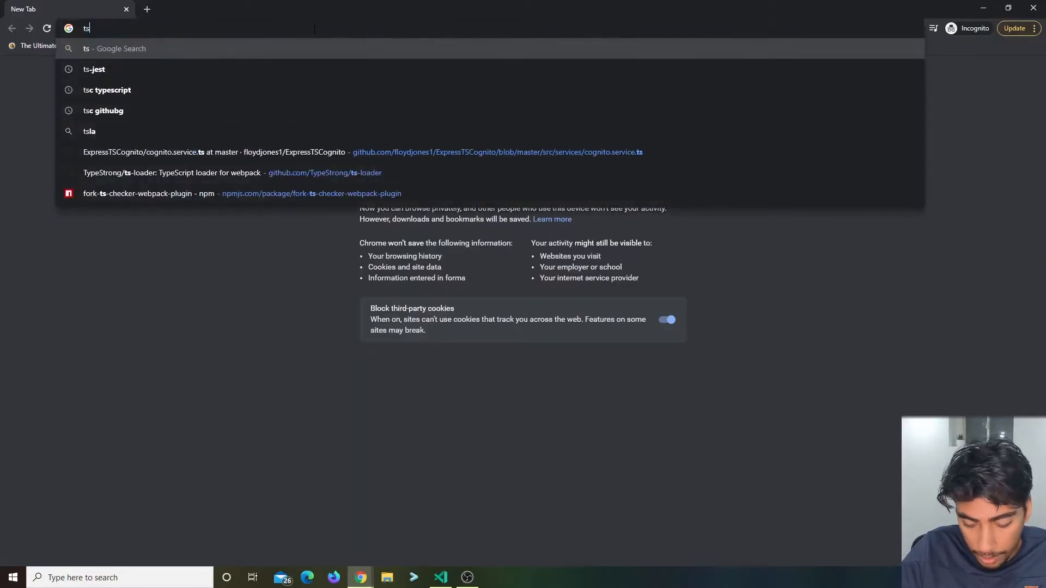
left_click(94, 69)
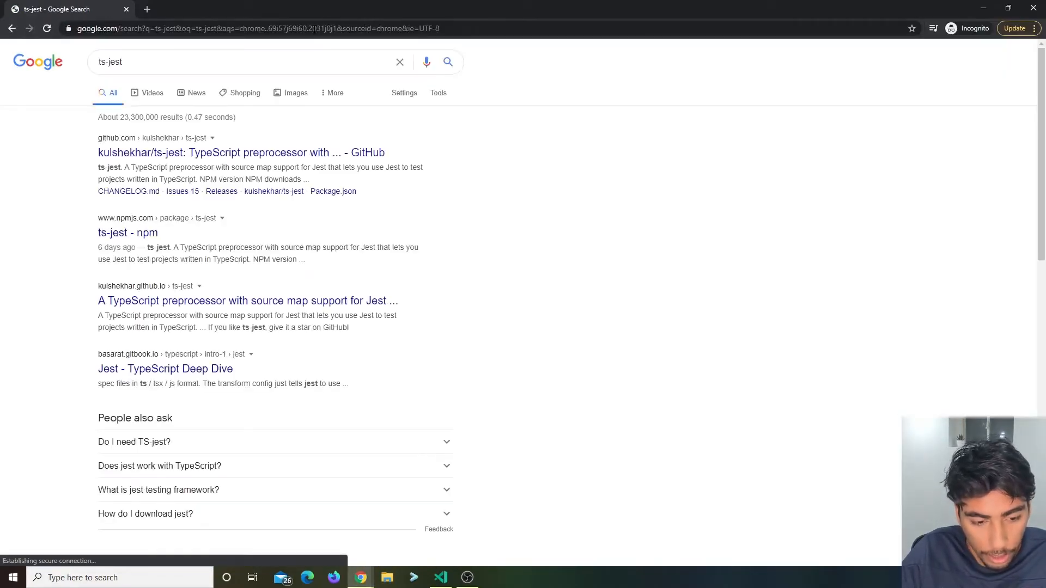
left_click(241, 152)
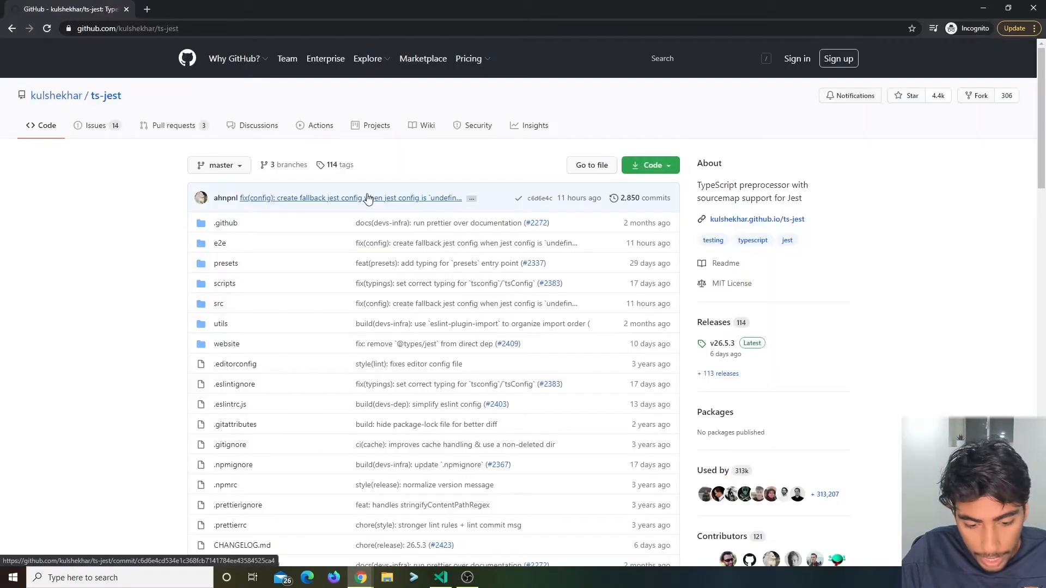
scroll("down", 3)
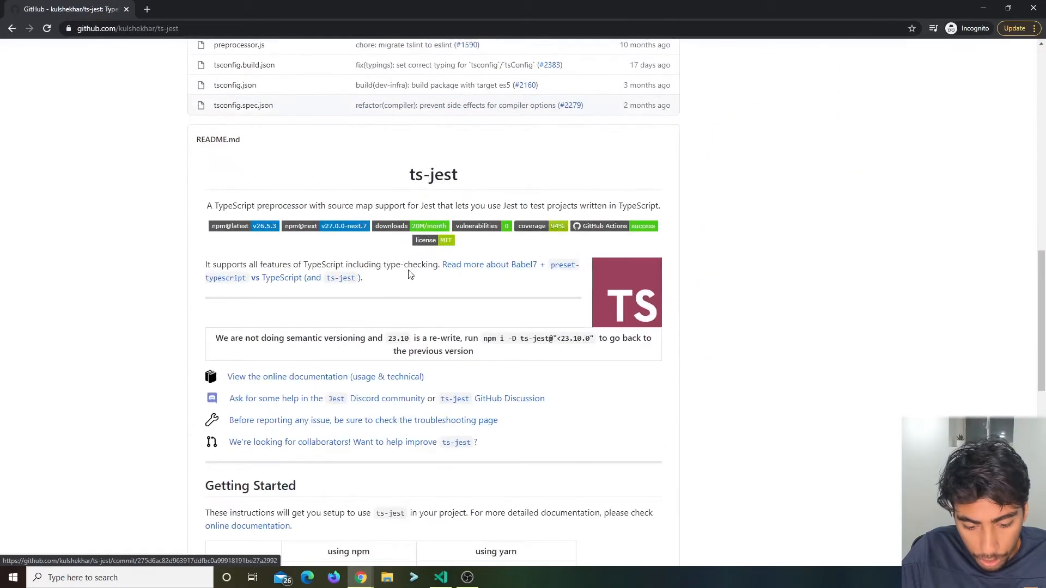
scroll("down", 3)
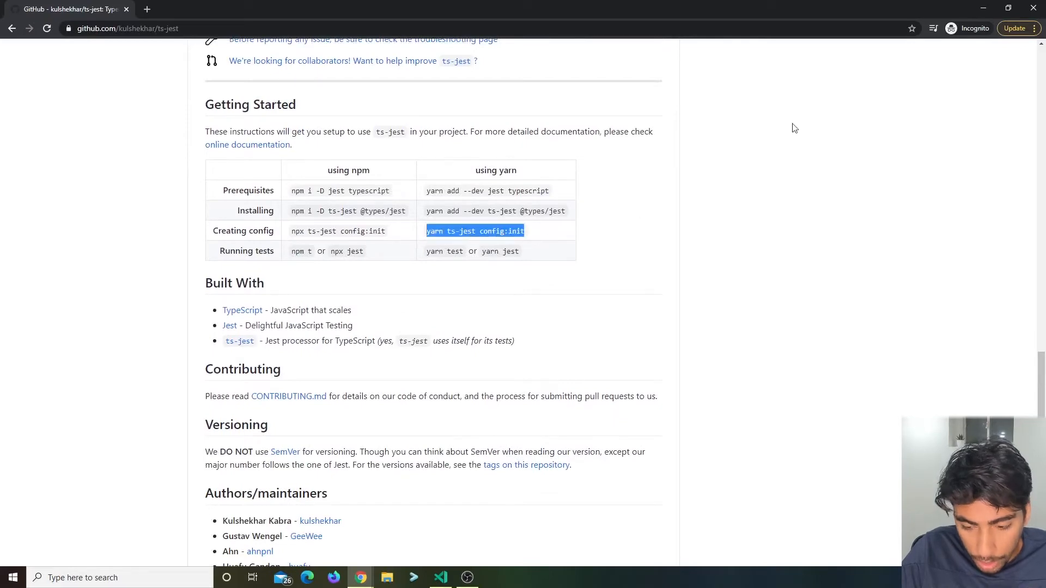
left_click(439, 578)
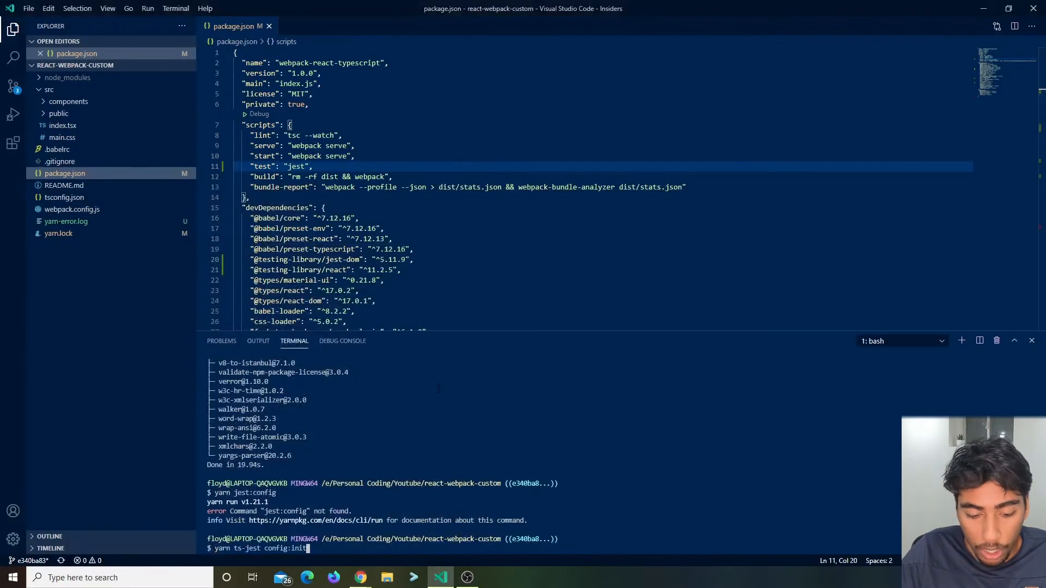
Step: Generate jest.config.js with ts-jest config:init and replace testEnvironment with a jest-dom setup entry
key("Return")
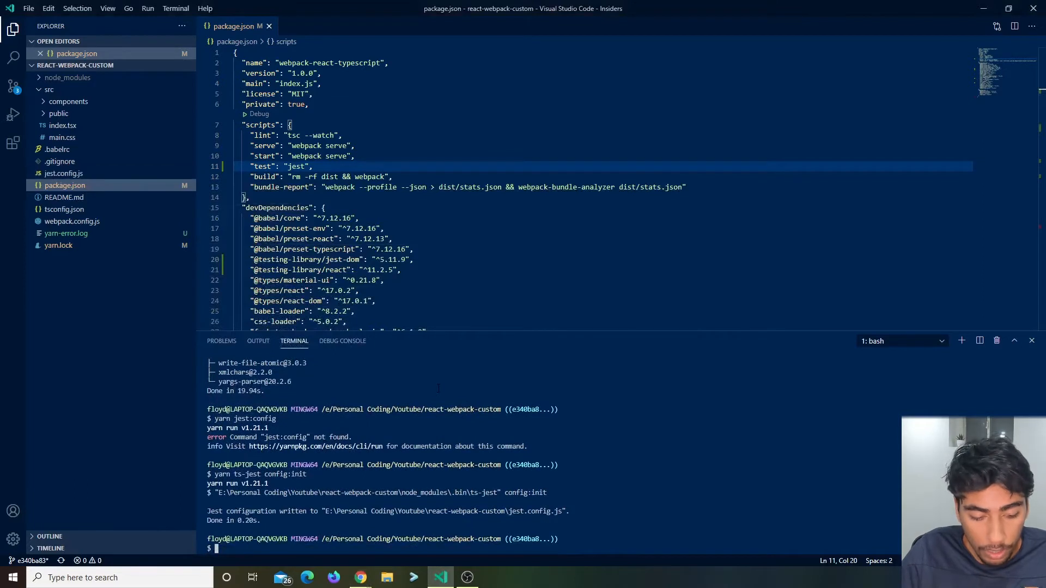
left_click(63, 185)
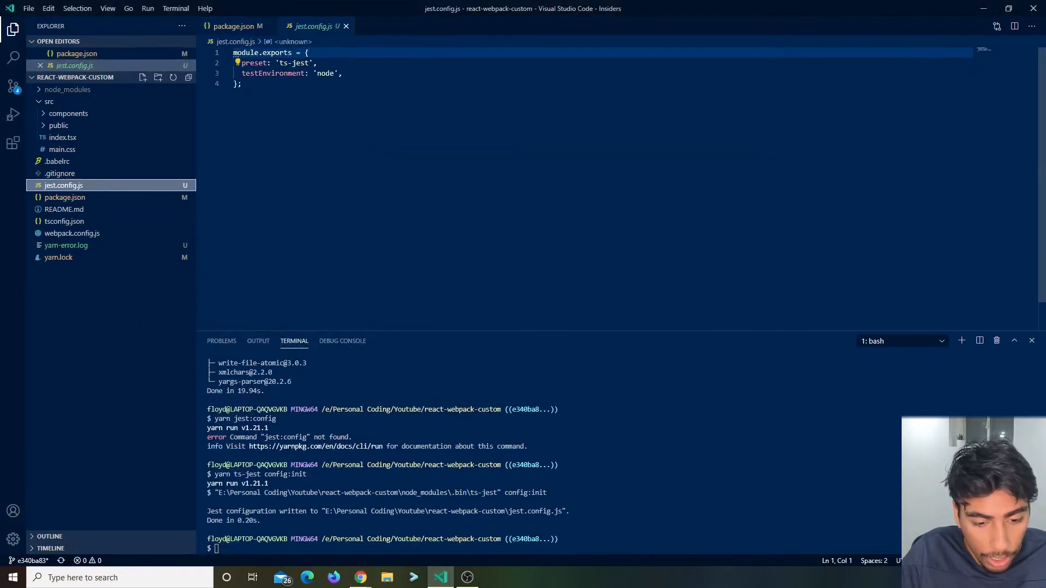
double_click(325, 74)
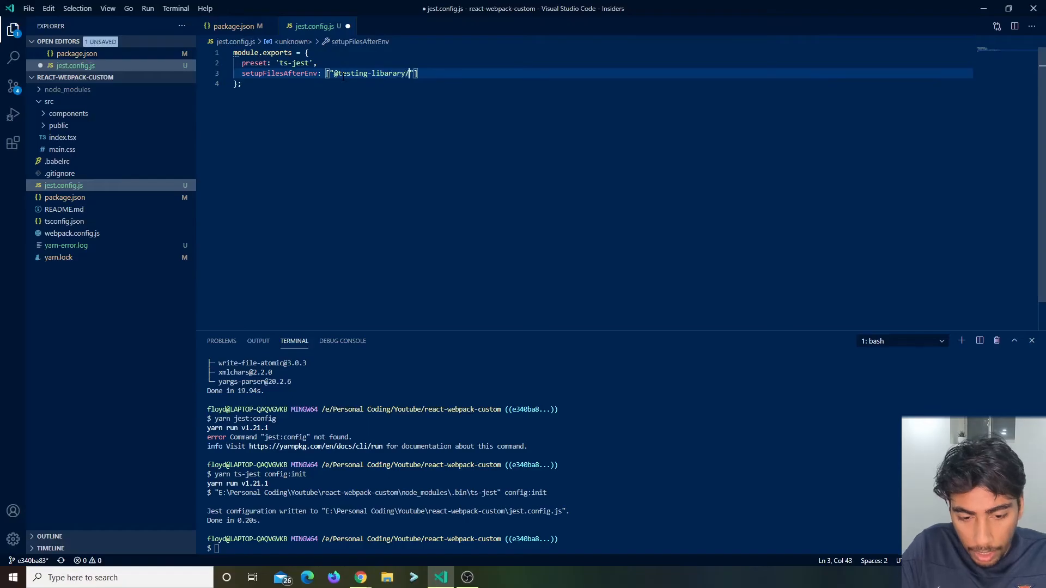
type("jest0d")
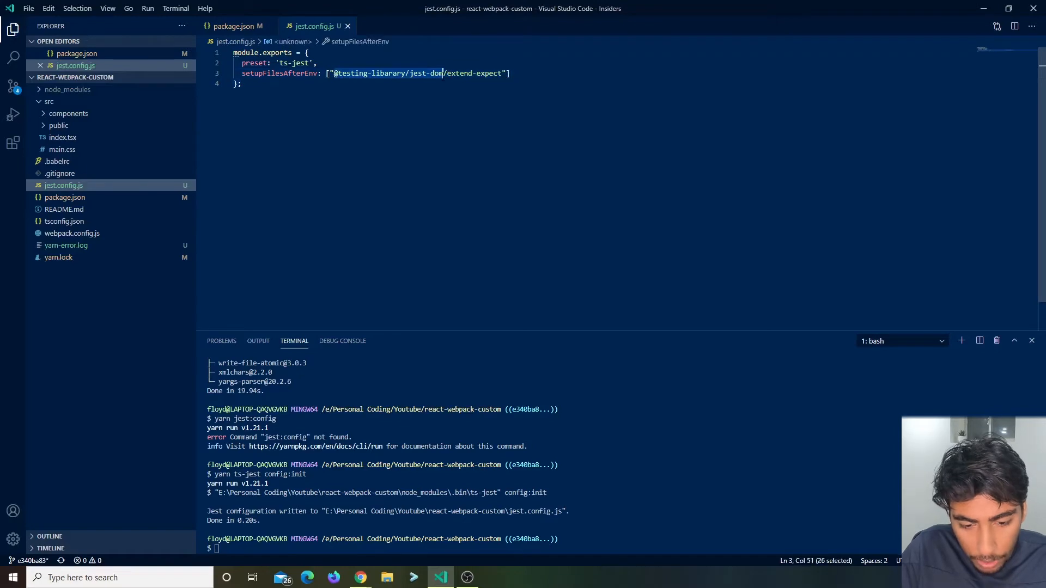
mouse_move(360, 577)
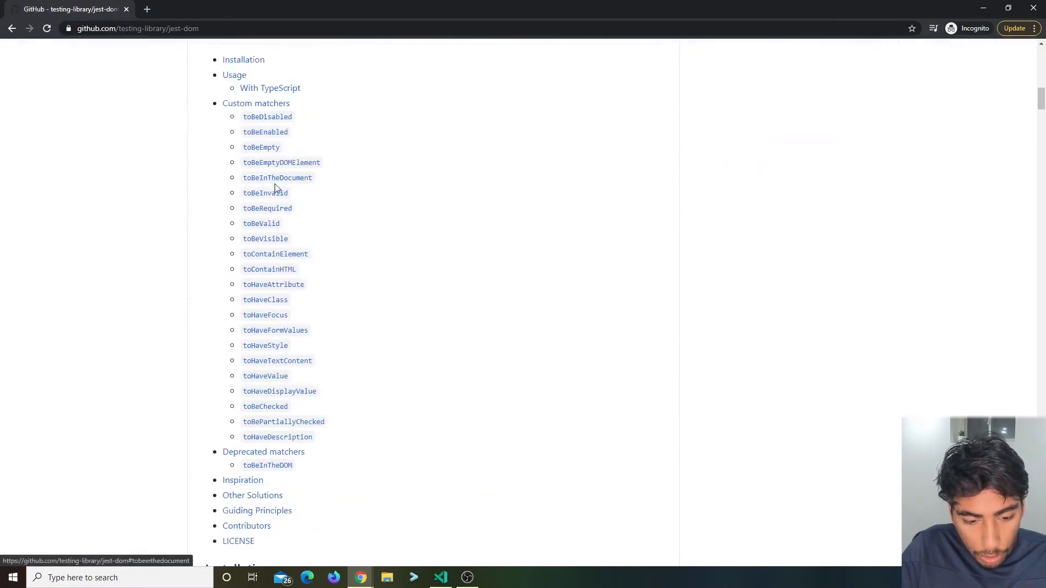
mouse_move(261, 224)
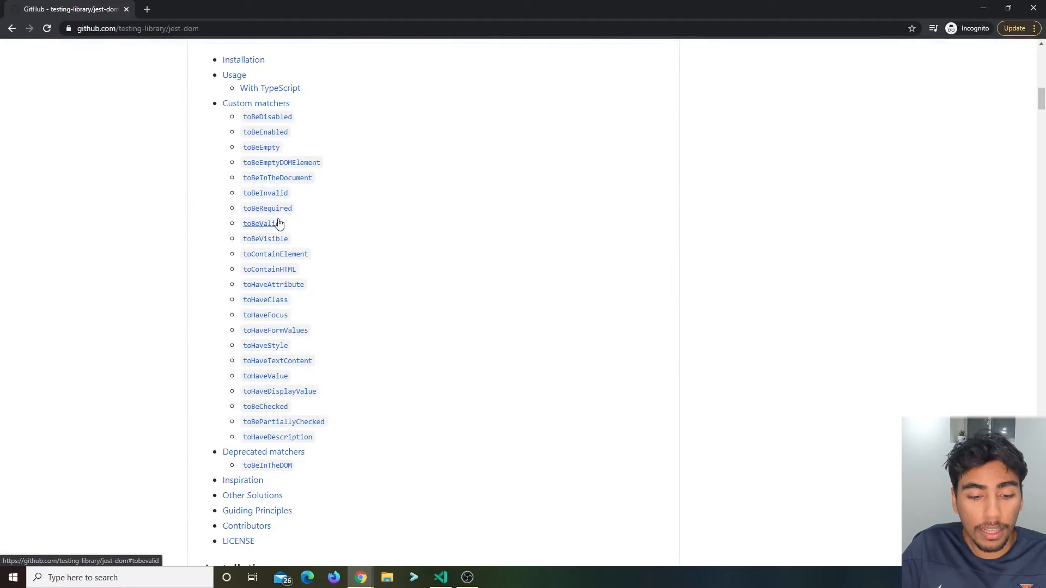
mouse_move(354, 223)
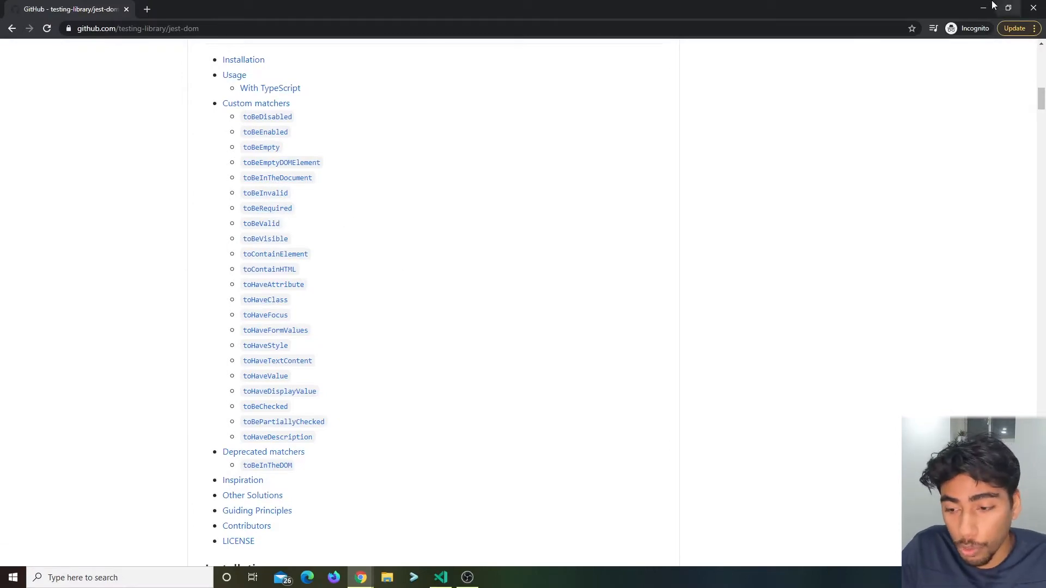
Step: Leave the jest-dom custom matchers page and return to the editor
left_click(440, 578)
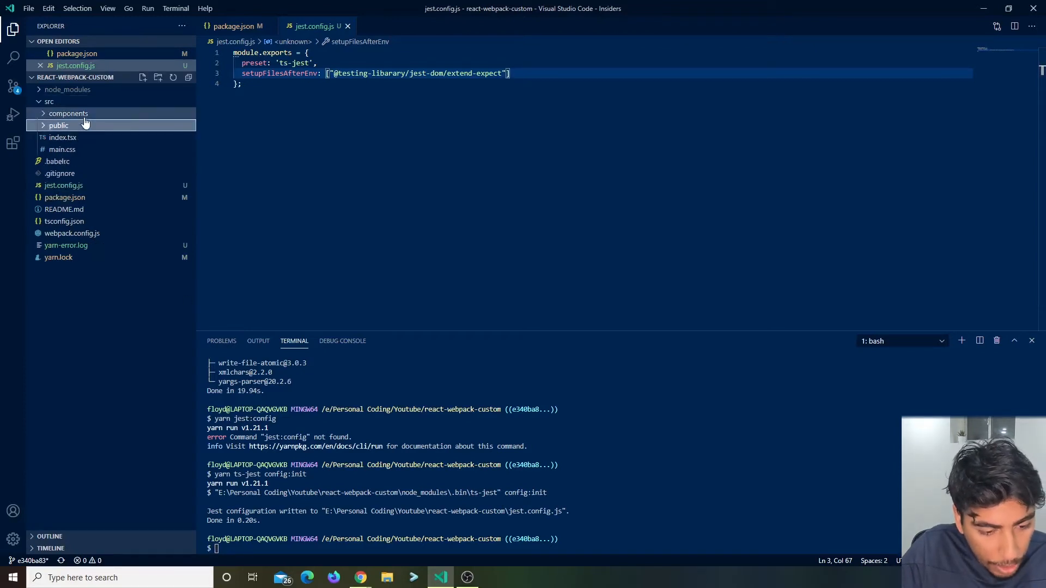
Step: Create a __tests__ folder in Navbar containing a new index.js file
left_click(68, 125)
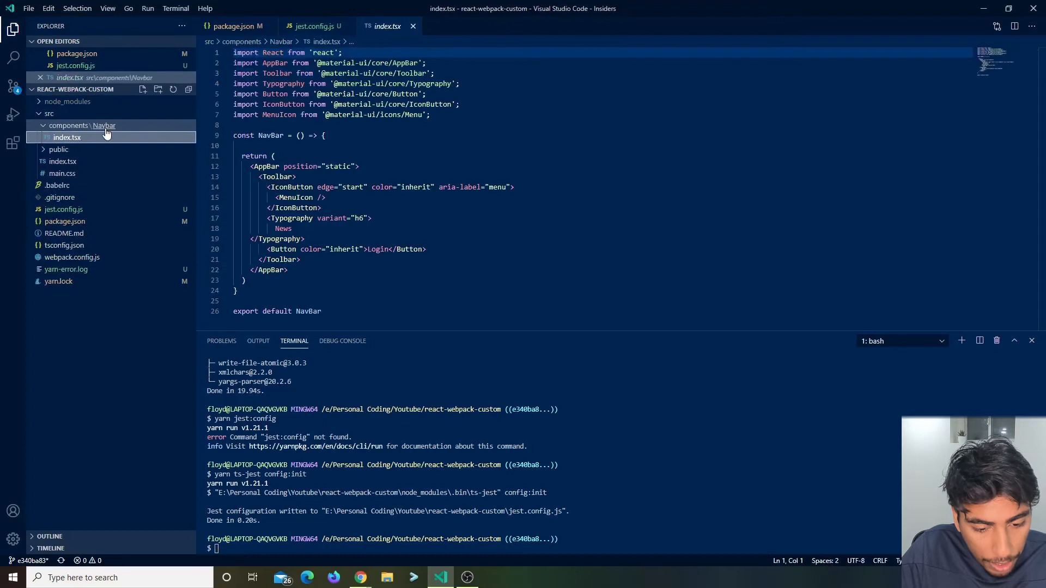
right_click(104, 125)
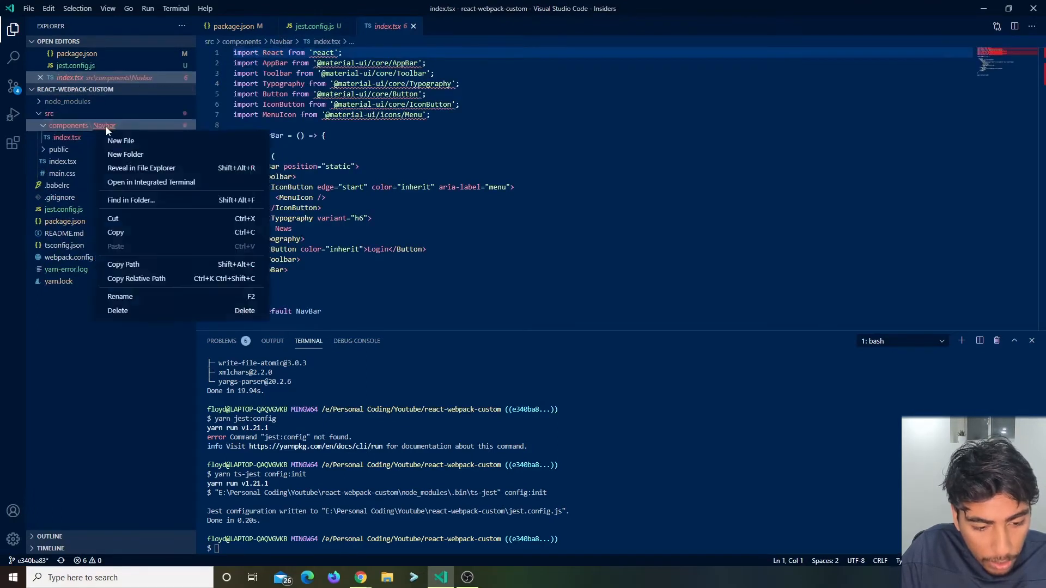
left_click(122, 141)
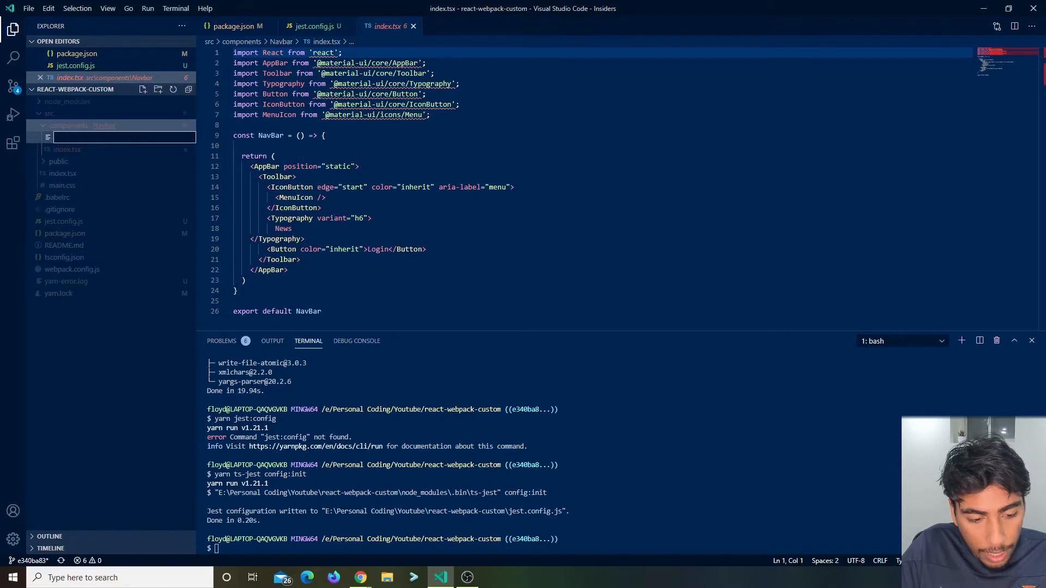
right_click(87, 126)
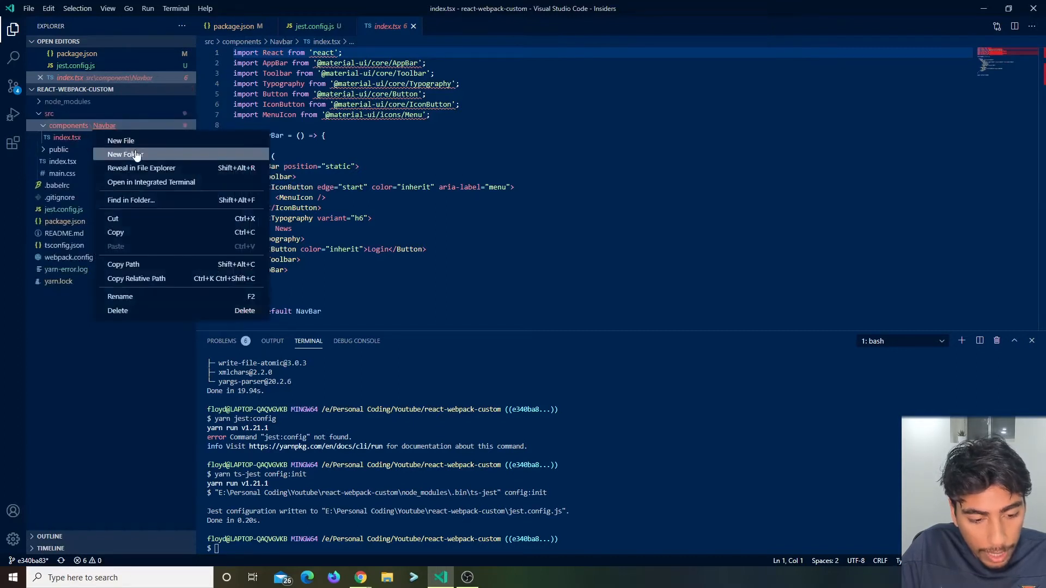
left_click(124, 154)
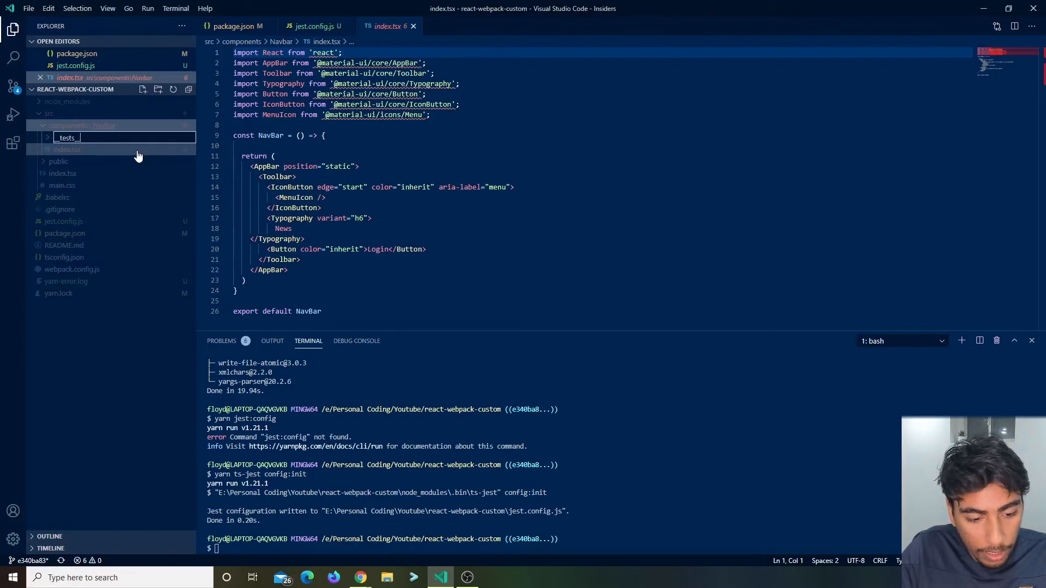
right_click(66, 149)
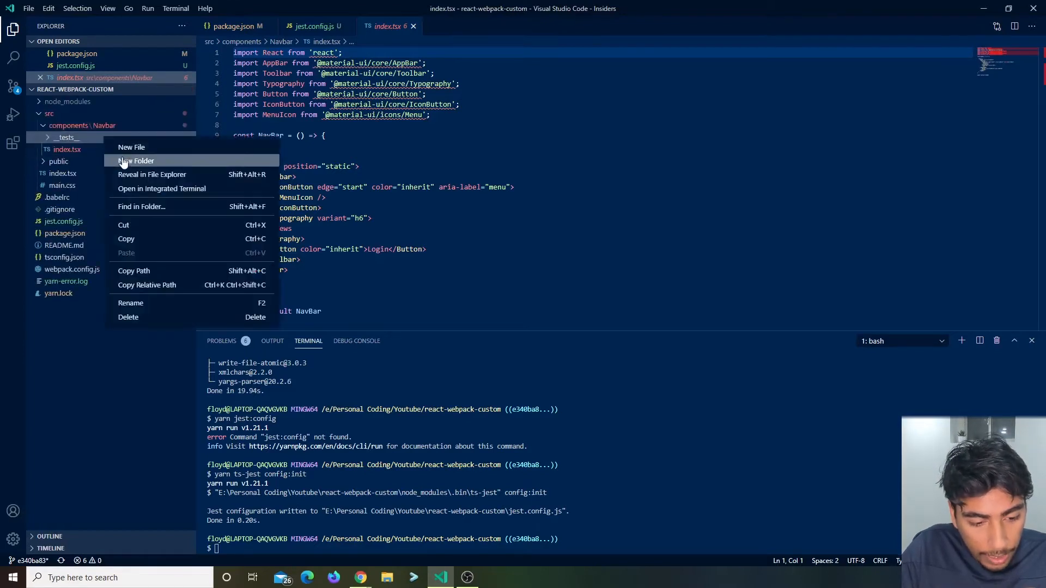
mouse_move(132, 147)
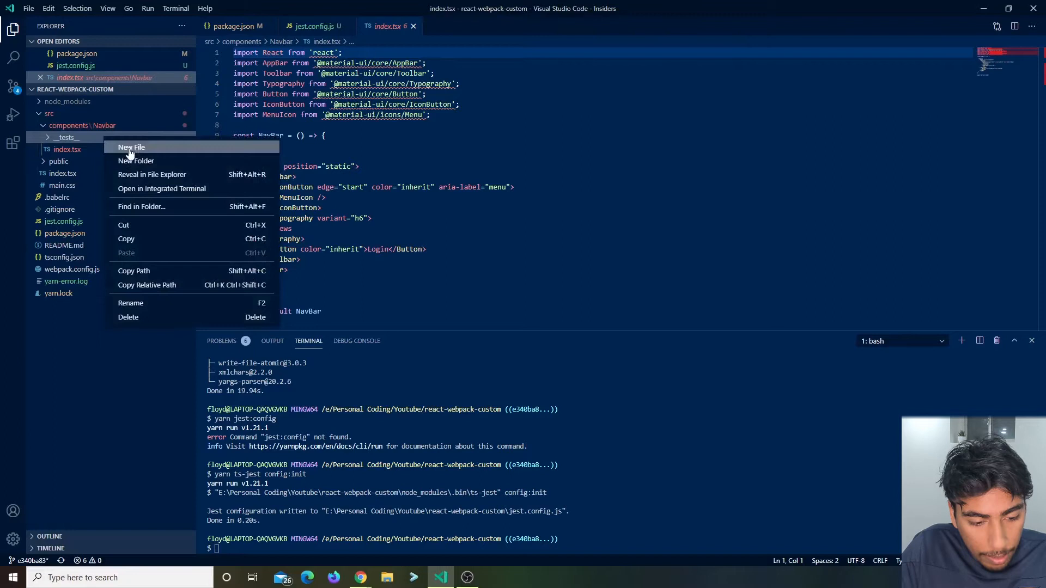
left_click(132, 147)
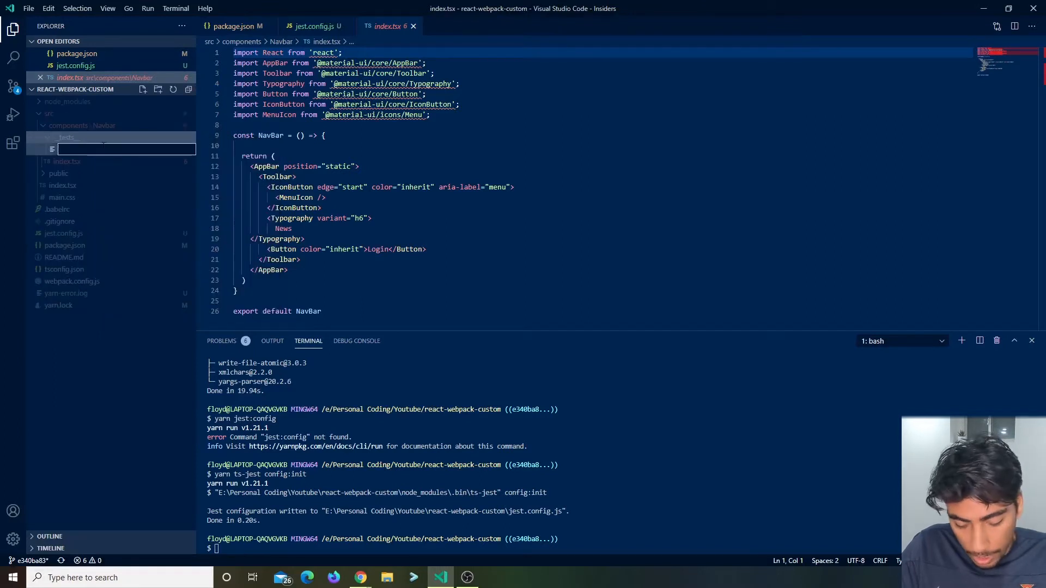
type("index.js")
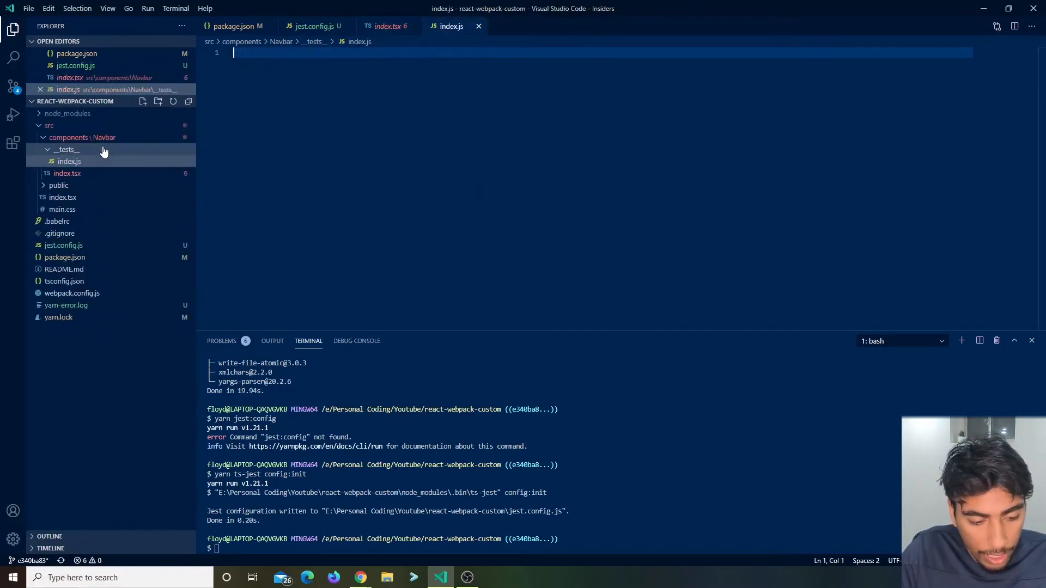
Step: Move the accidentally relocated index.tsx back into Navbar without updating imports, and open the test file
left_click(66, 174)
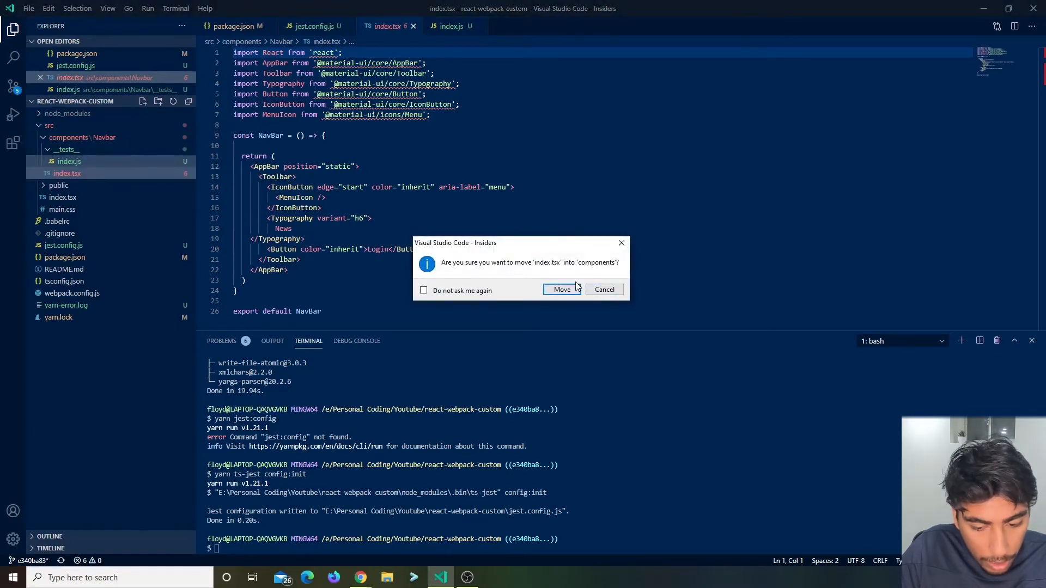
left_click(562, 290)
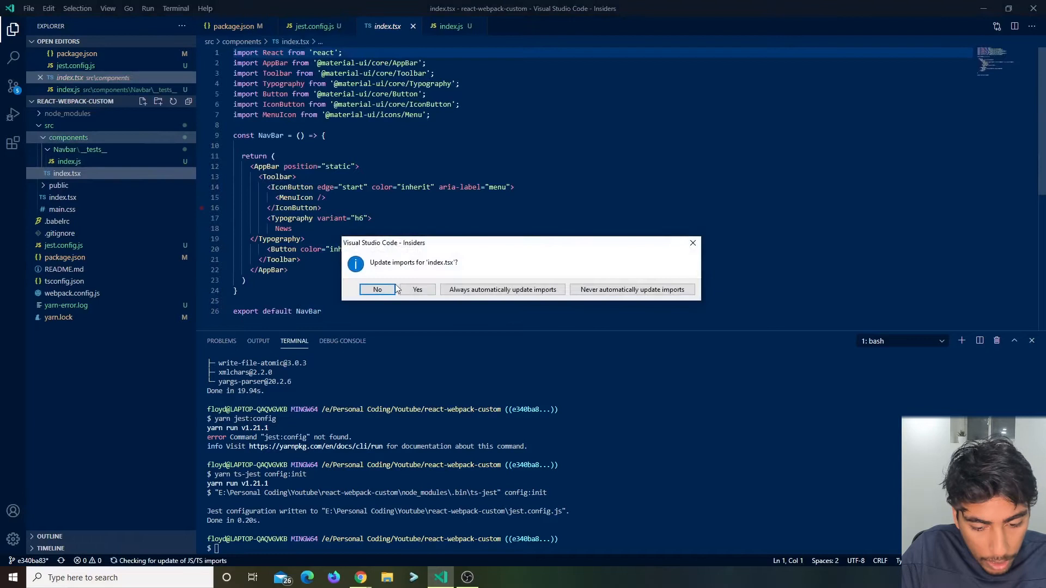
left_click(377, 290)
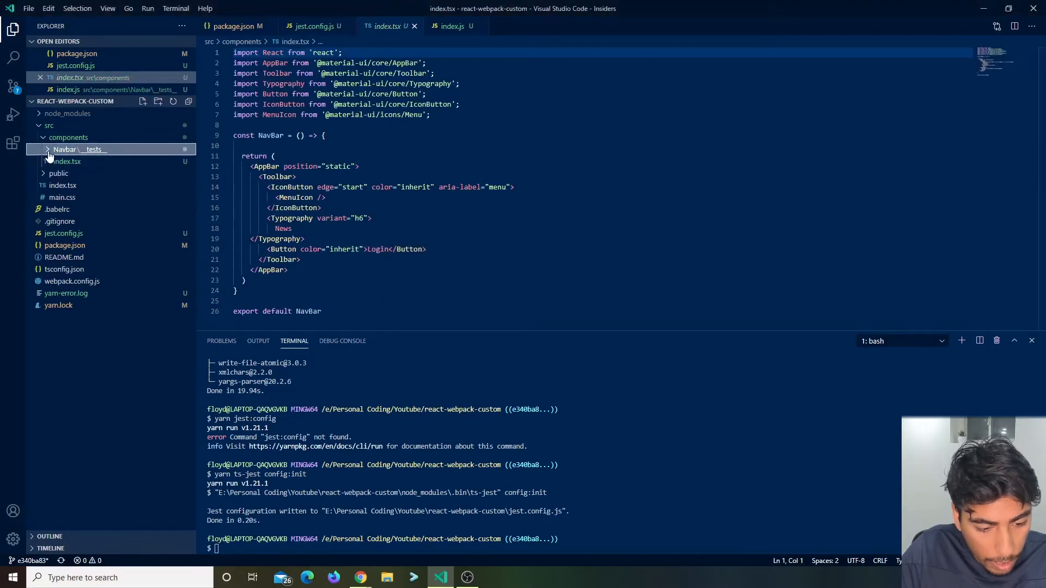
left_click(65, 149)
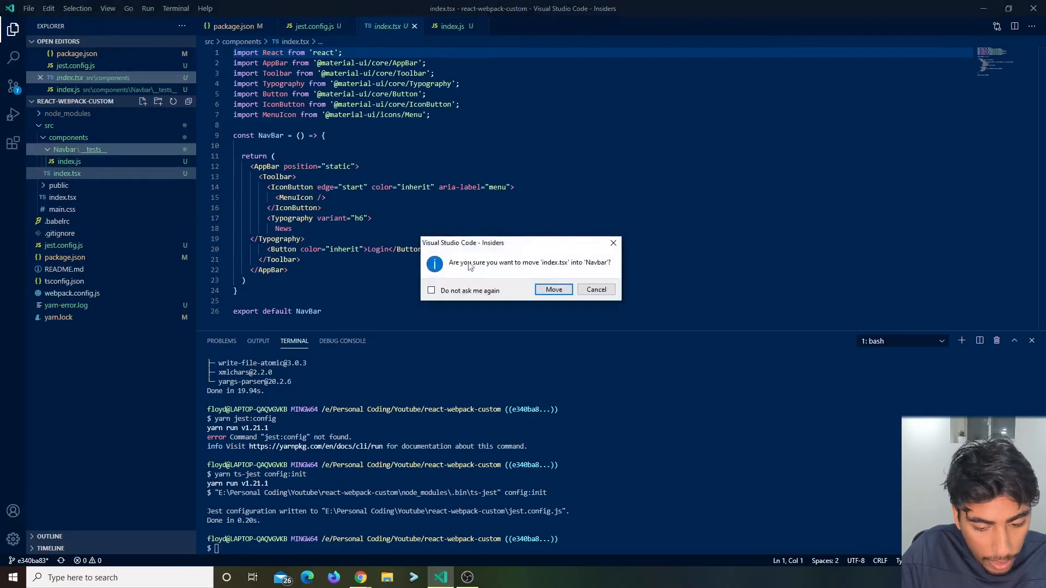
left_click(553, 290)
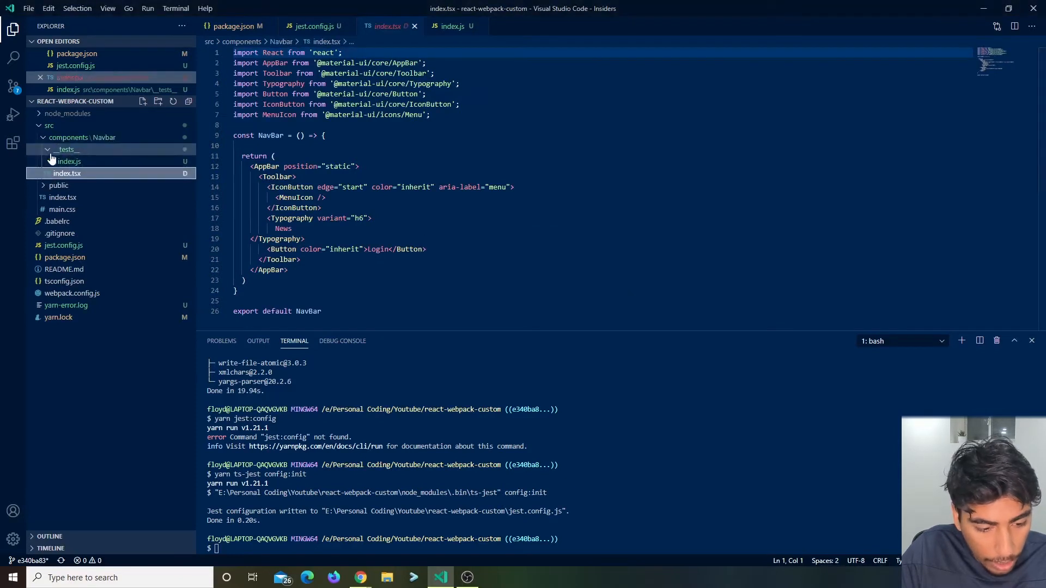
left_click(66, 137)
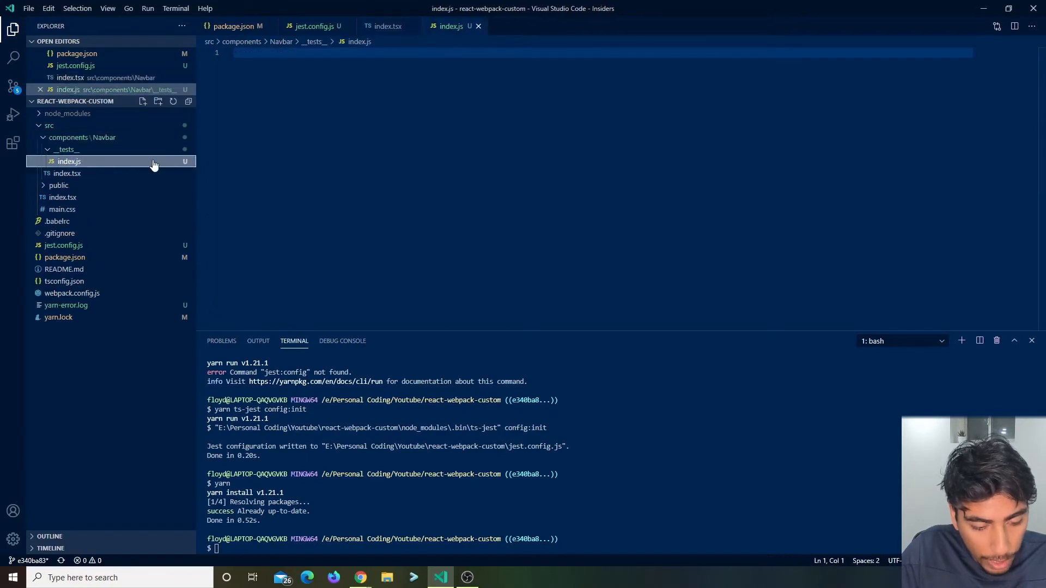
mouse_move(69, 162)
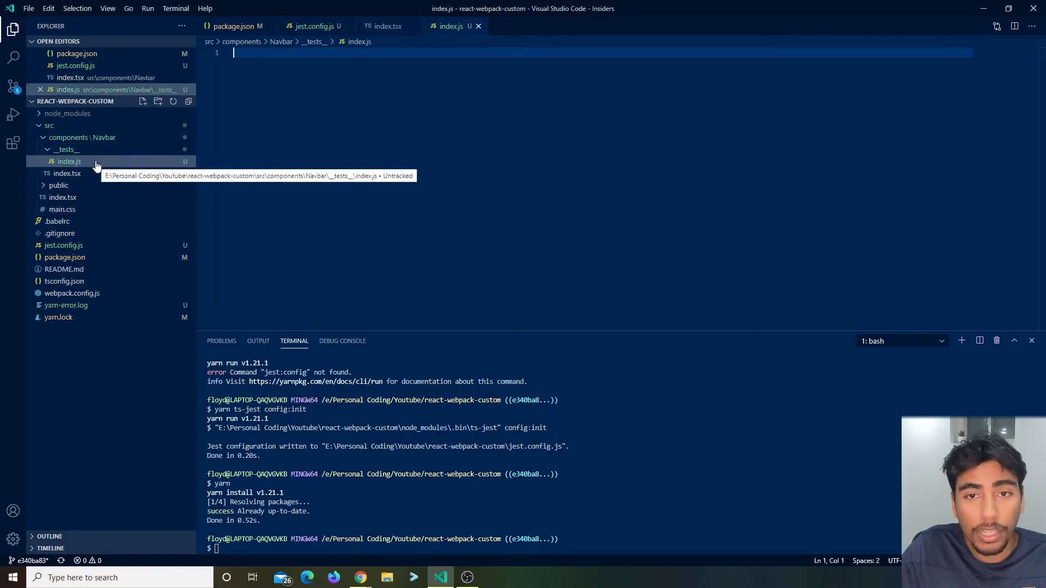
Step: Rename __tests__/index.js to index.tsx
right_click(68, 161)
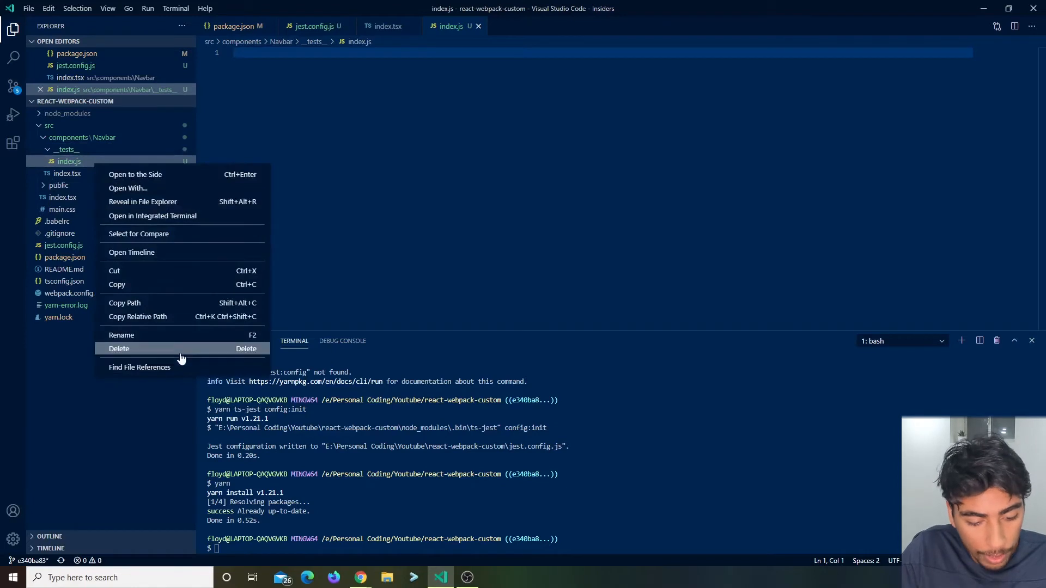
left_click(121, 336)
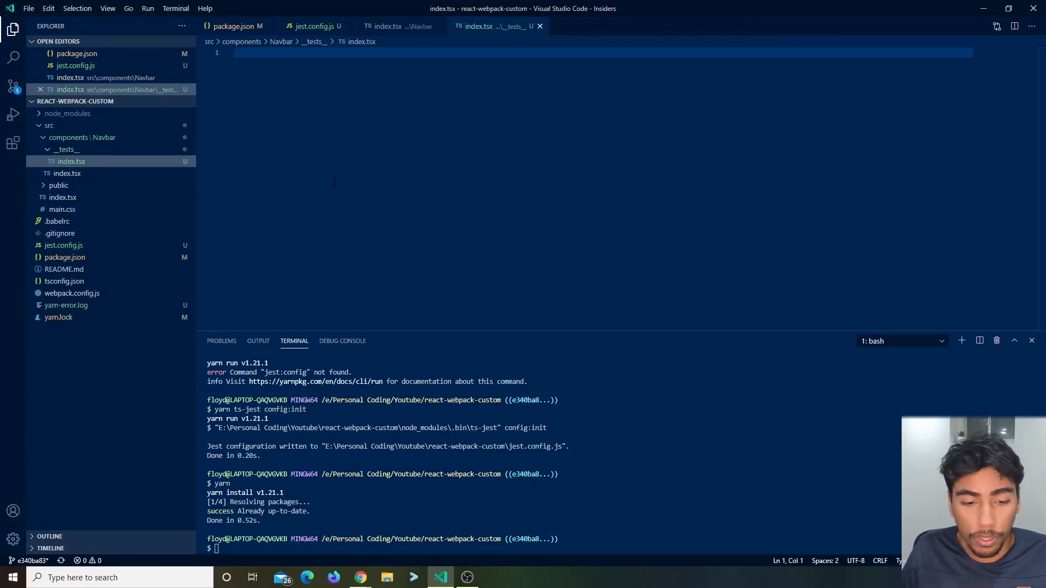
Step: Type describe('redering Navbar', () => ...) and remove the unwanted icon auto-import
type("describe(")
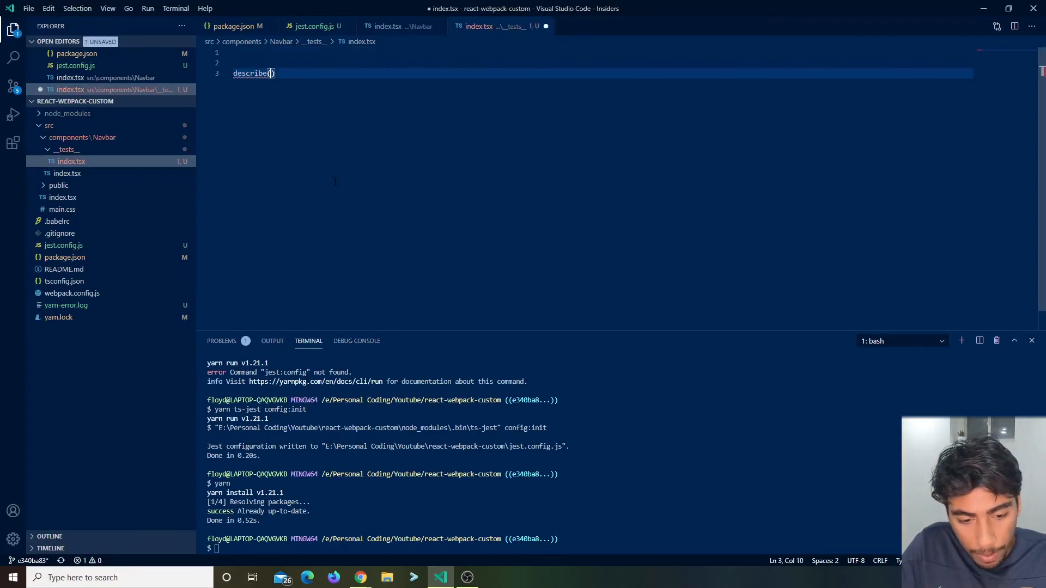
type("'")
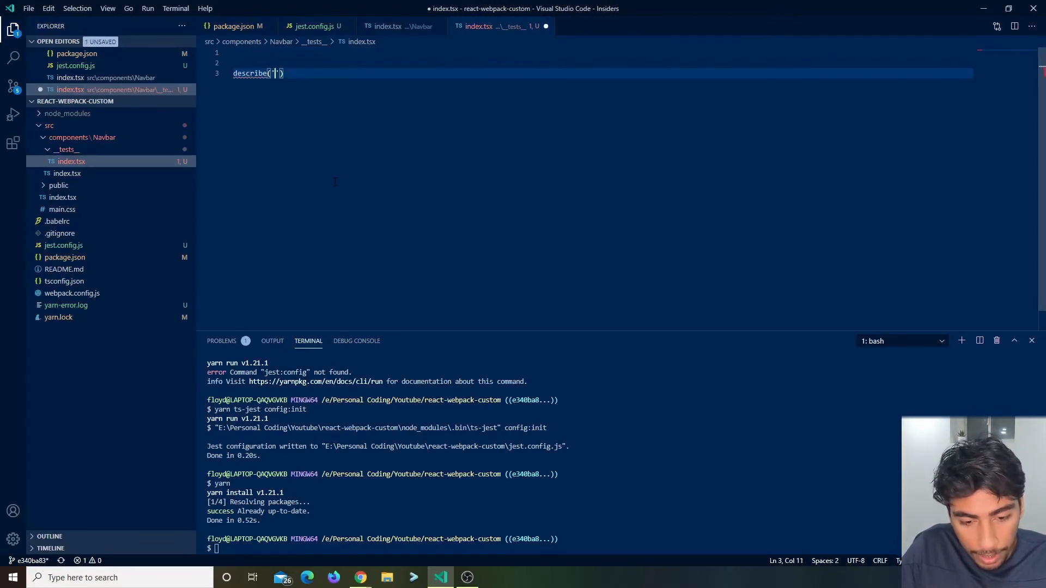
type("dasd")
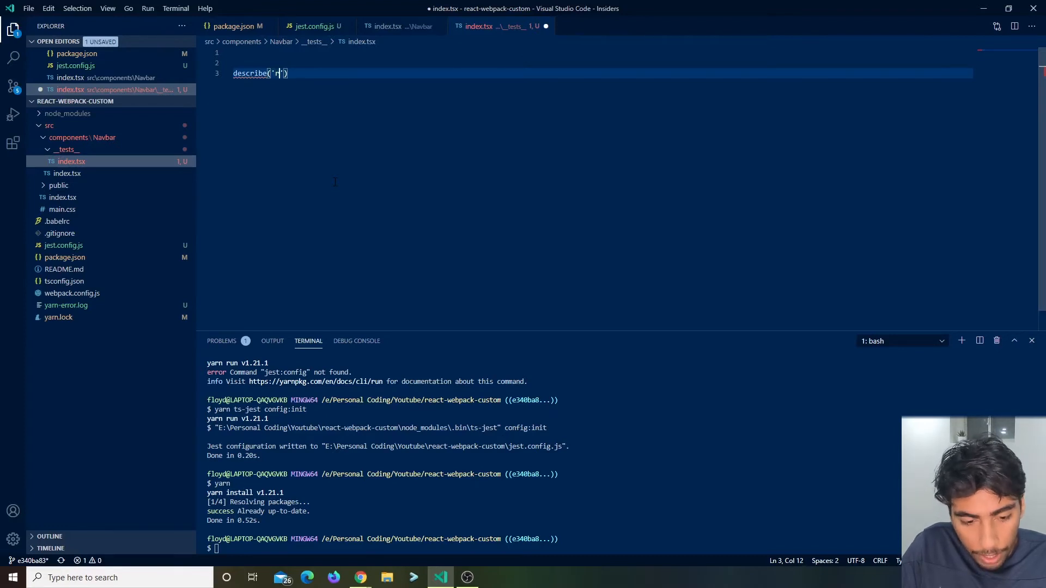
type("eder")
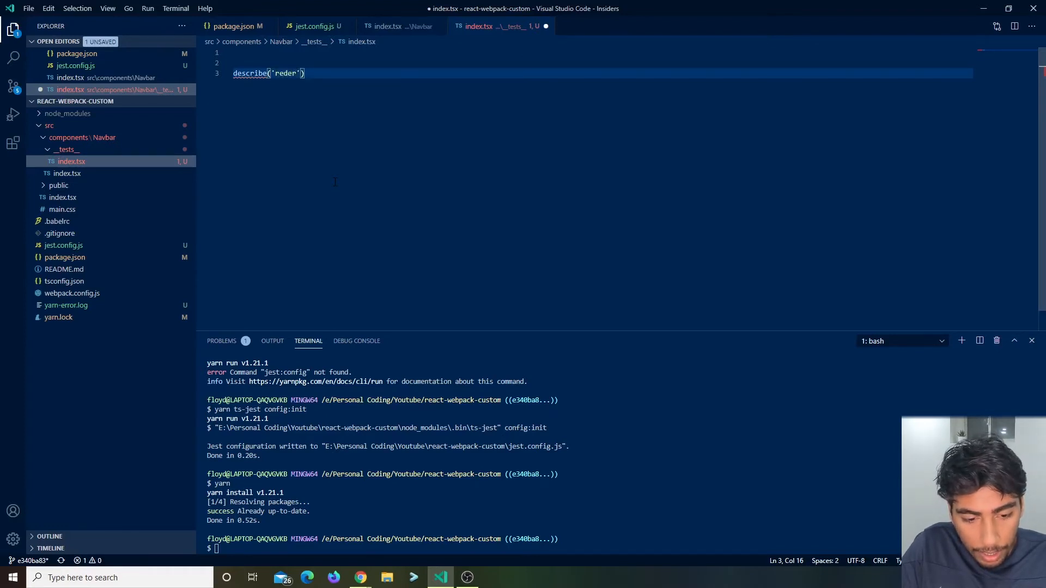
type("redering Navbar")
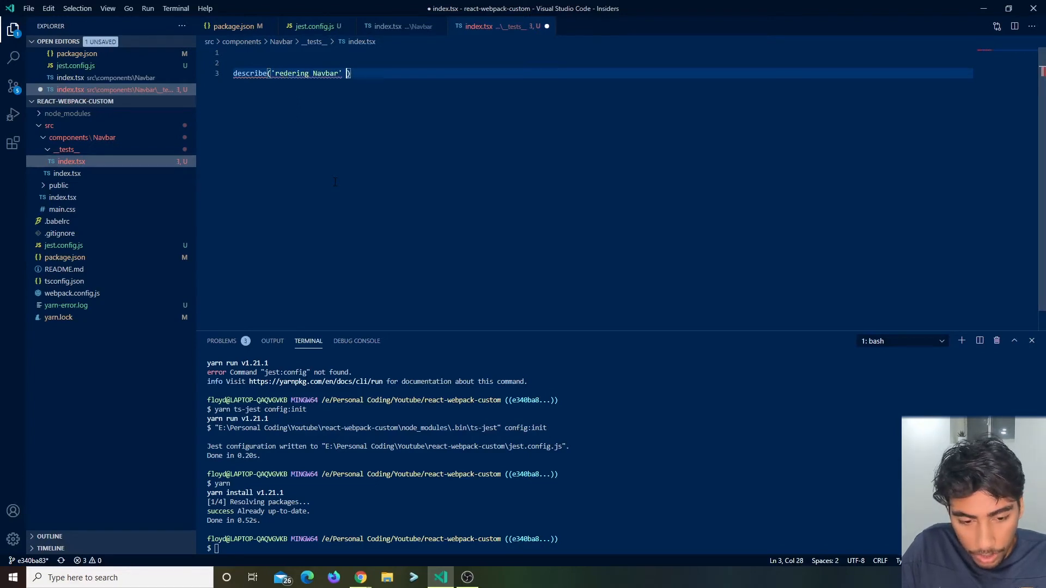
type(", () => {")
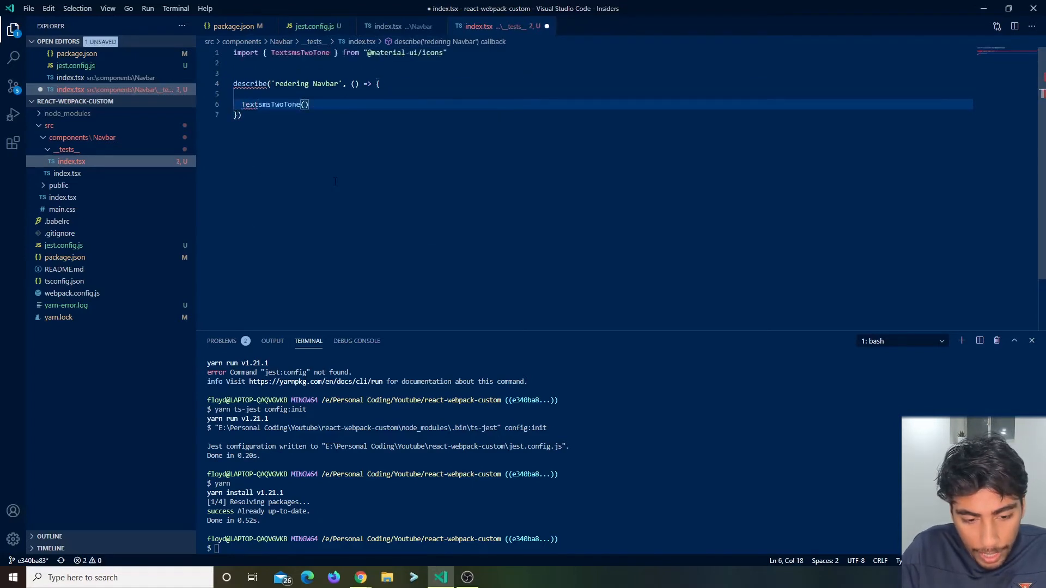
type("''")
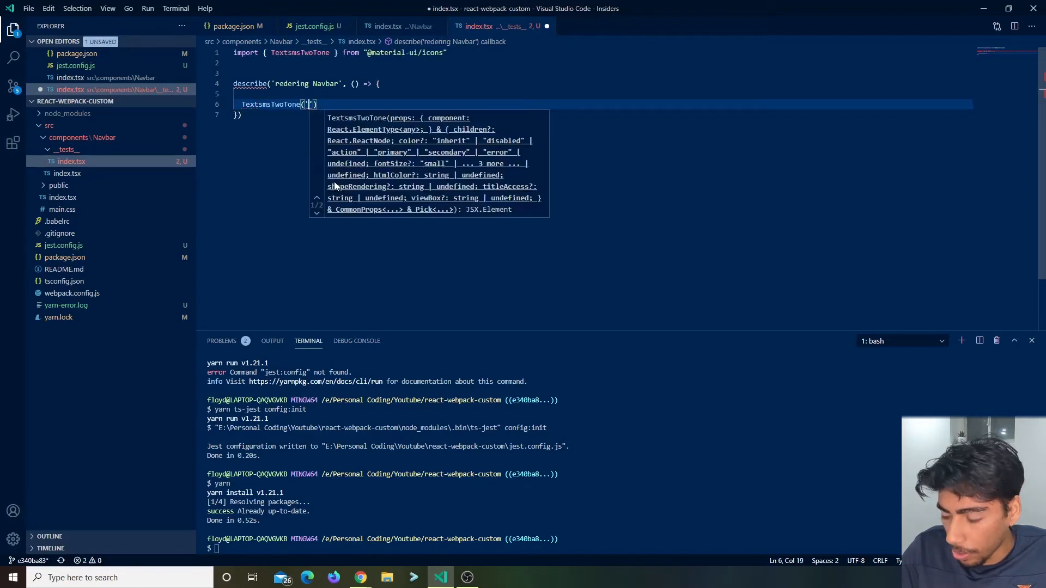
key("Backspace")
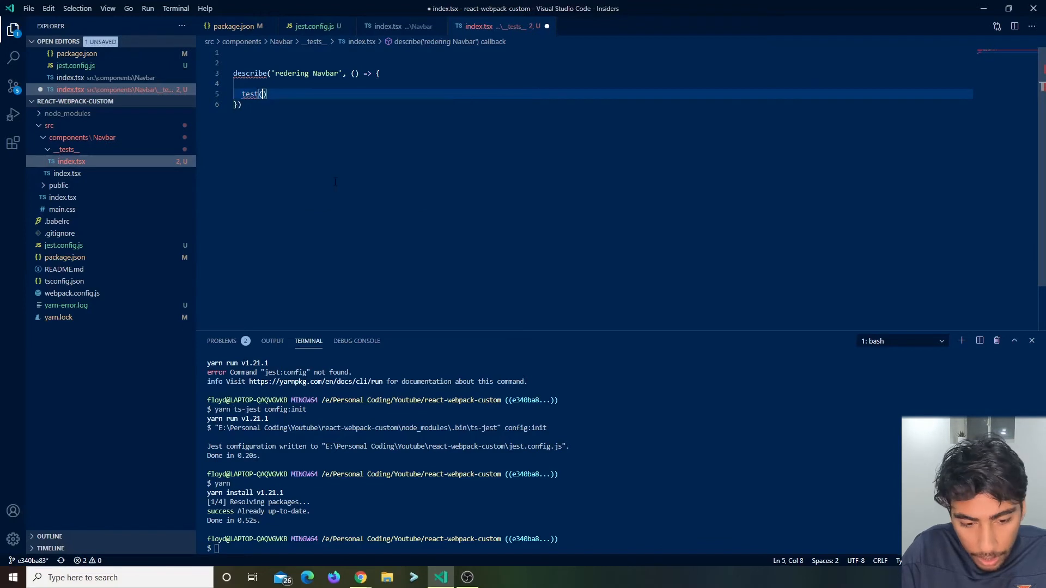
type("''")
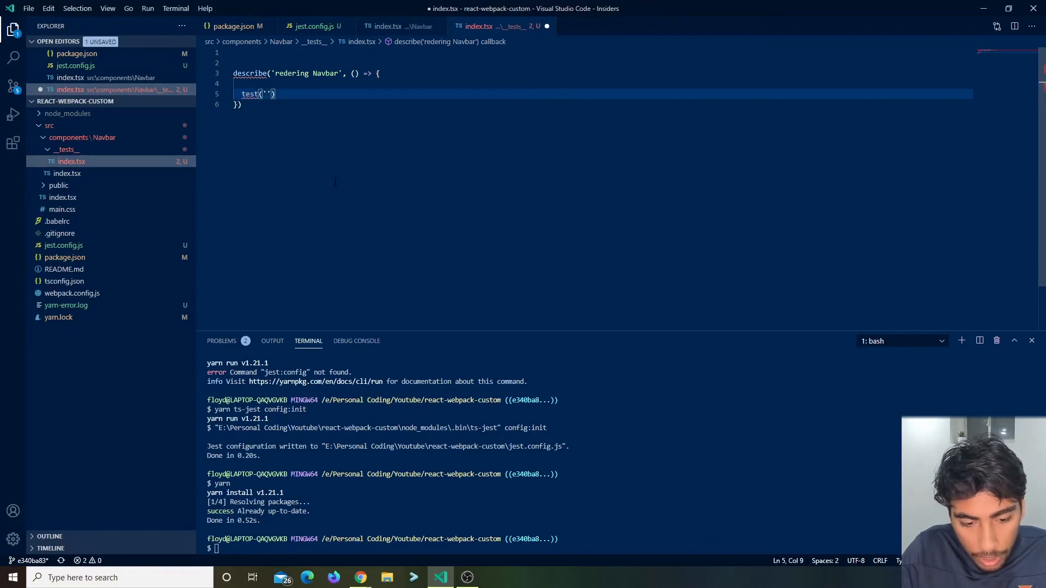
type("ched")
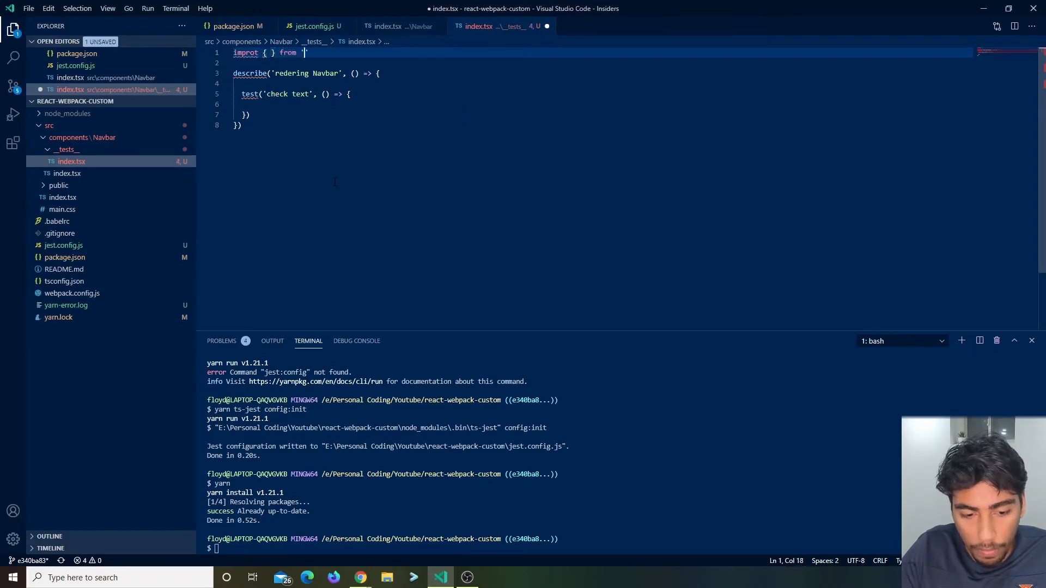
type("@test")
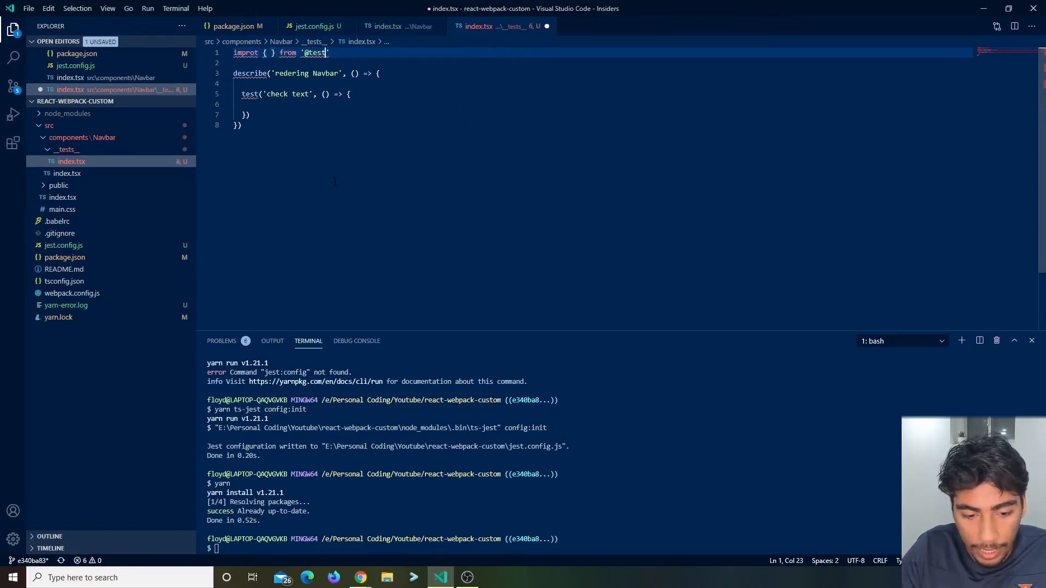
type("ing")
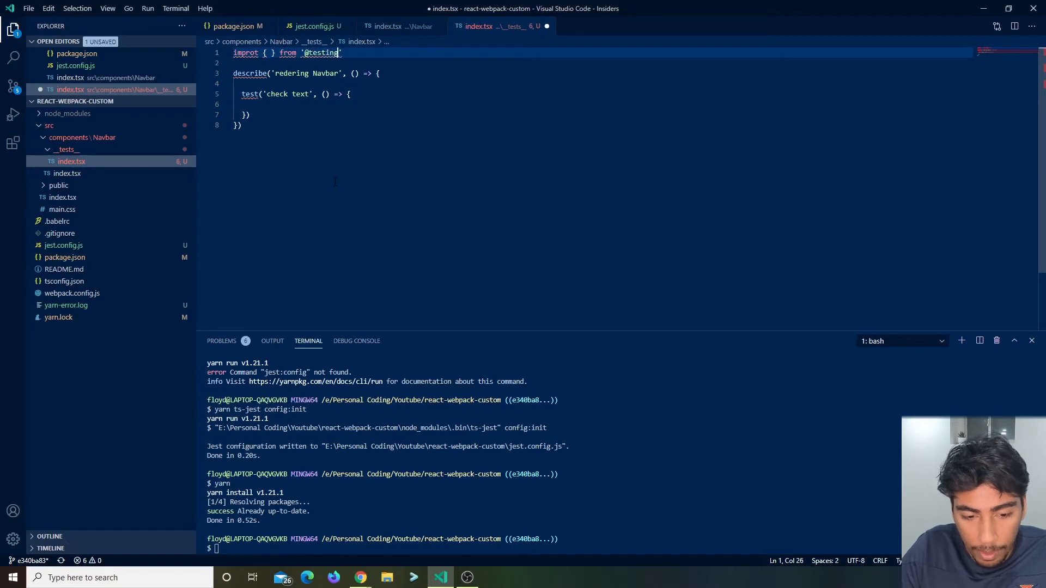
type("-lib")
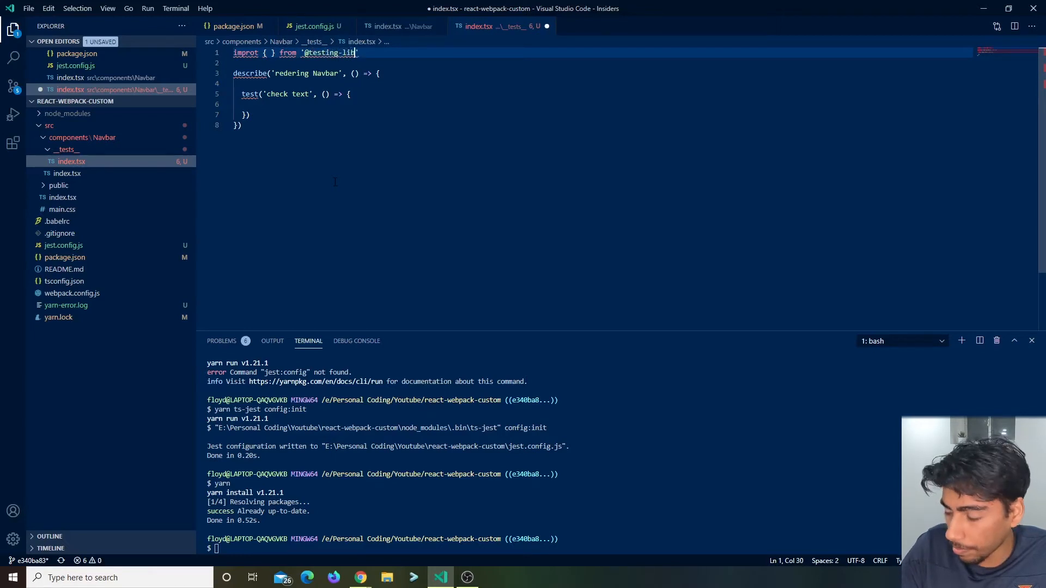
type("-library/reacd")
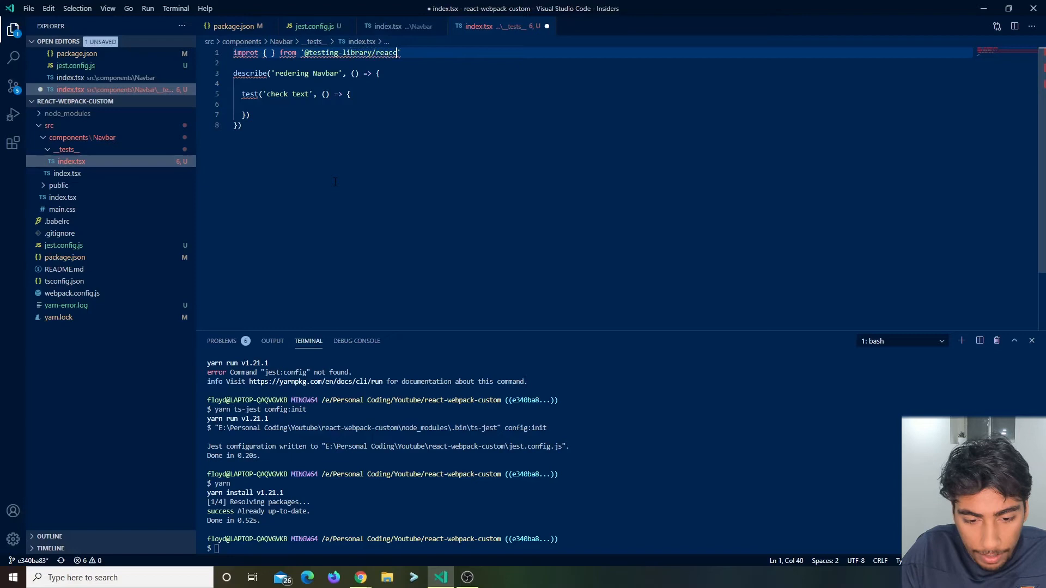
key("ctrl+s")
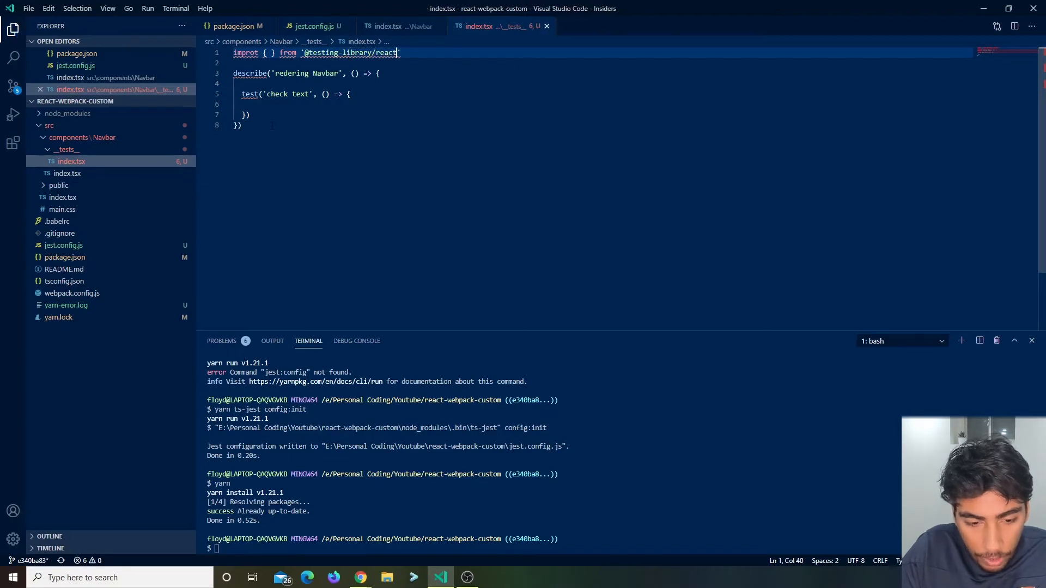
Step: Fix the misspelled import keyword, import screen, and start a Navbar import
double_click(245, 53)
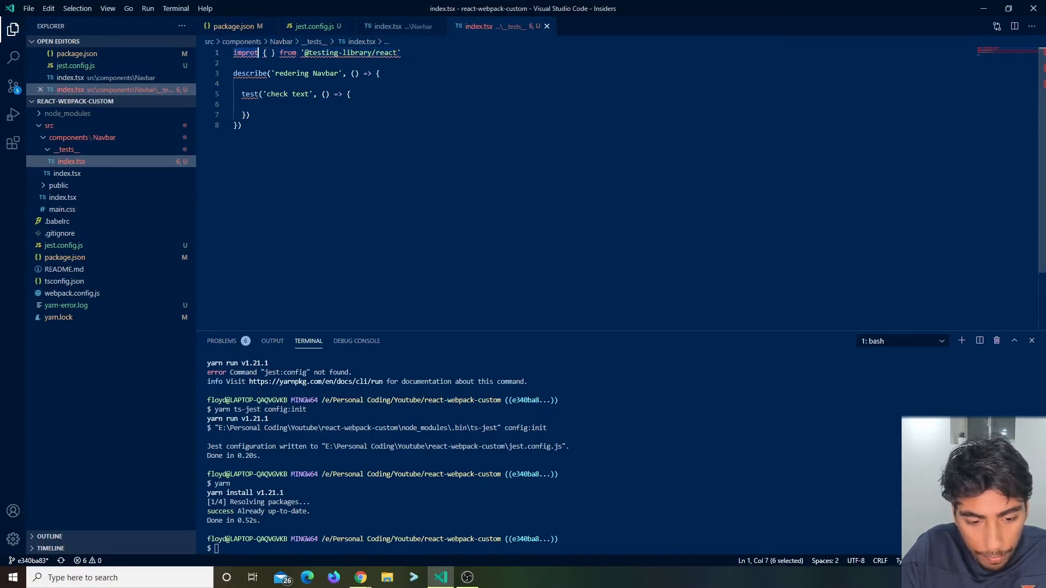
type("import")
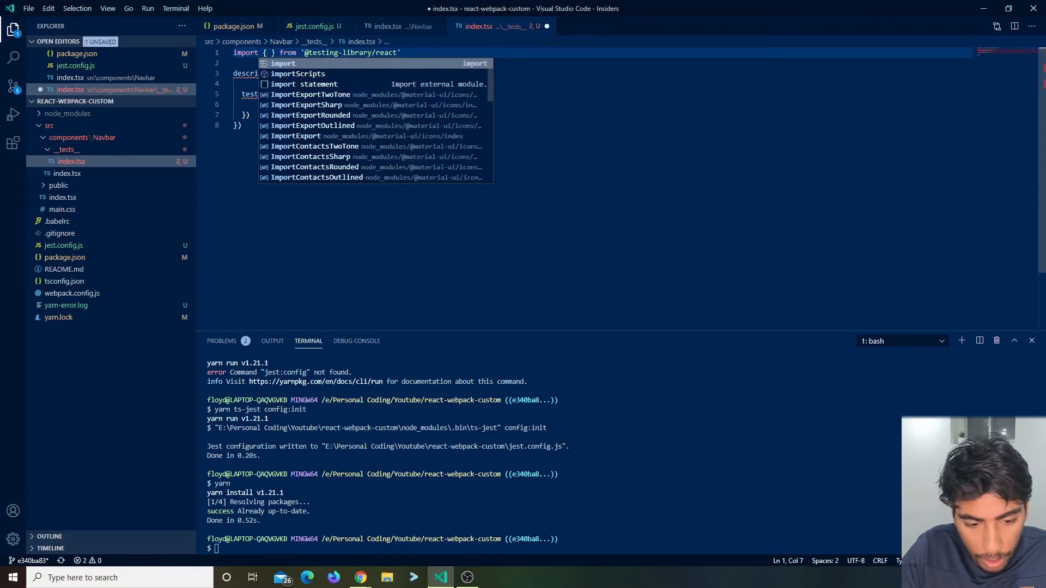
type("screen,")
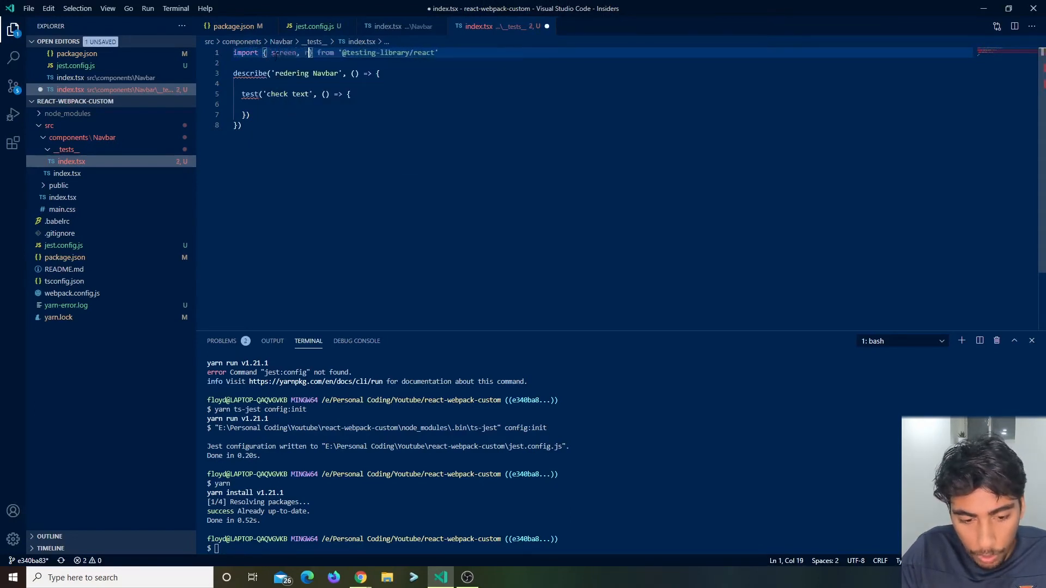
type("render")
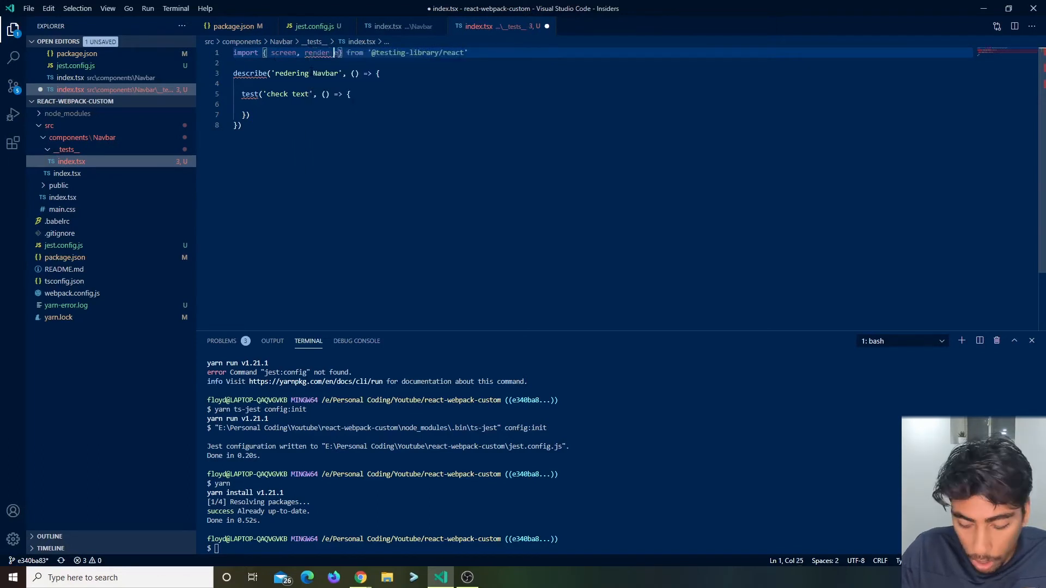
key("Enter")
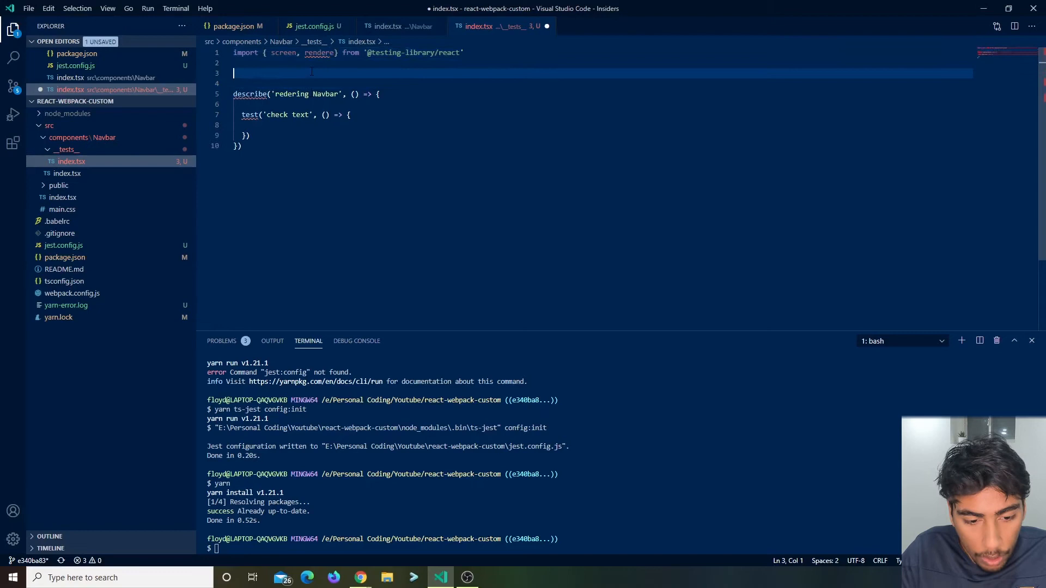
type("import NavBar from '../index")
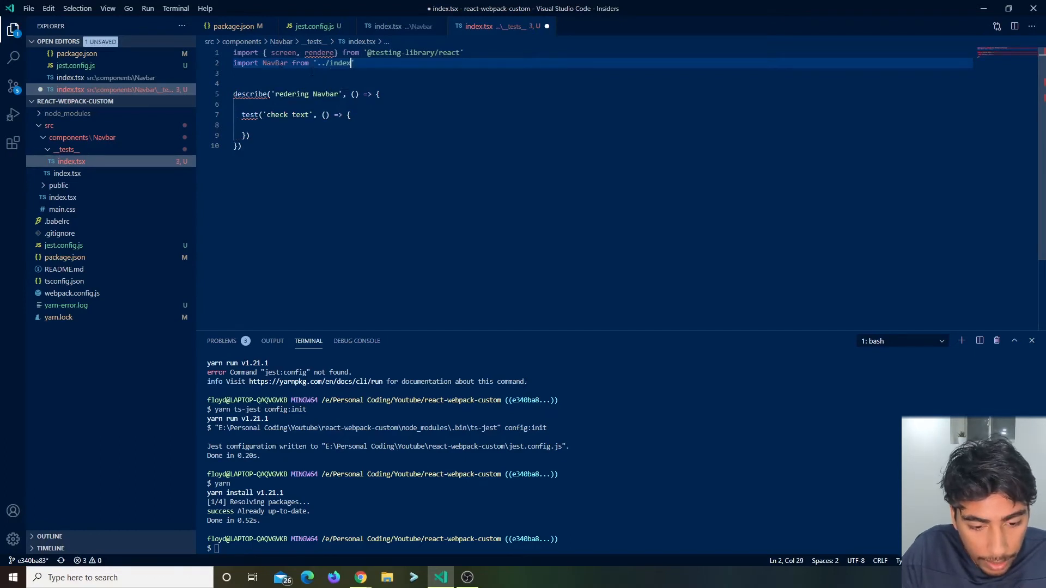
Step: Correct the NavBar import name and write render(<Navbar />) inside the test
left_click(279, 62)
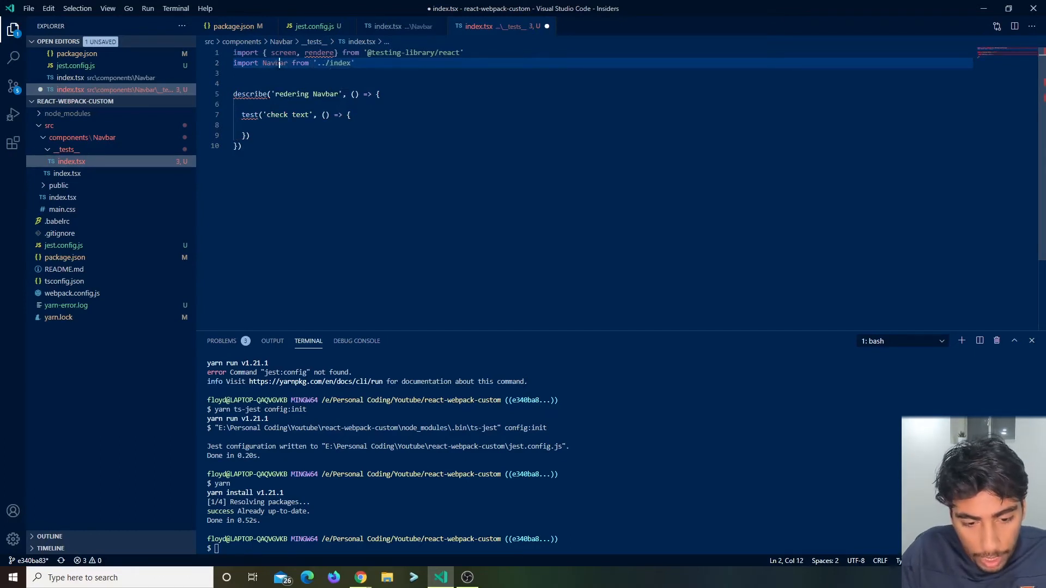
double_click(274, 62)
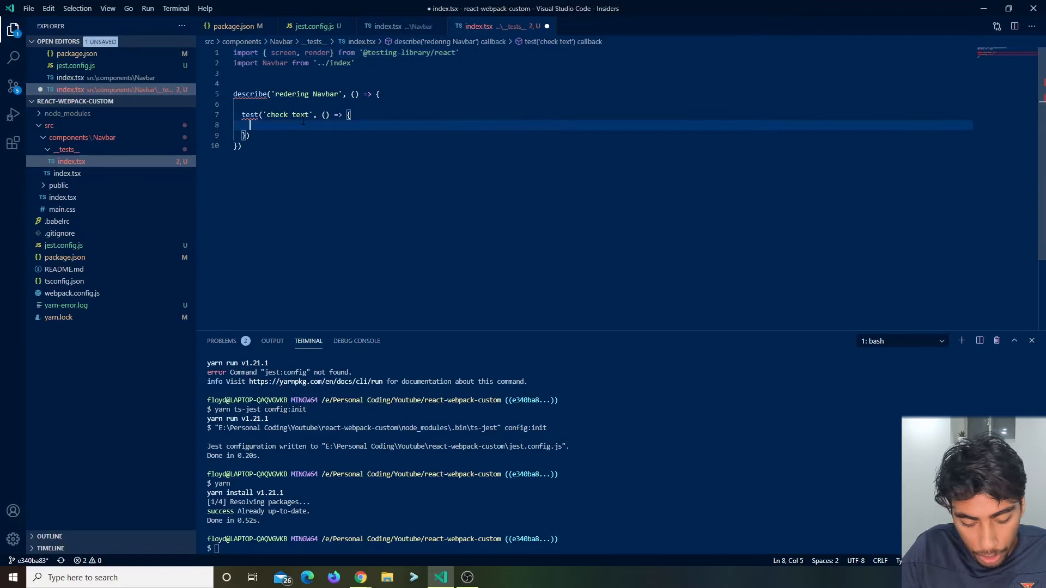
type("render()")
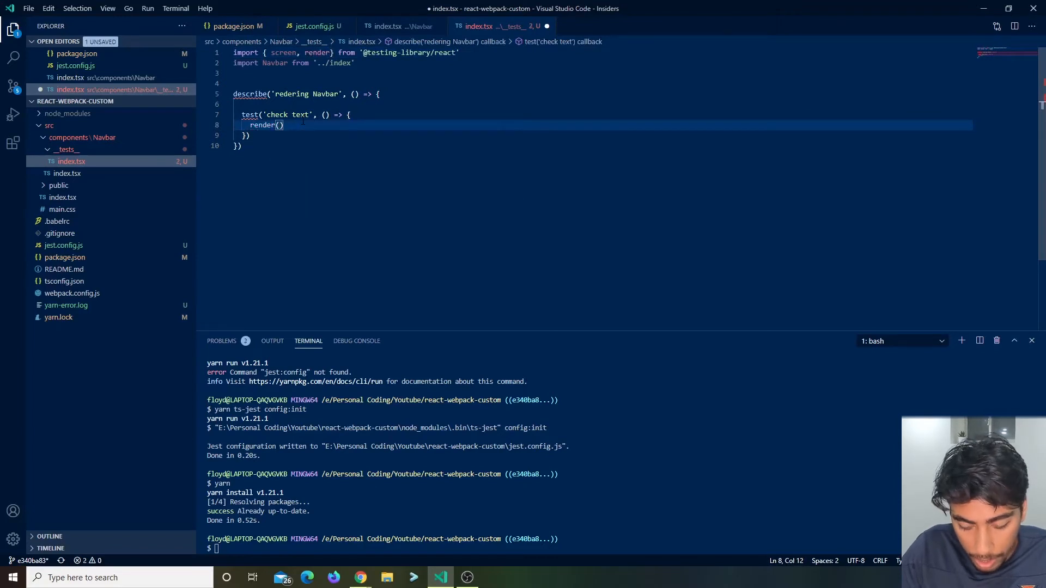
type("<Navbar />")
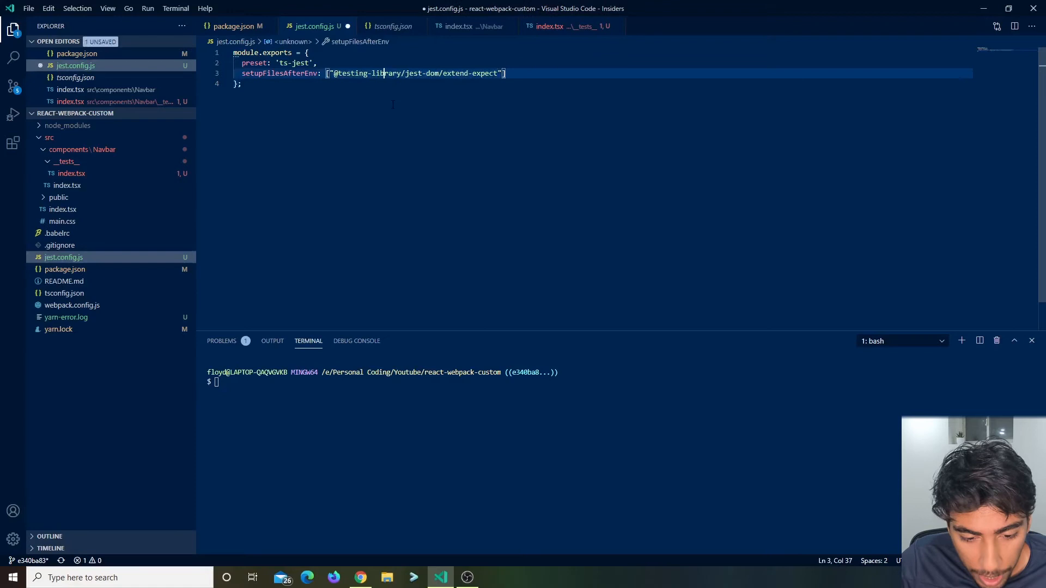
left_click_drag(329, 74, 241, 84)
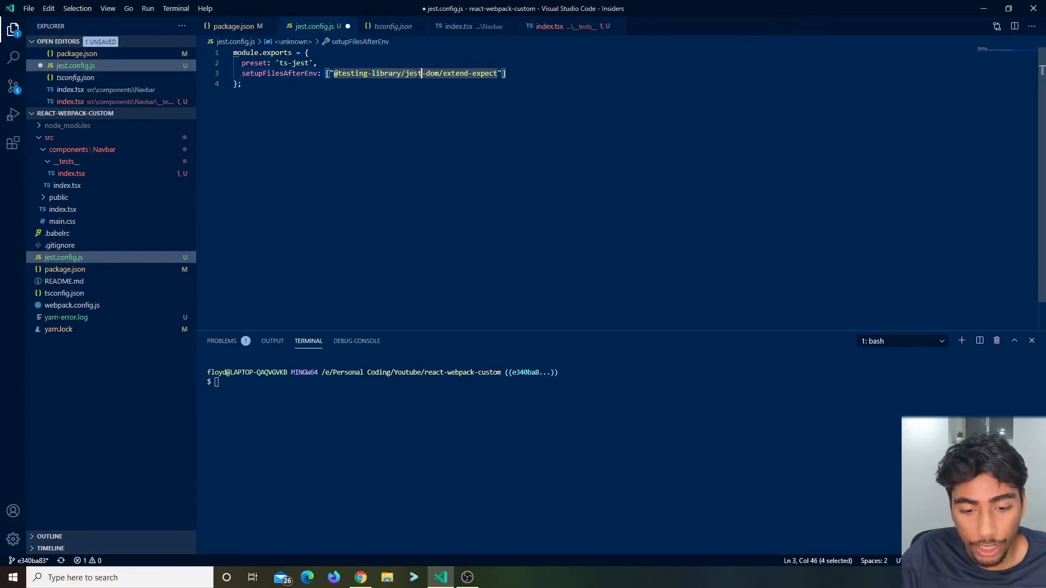
key("ctrl+s")
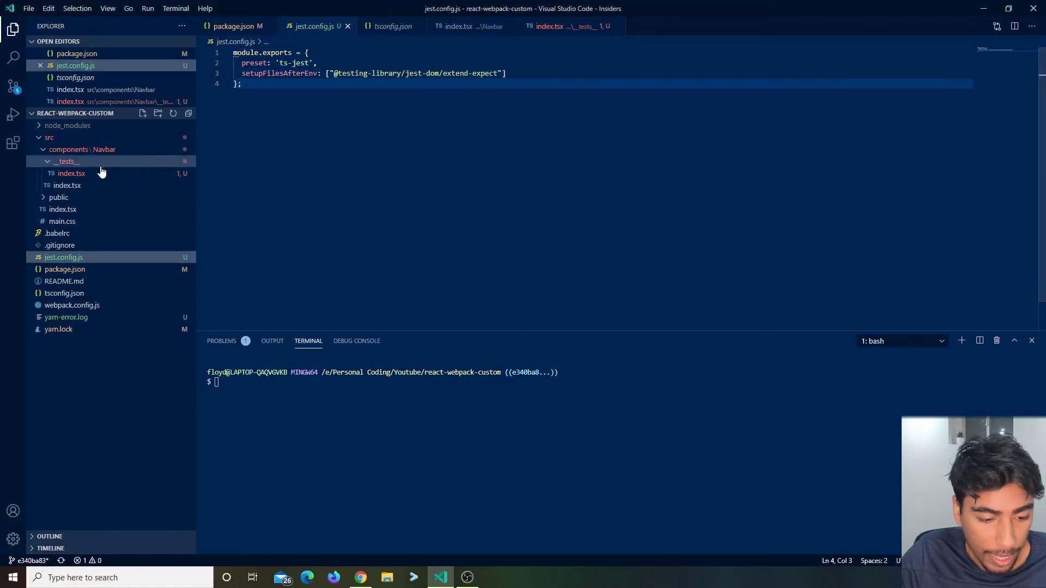
left_click(71, 172)
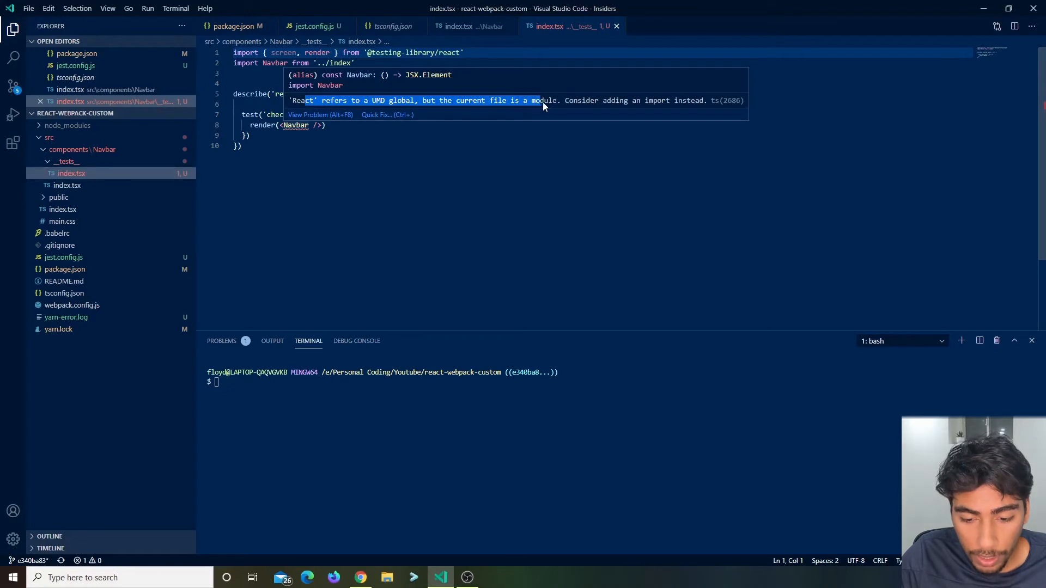
mouse_move(220, 75)
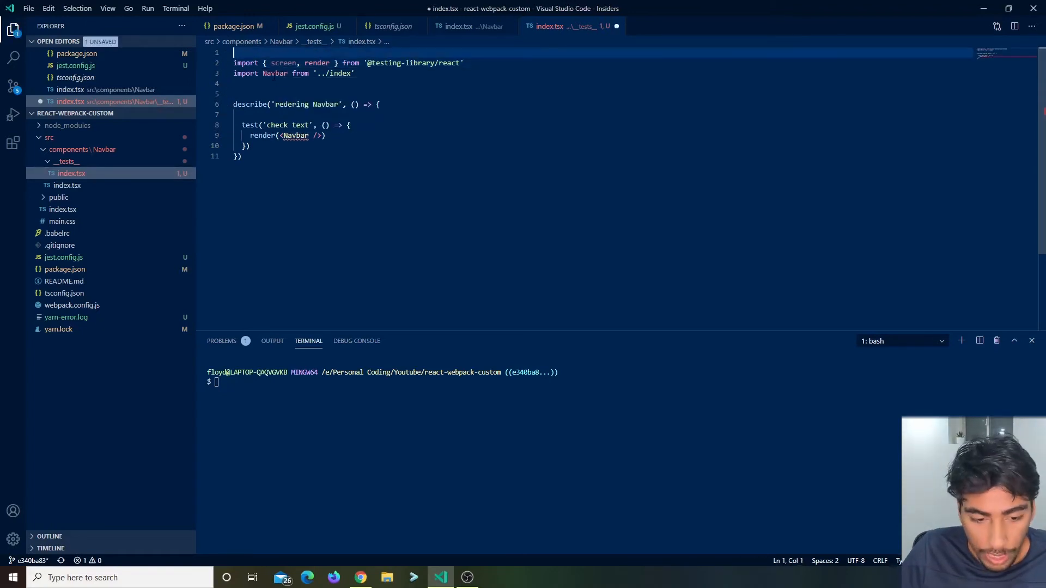
Step: Import React in the Navbar test and run yarn test, passing 1 of 1
type("impr")
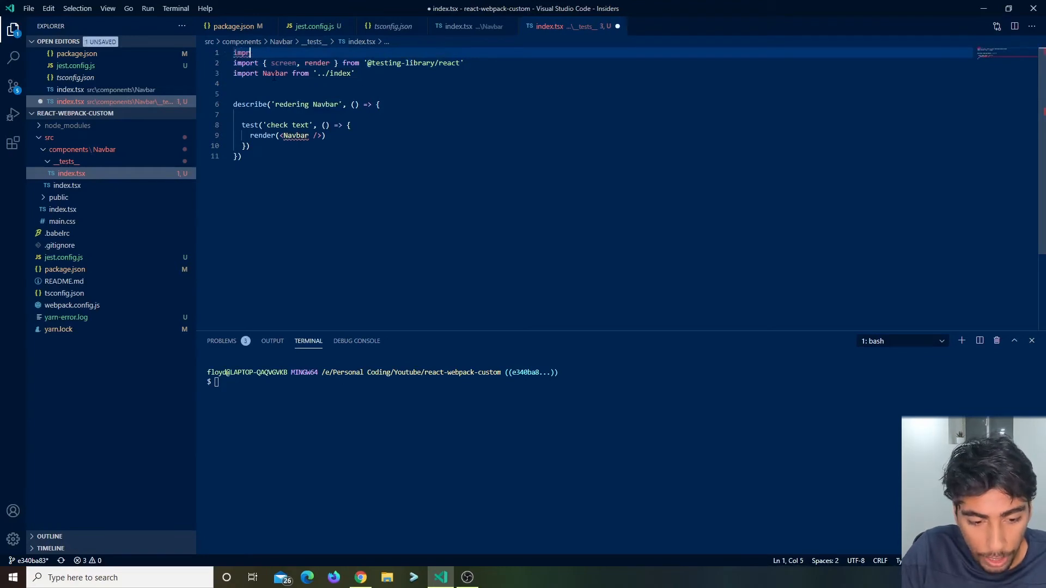
type("t")
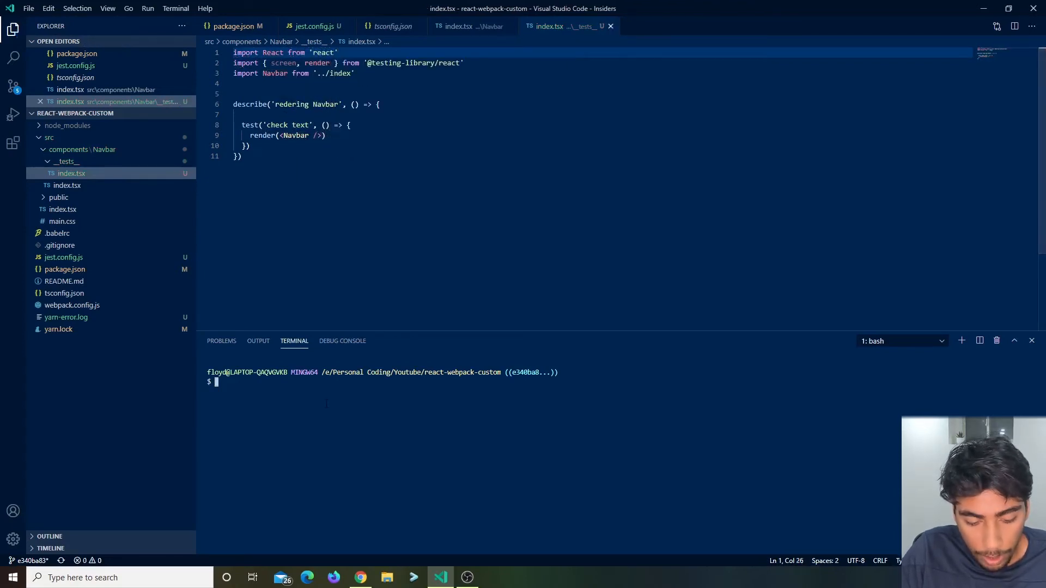
type("yarn test")
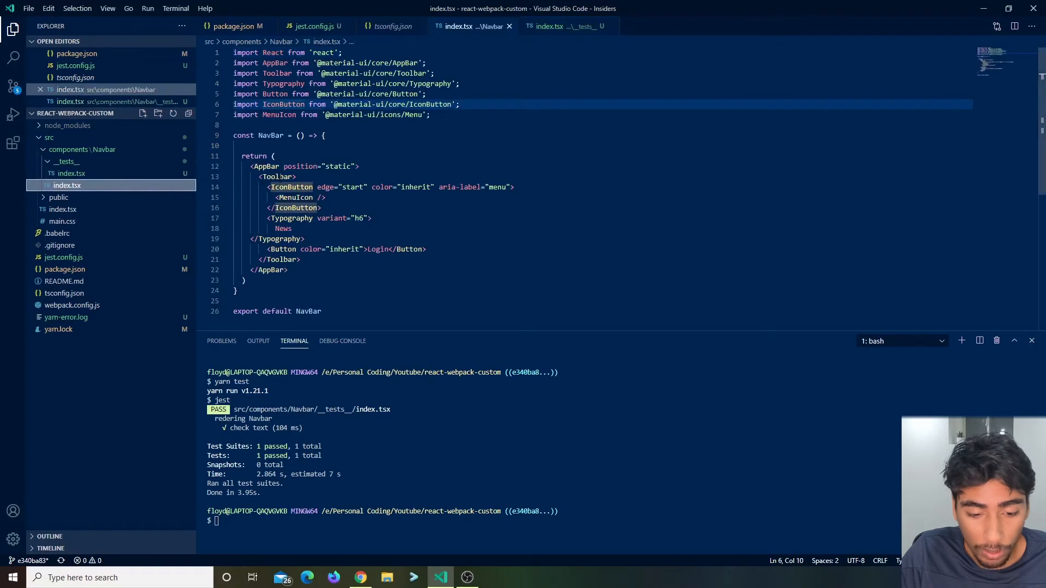
Step: Add interface Props { text: string }, type NavBar as React.FC<Props>, and destructure { text }
key("Enter")
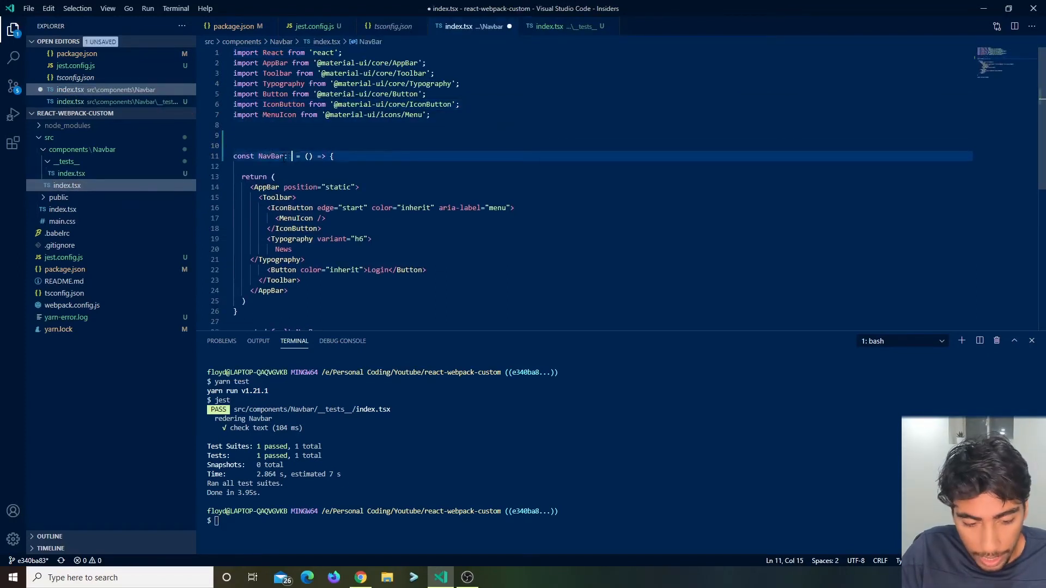
type("React.FC<?")
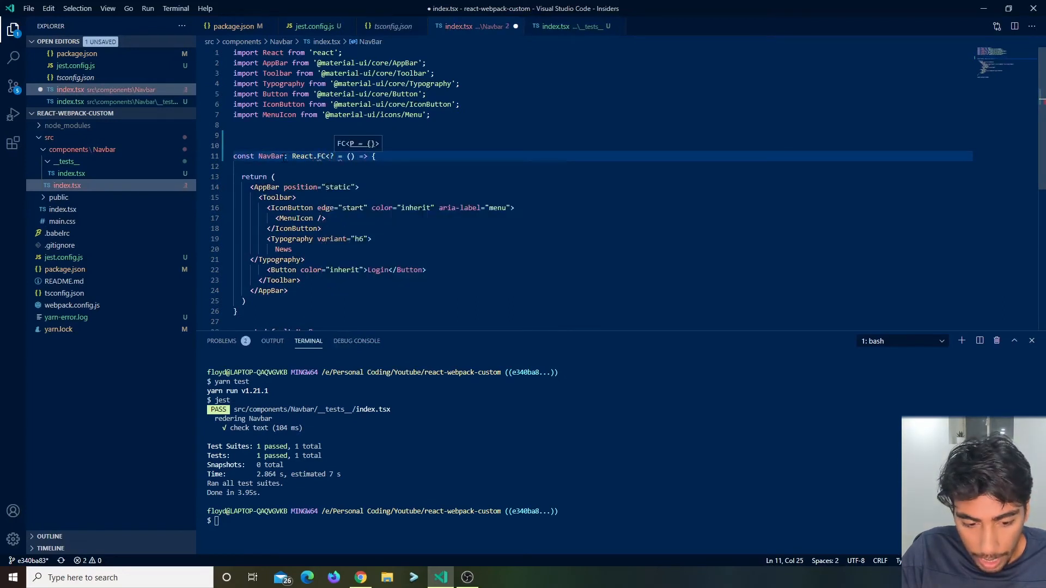
type("Orop")
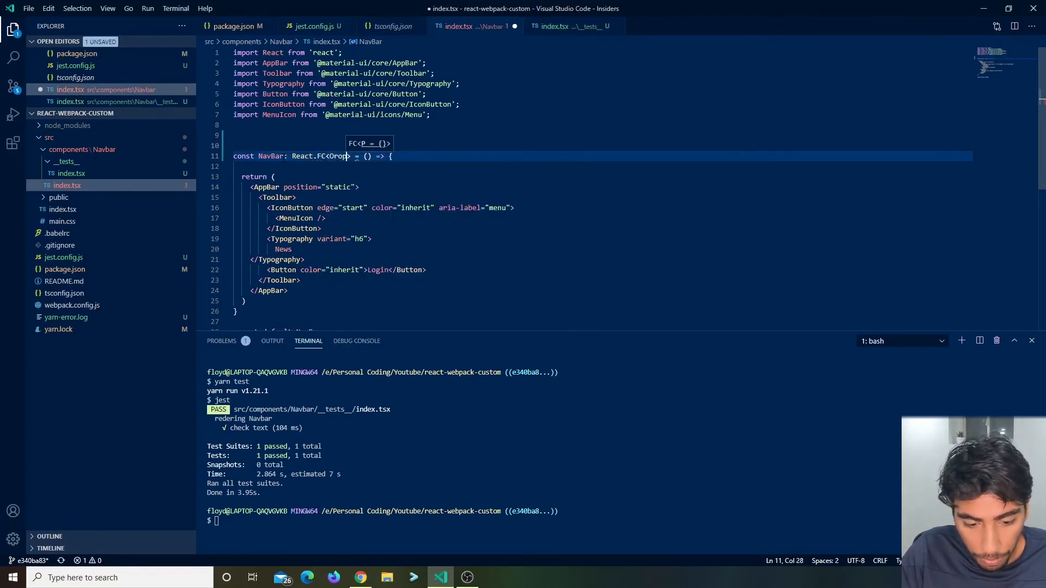
type("s")
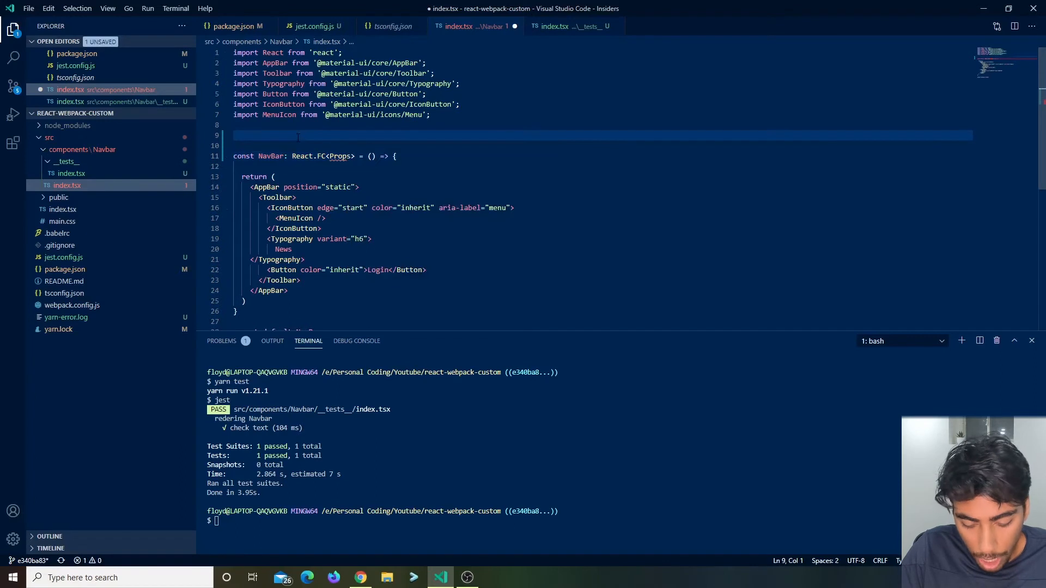
type("interface Pros")
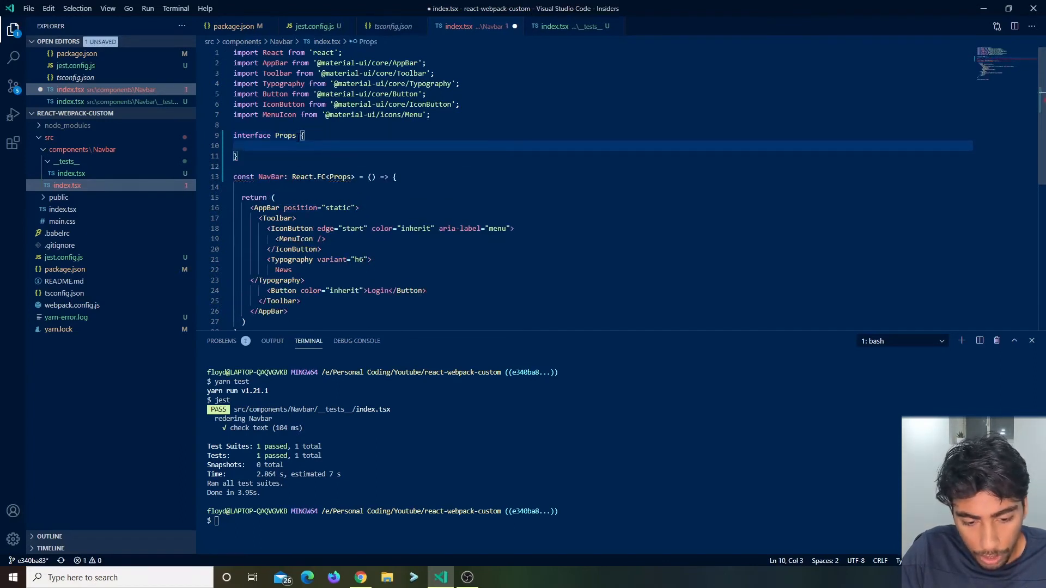
type("tesx")
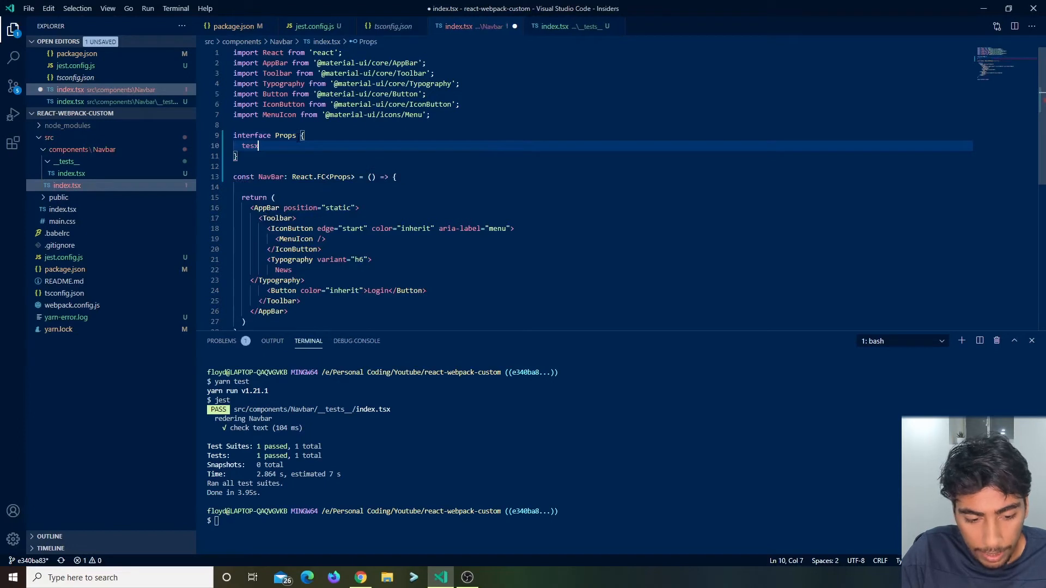
type("t")
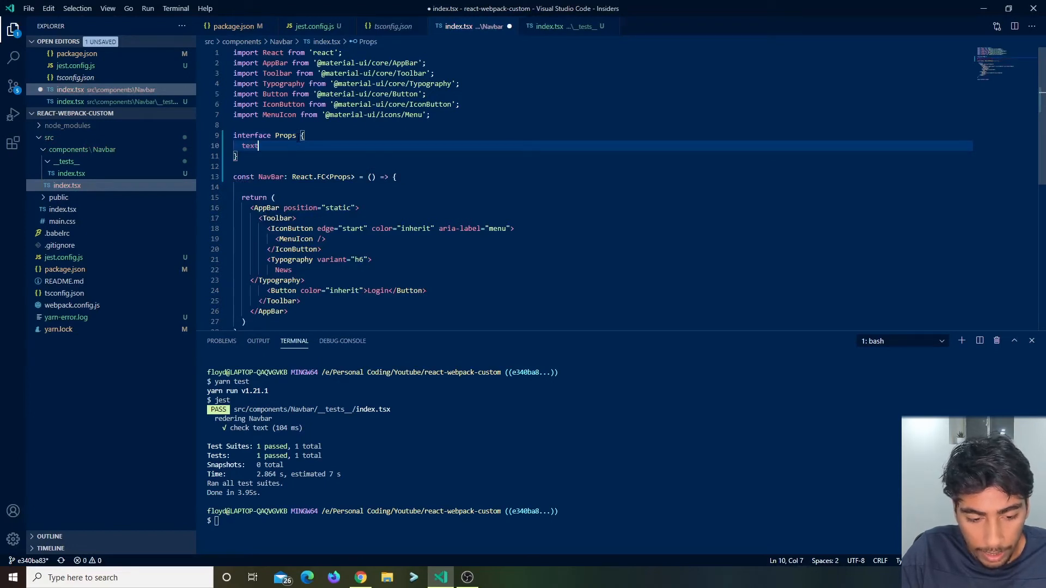
type(": string")
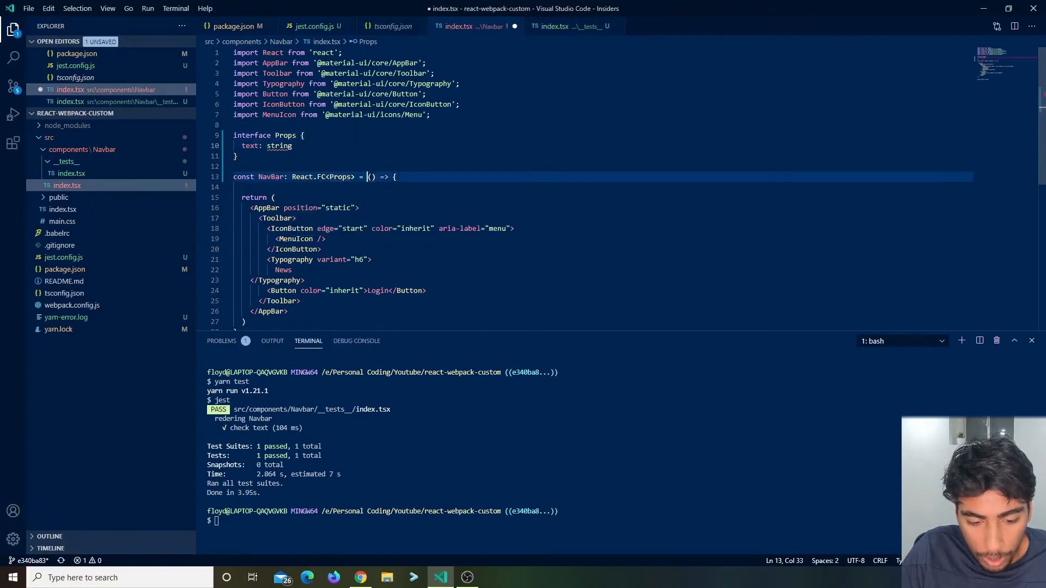
type("{}")
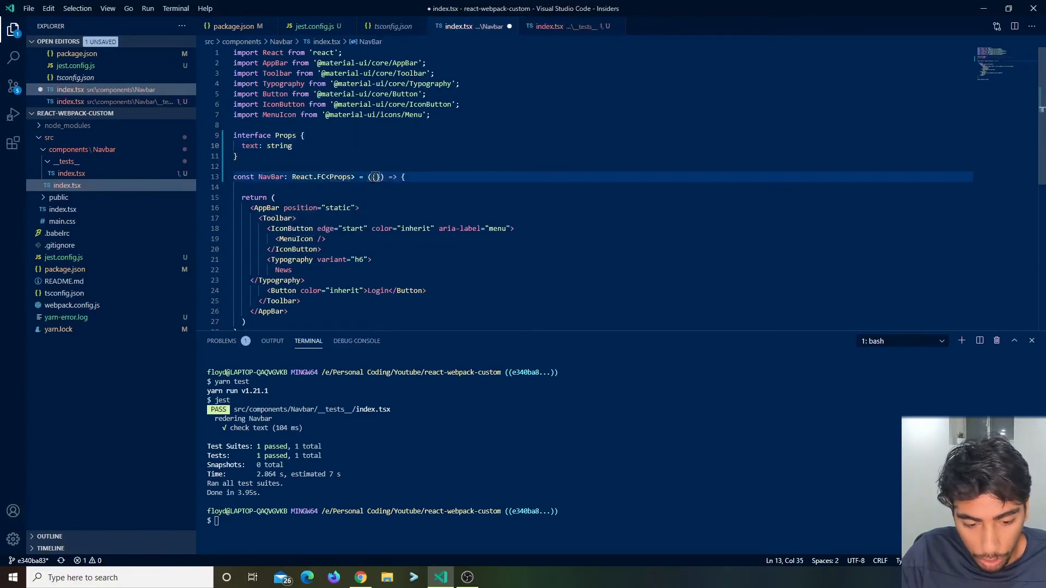
type("text=\"He\" />)")
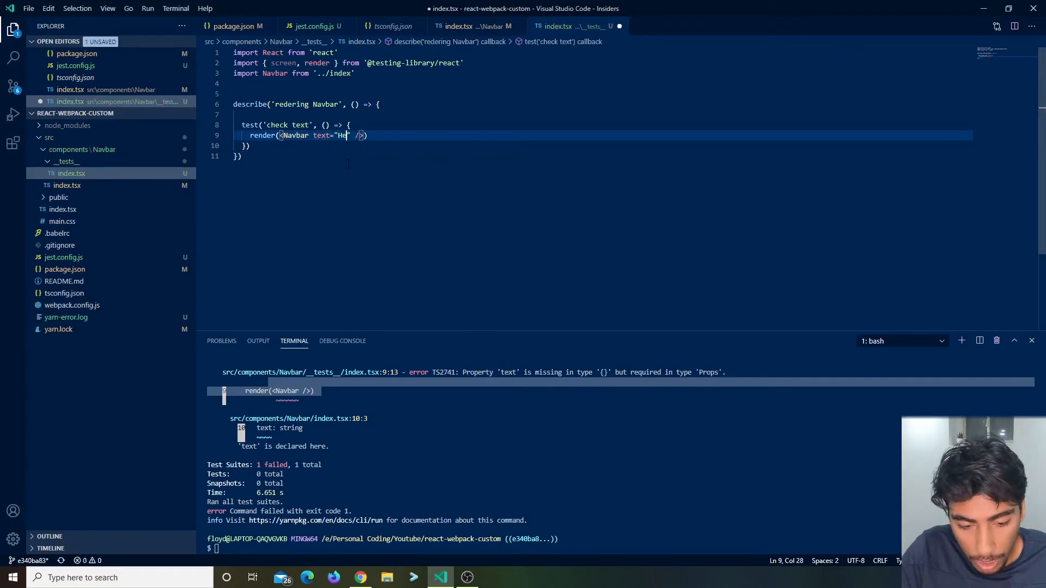
Step: Render Navbar with text="Hello" and add screen.getByText('Hello') to the test
type("llo")
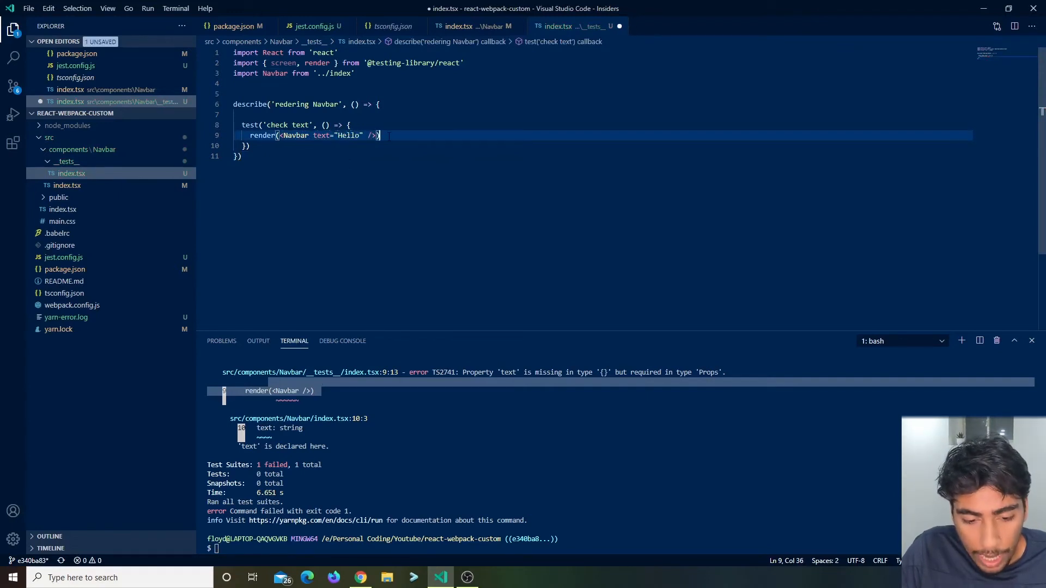
type("scree")
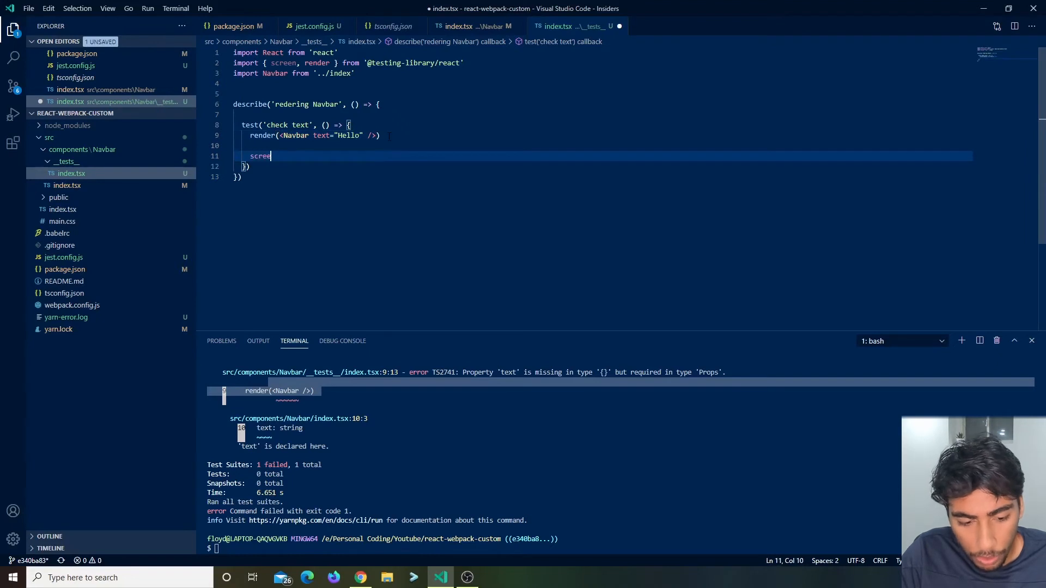
type(".")
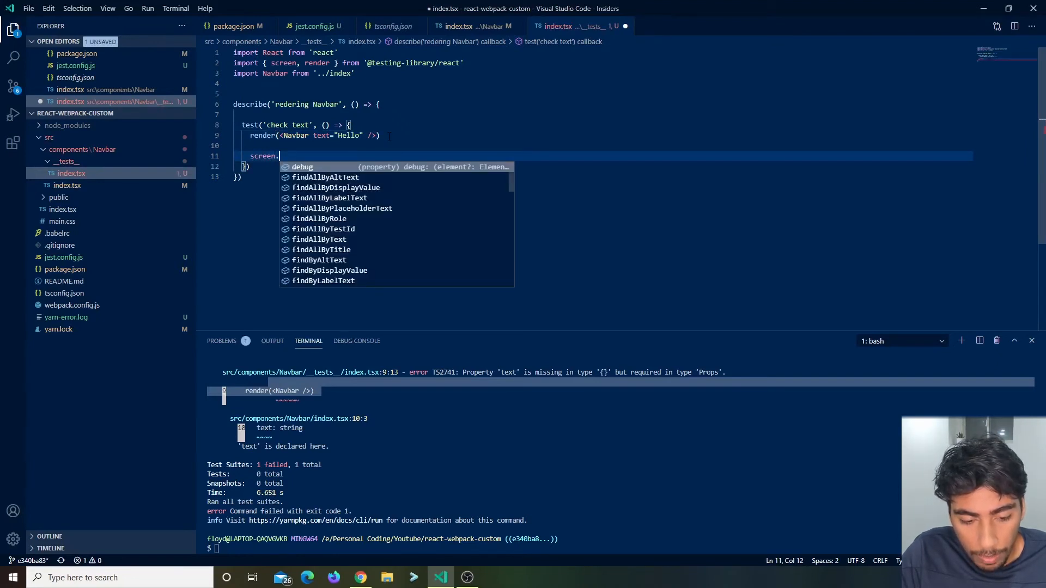
type("get")
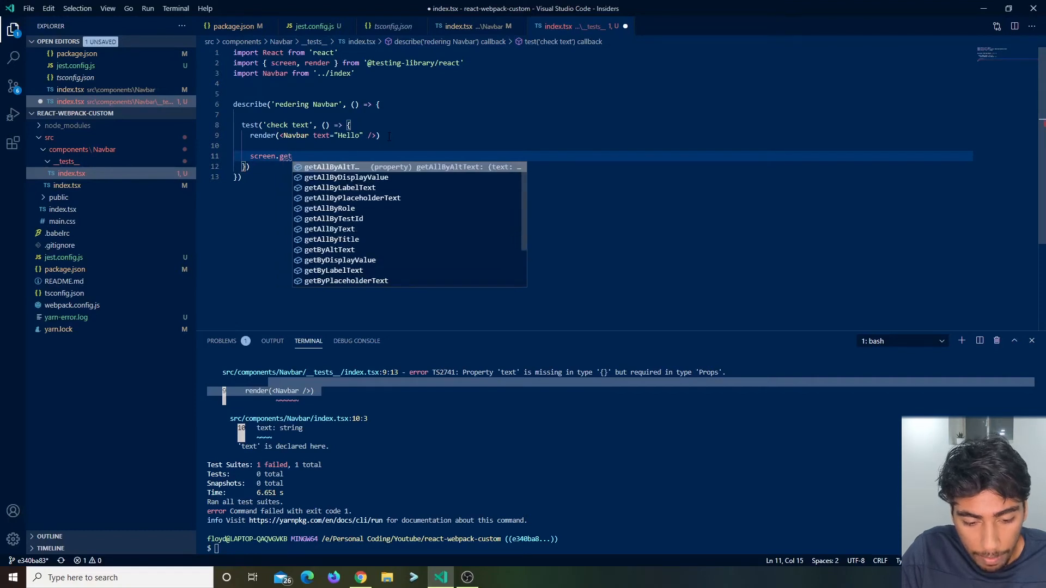
type("ByText('")
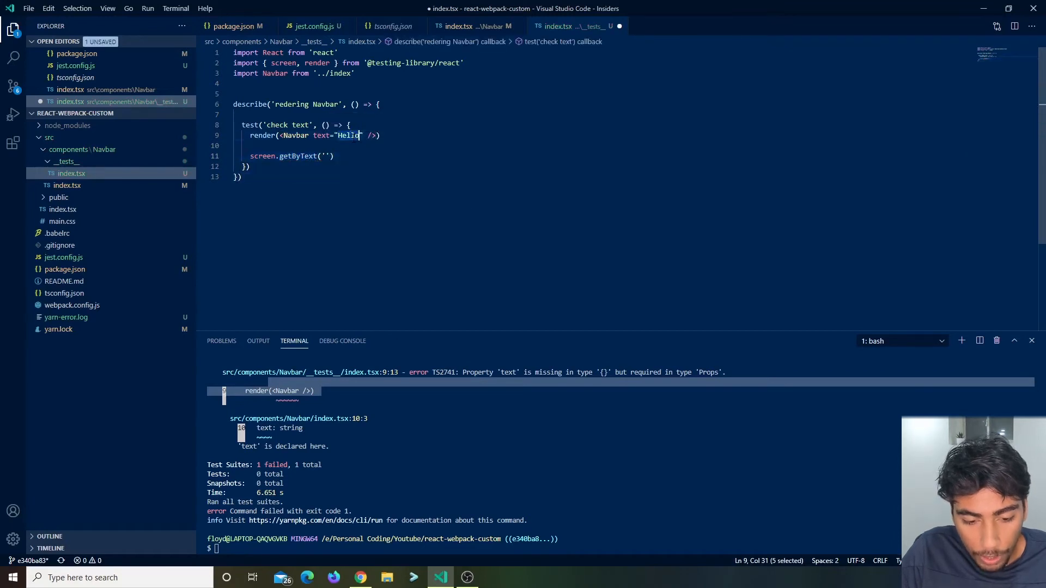
type("Hello")
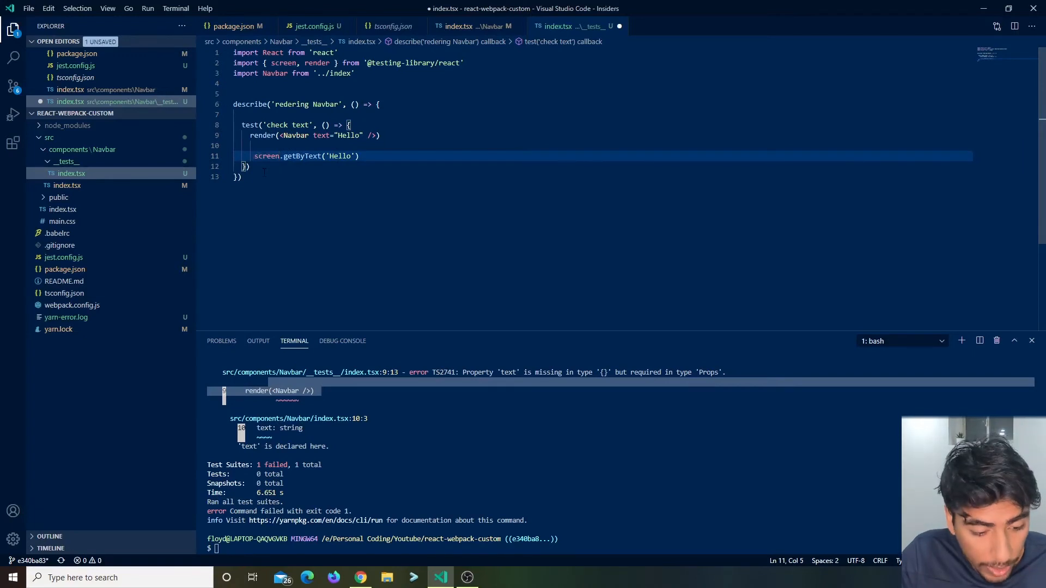
Step: Wrap getByText('Hello') in expect(...).toBeTruthy() and rerun yarn test, passing 1 of 1
left_click(313, 26)
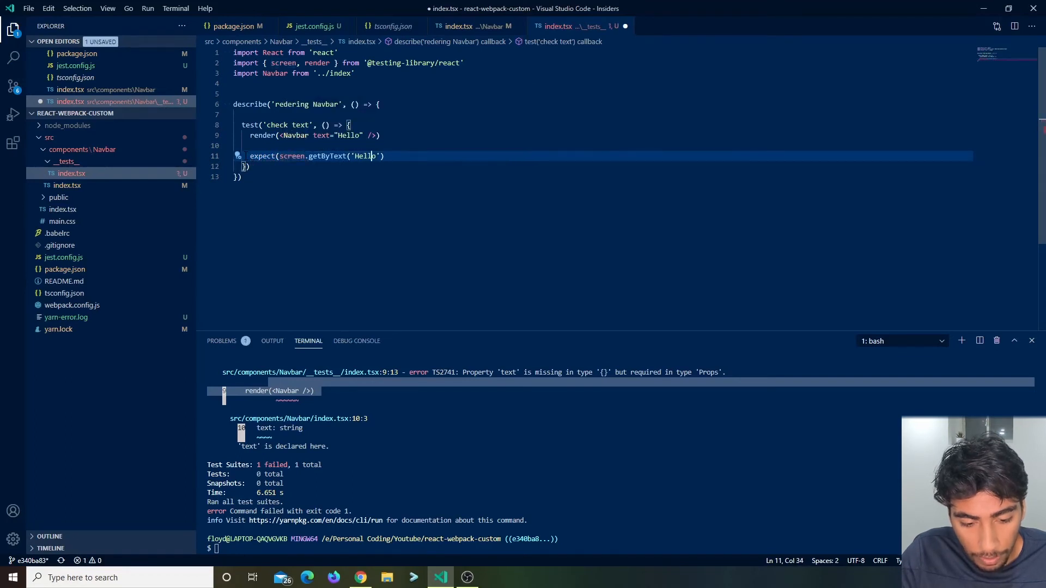
type("))")
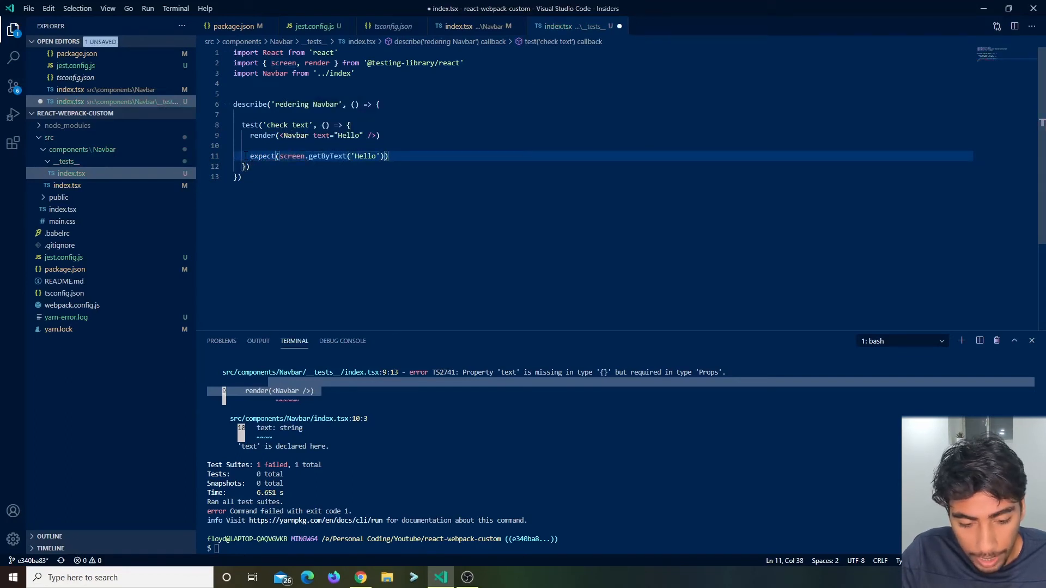
type(".toBeTruthy()")
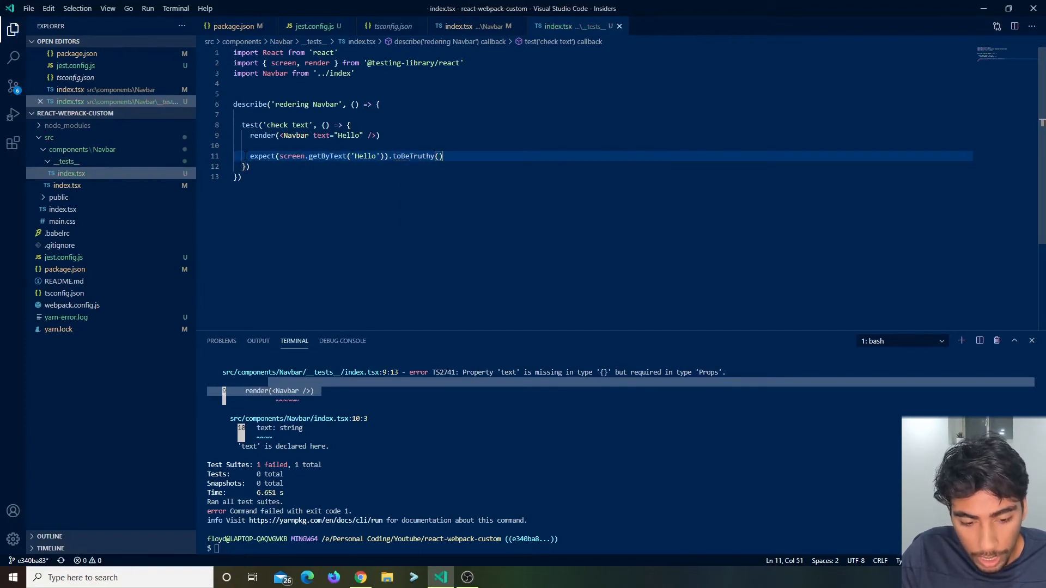
type("yarn test")
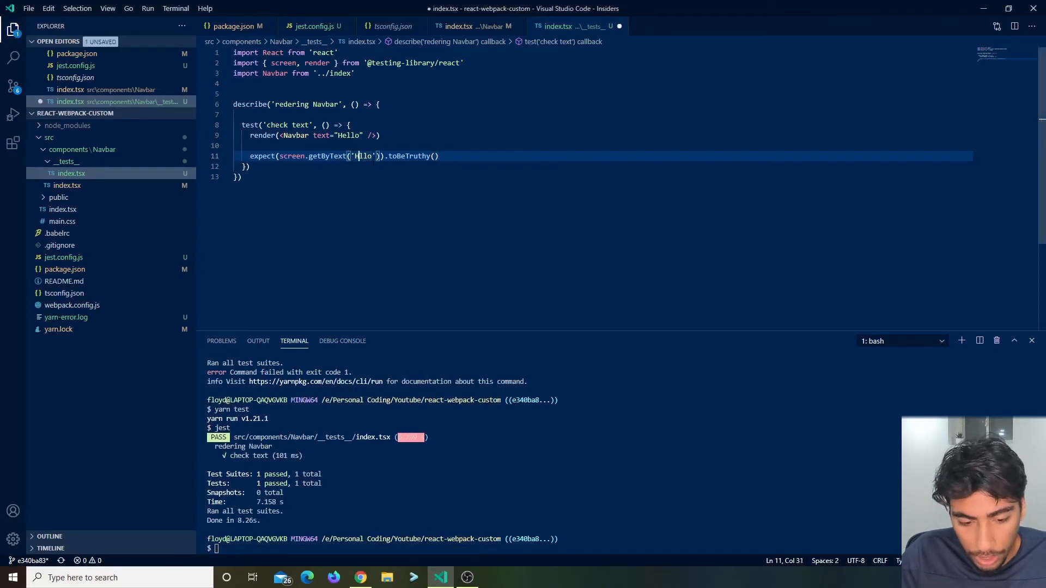
Step: Query for 'o' and rerun tests to see the failure, then restore 'Hello'
key("Backspace")
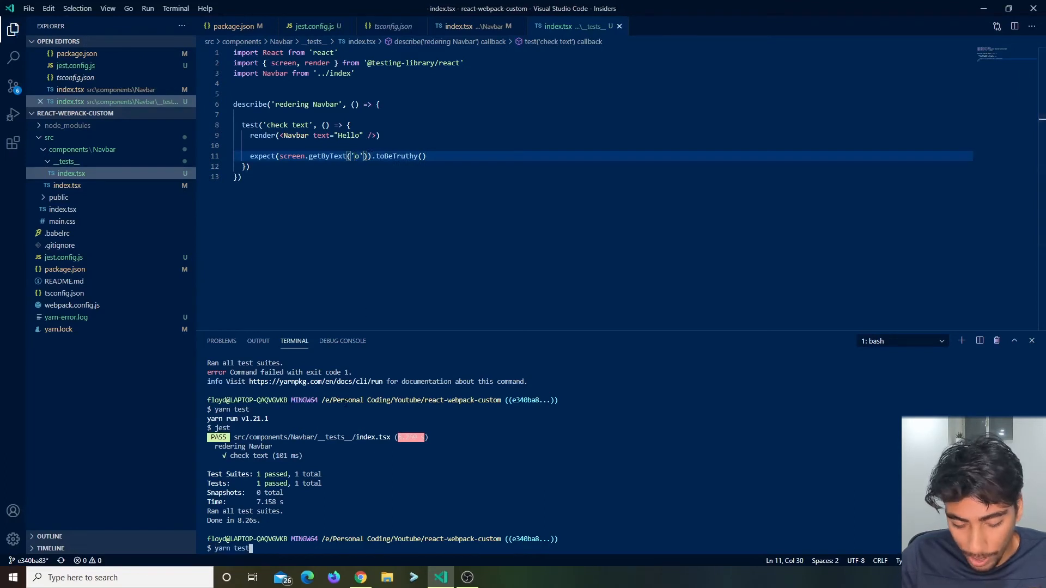
key("Return")
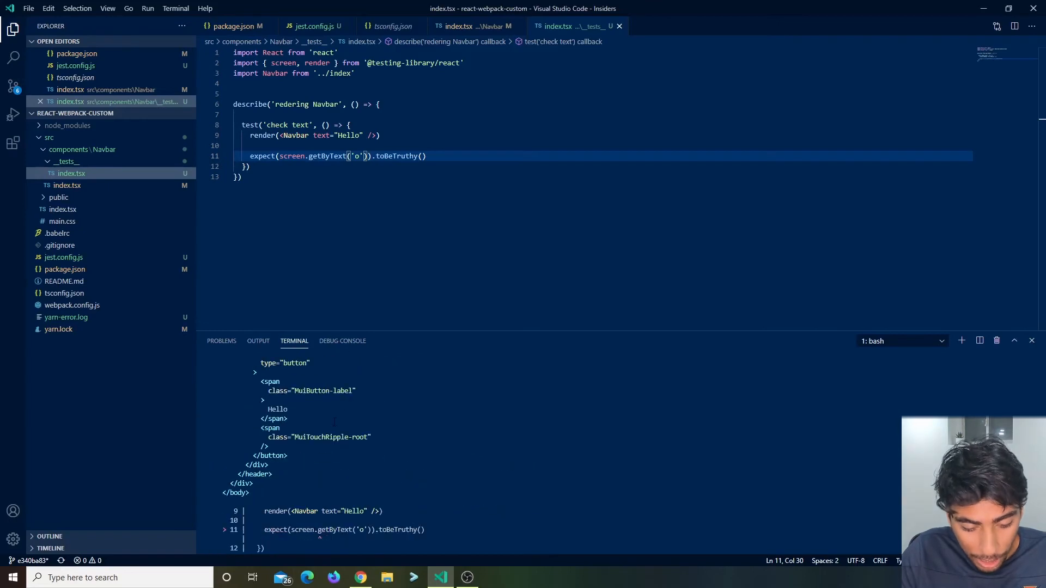
scroll("down", 3)
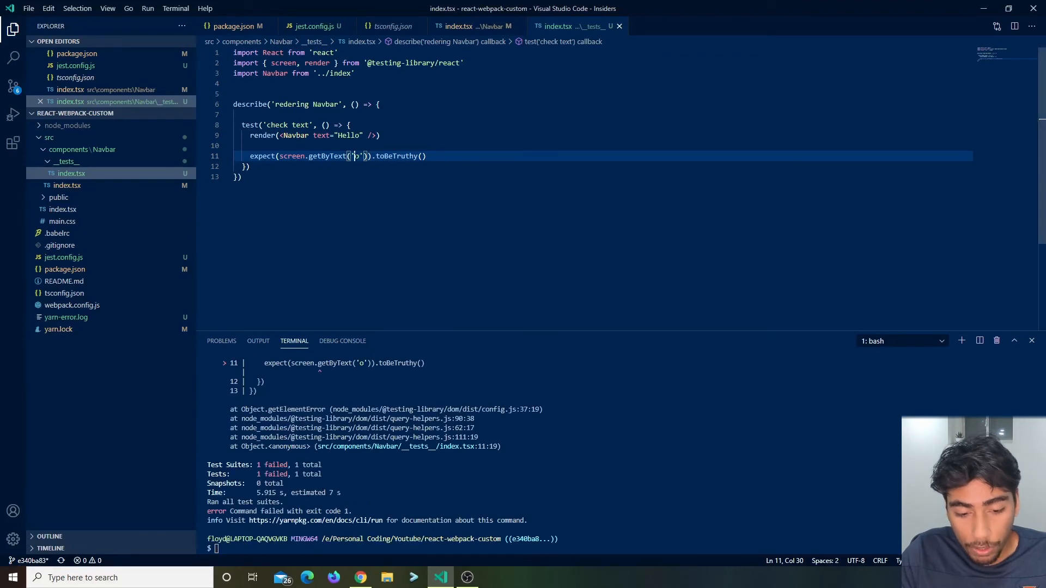
type("Hell")
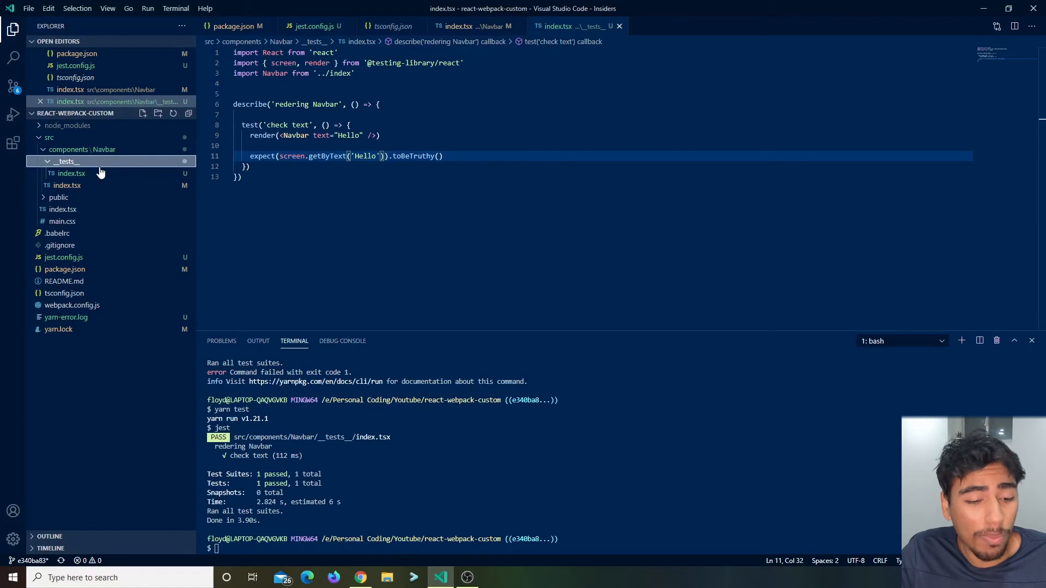
mouse_move(101, 172)
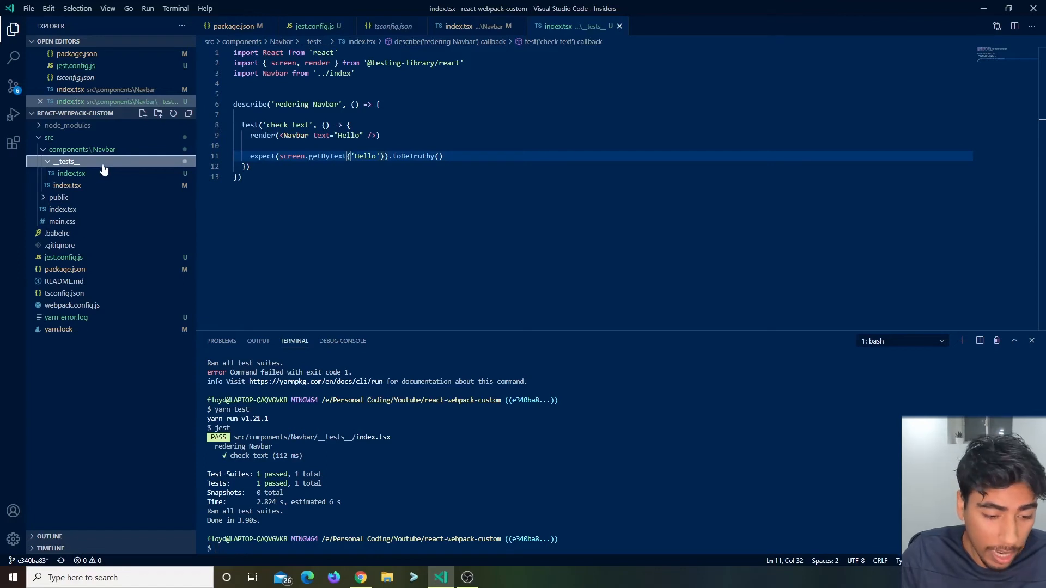
Step: Create styles.css in __tests__ with a navbar rule setting height: 100%
right_click(69, 161)
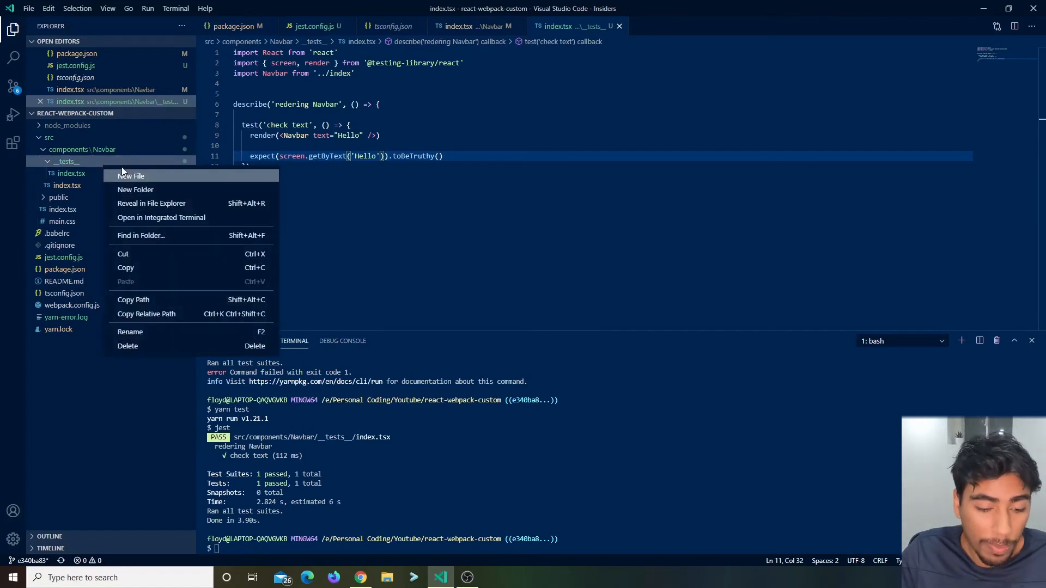
left_click(131, 175)
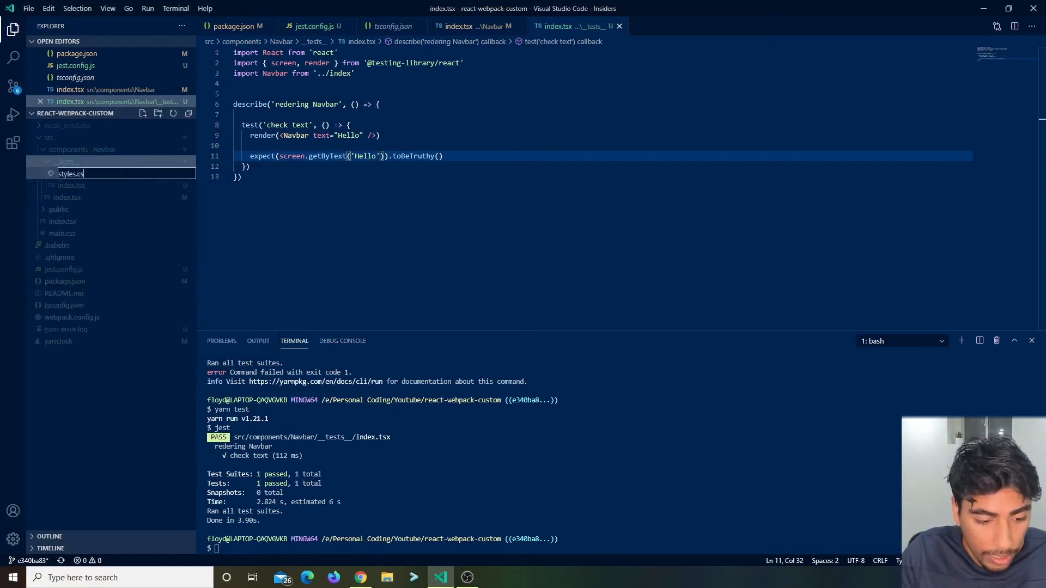
key("Enter")
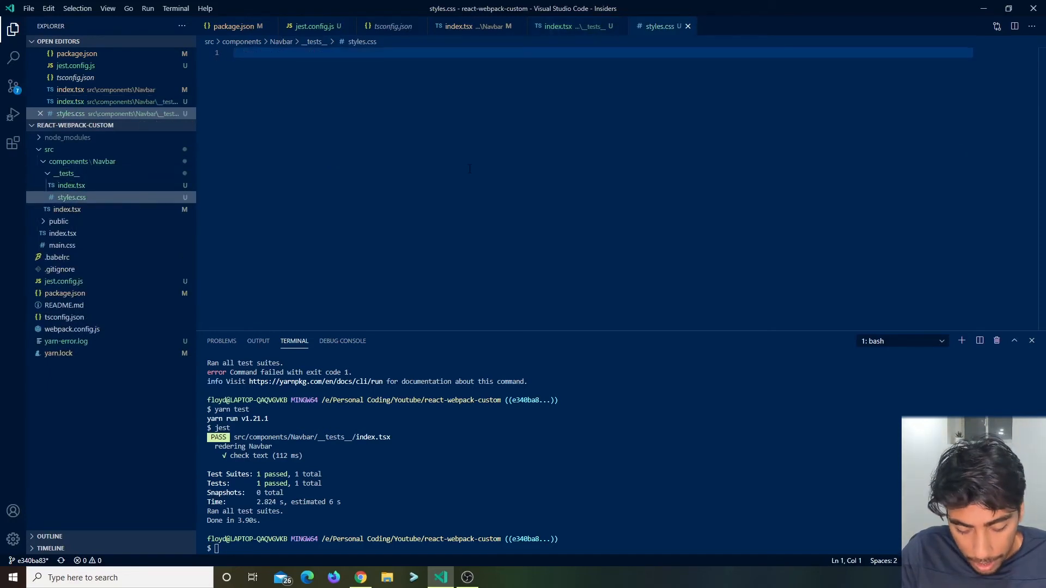
type("navbar {")
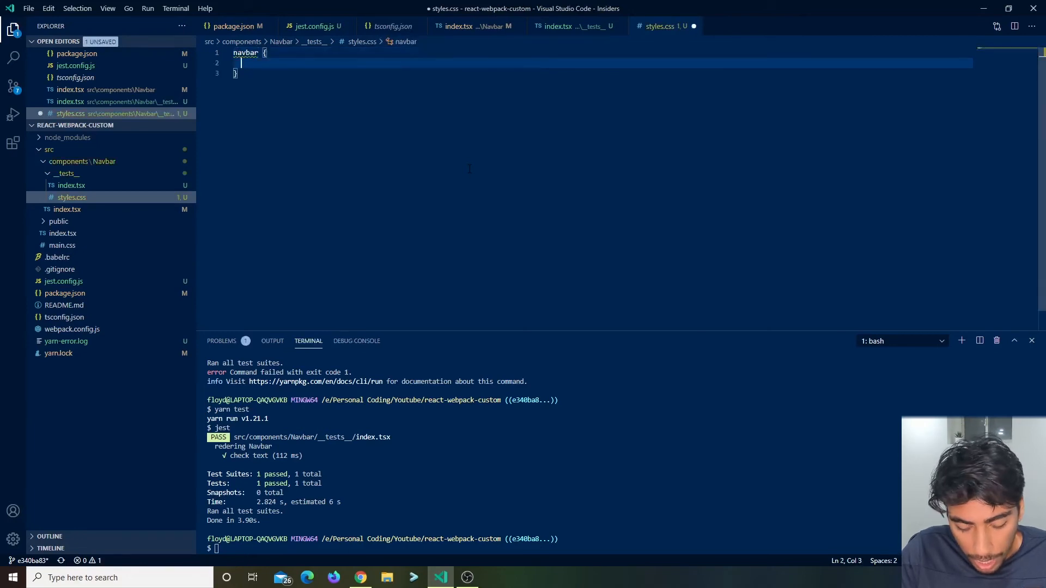
type("height:")
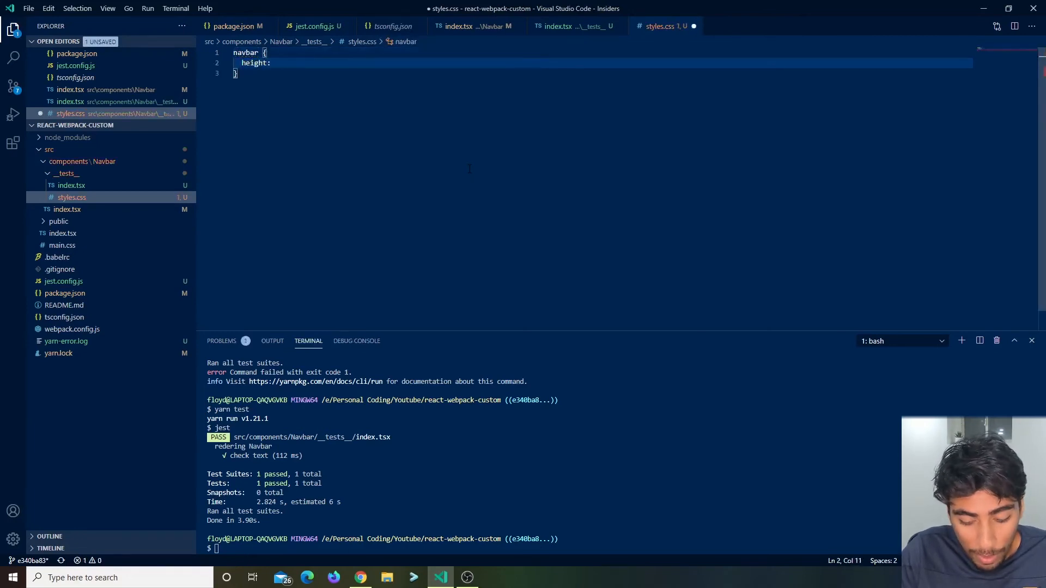
type("100%")
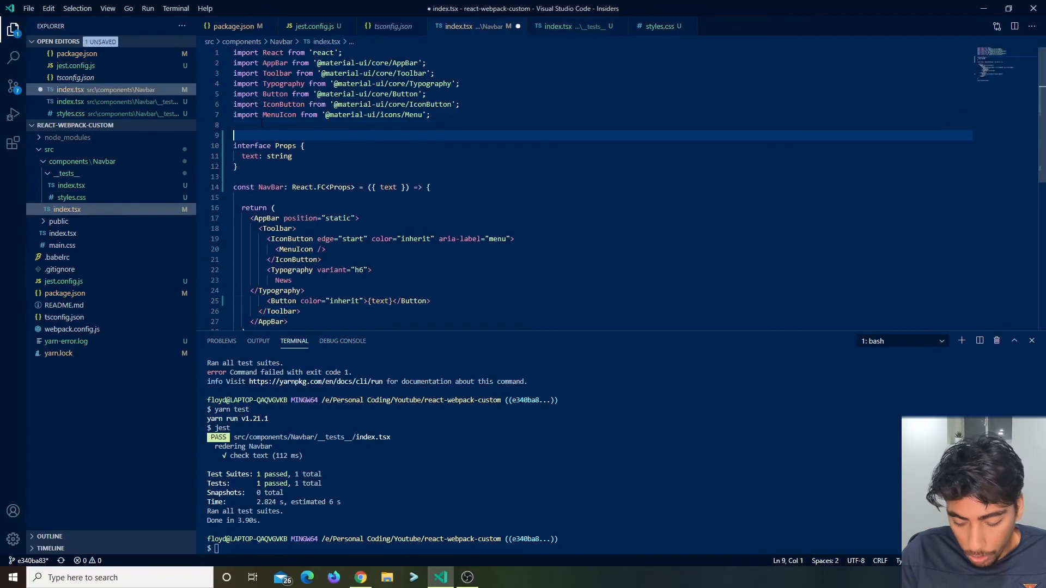
Step: Import './styles.css' in the Navbar component and move styles.css into components
type("import")
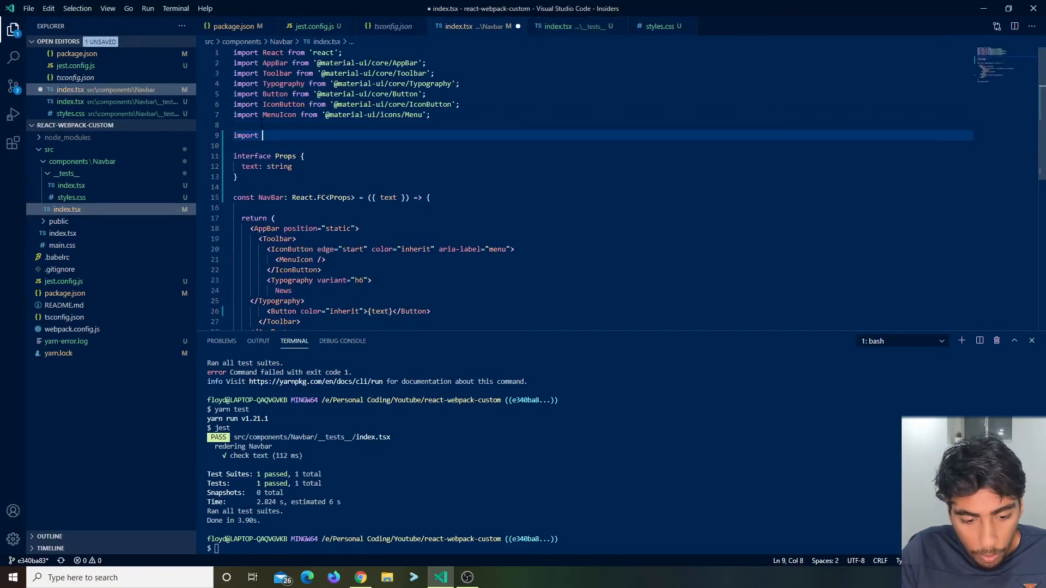
type("'")
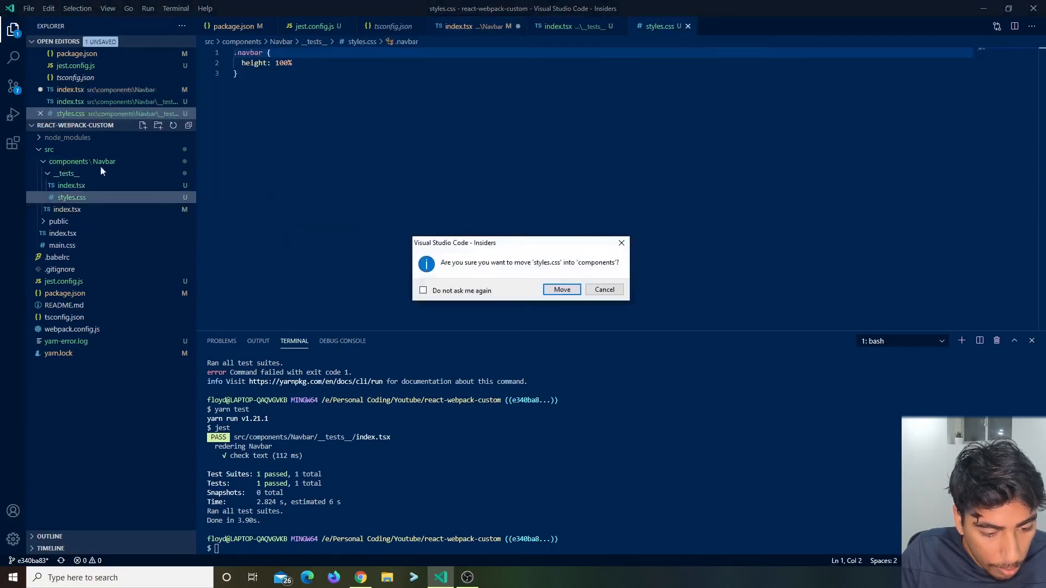
left_click(561, 289)
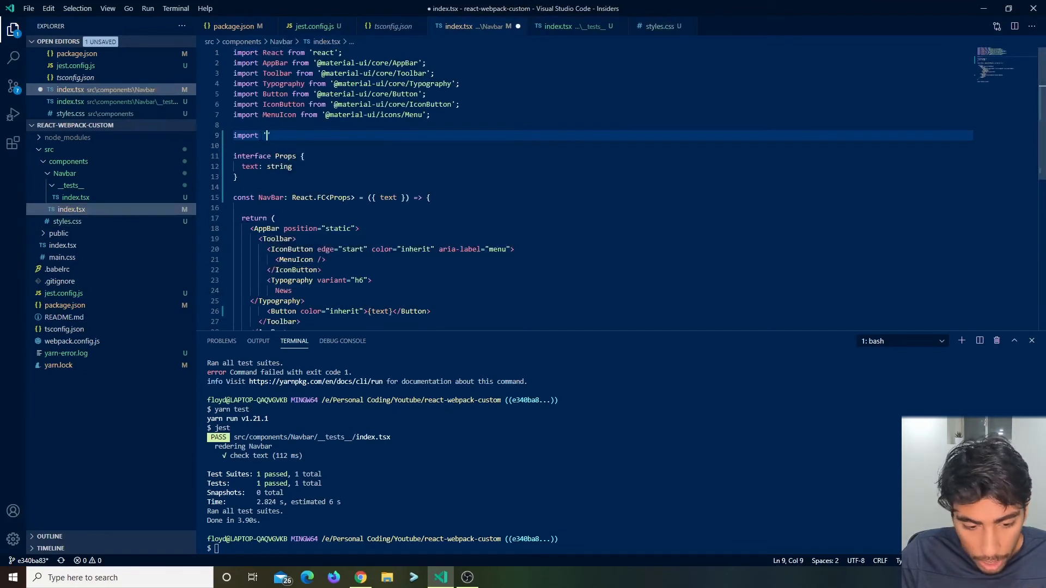
type("./styles.css'")
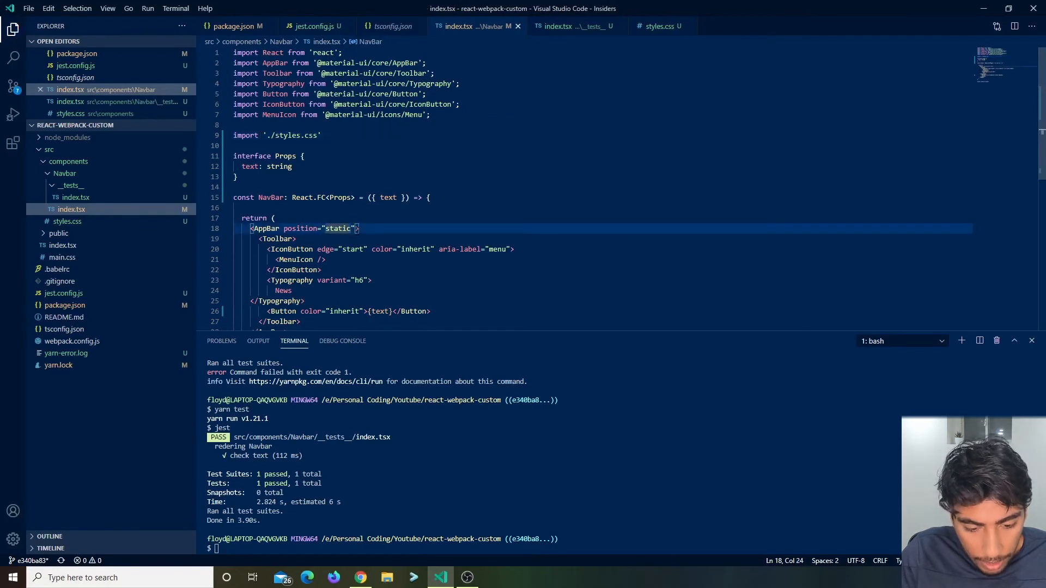
Step: Give the AppBar className="navbar", checking the class name in styles.css
type("{}")
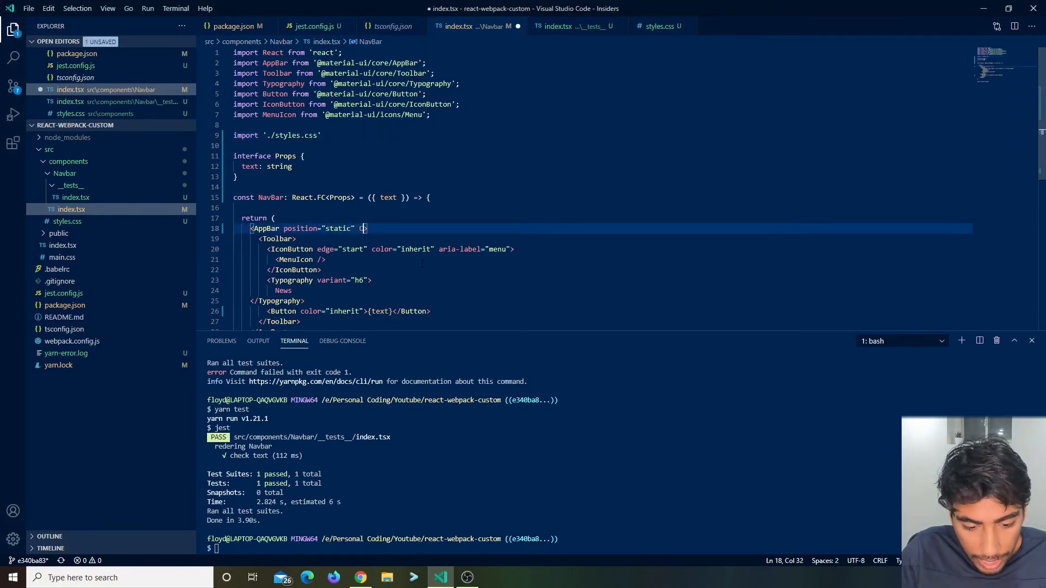
type("checkedLink=")
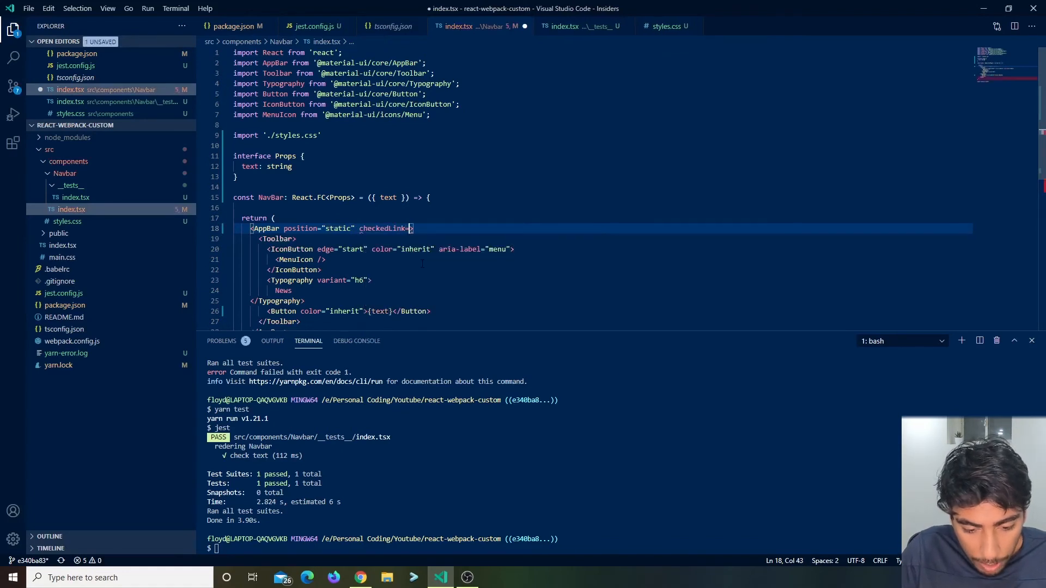
type("classNam")
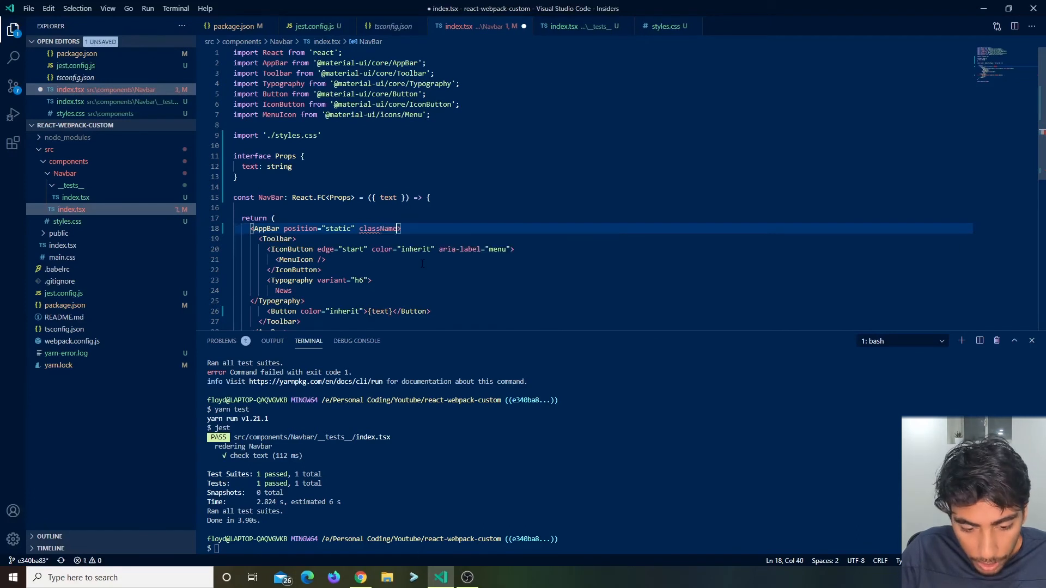
type("=\"n")
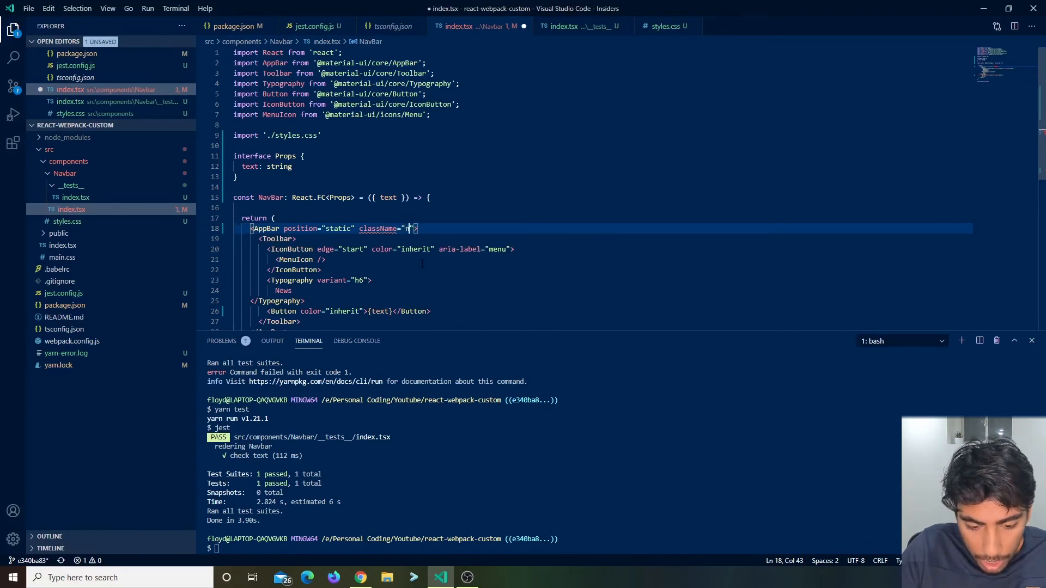
type("av")
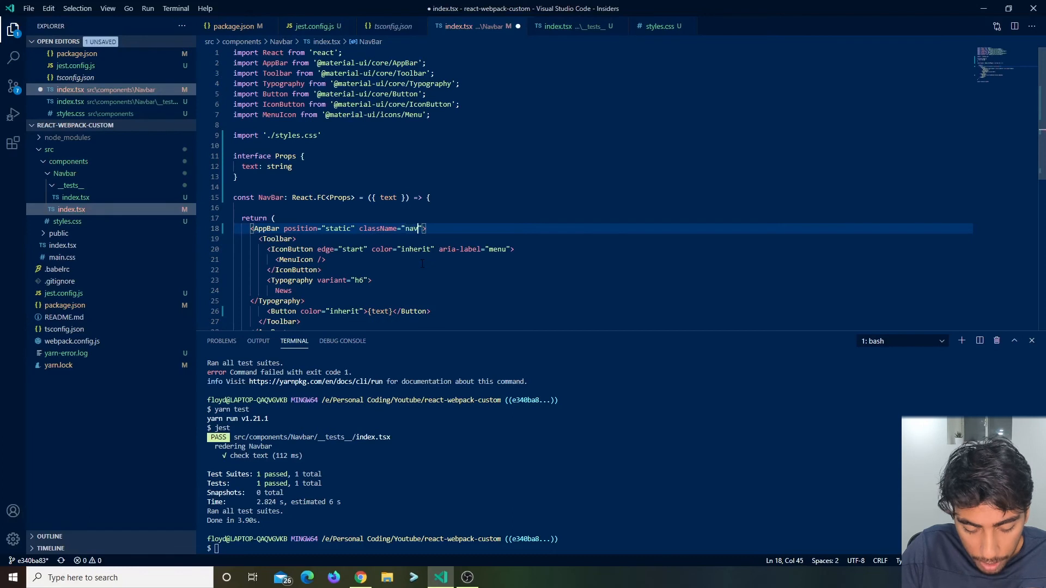
left_click(655, 26)
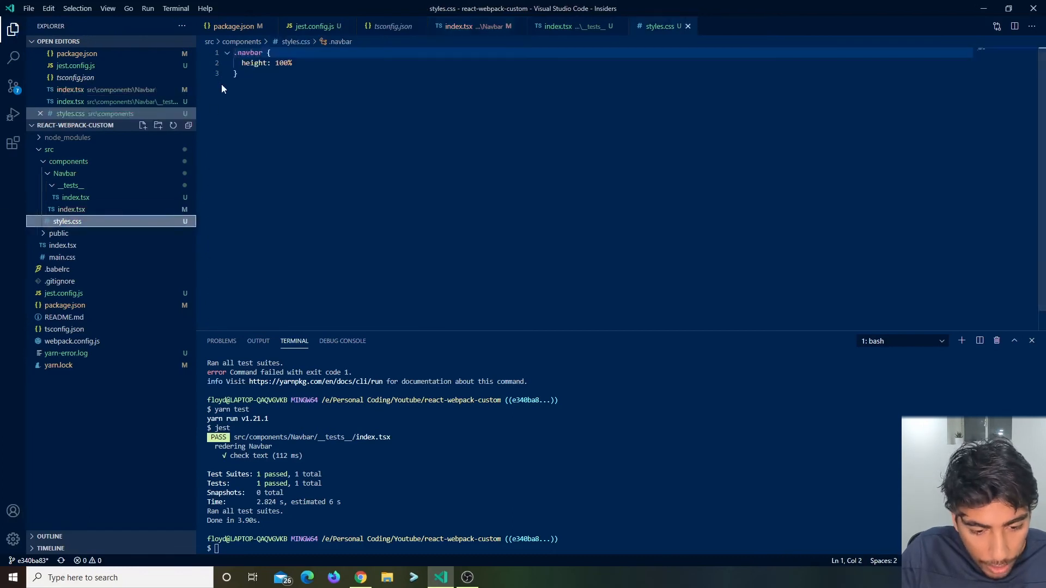
left_click(467, 26)
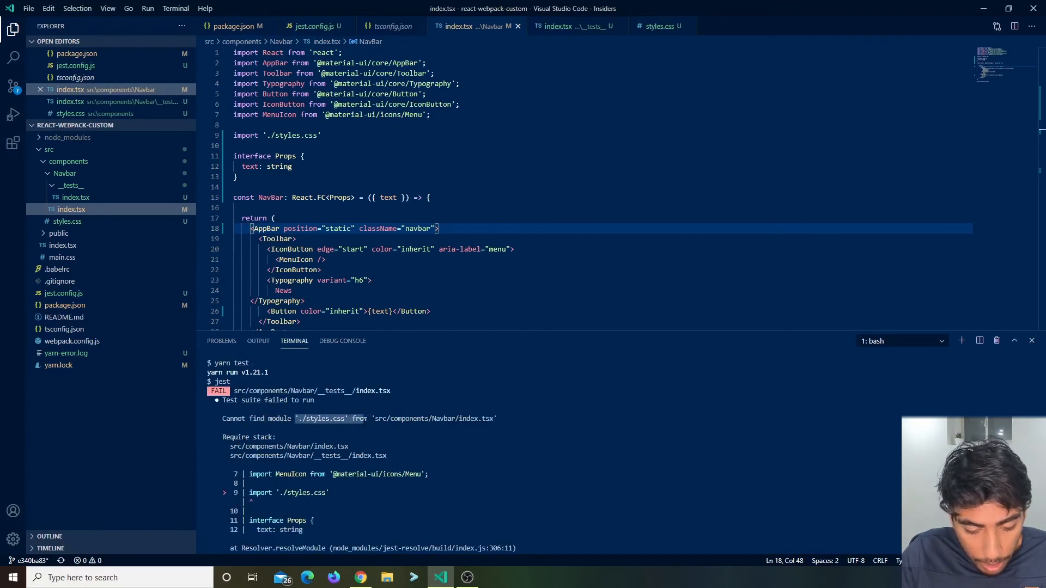
Step: Move styles.css into the Navbar folder
left_click(71, 209)
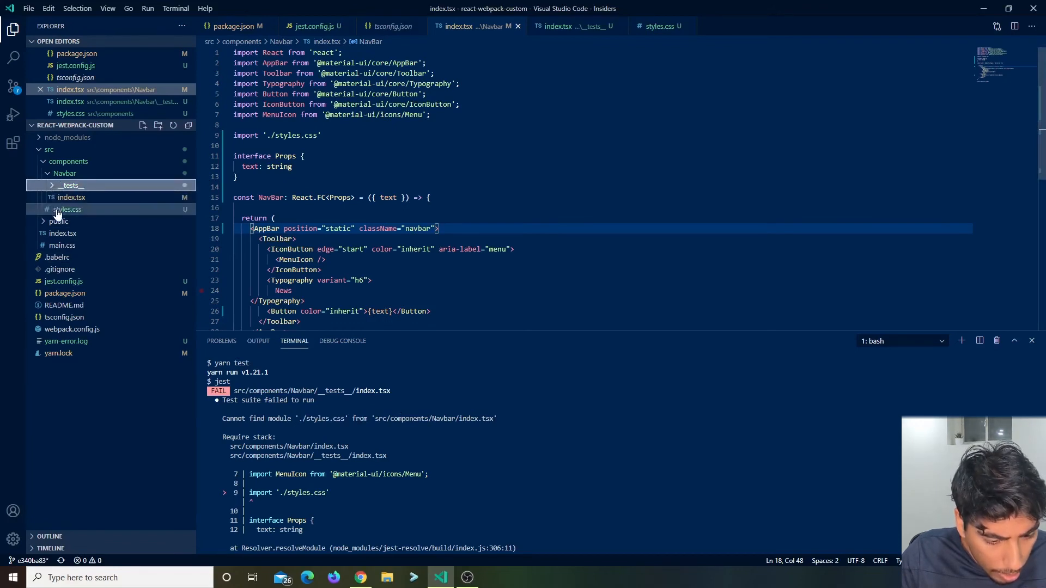
left_click_drag(67, 209, 65, 173)
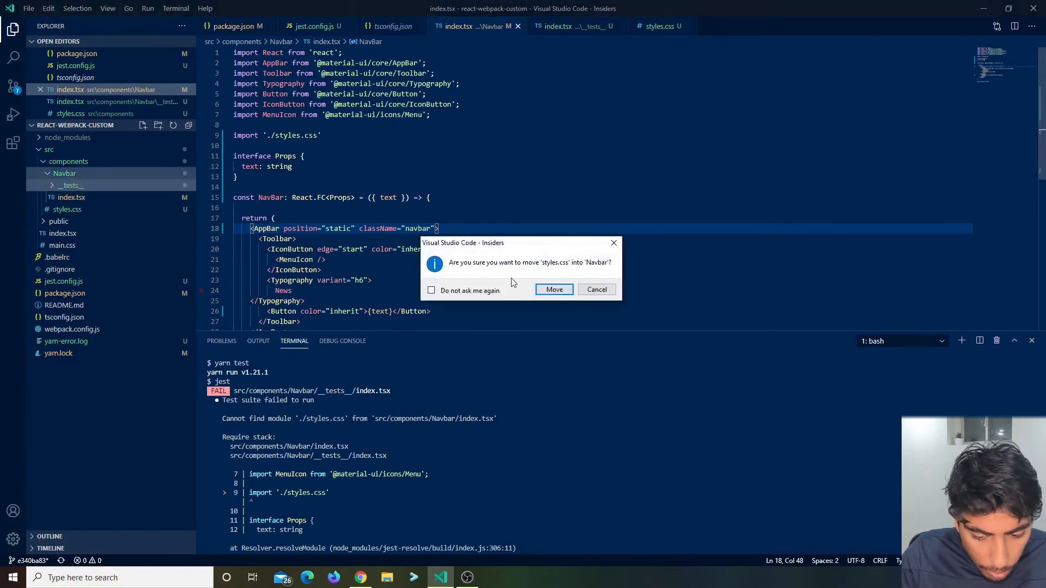
left_click(553, 289)
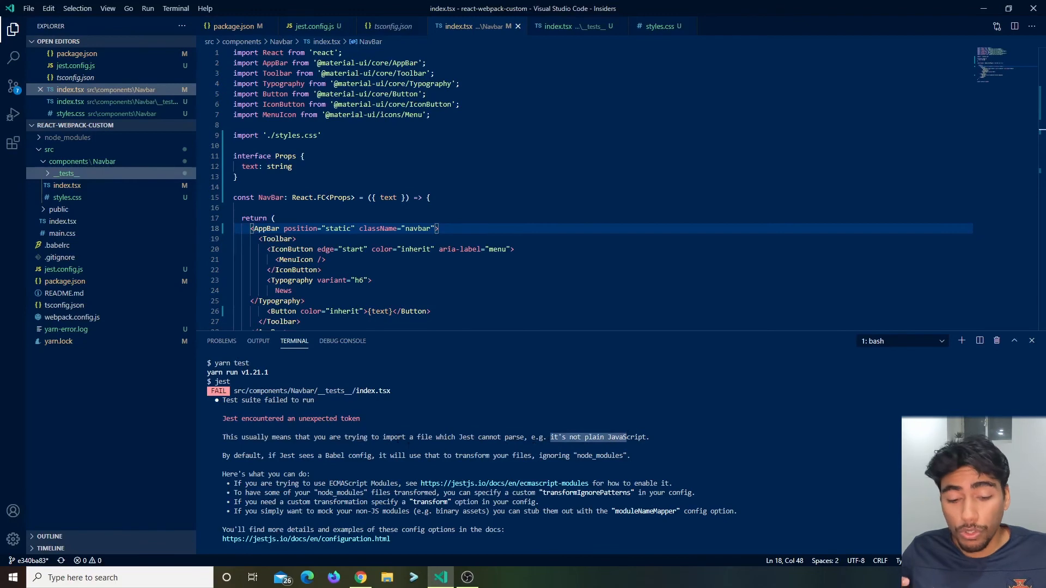
Step: Review the Jest unexpected-token error on the CSS and begin a yarn add command
scroll("down", 3)
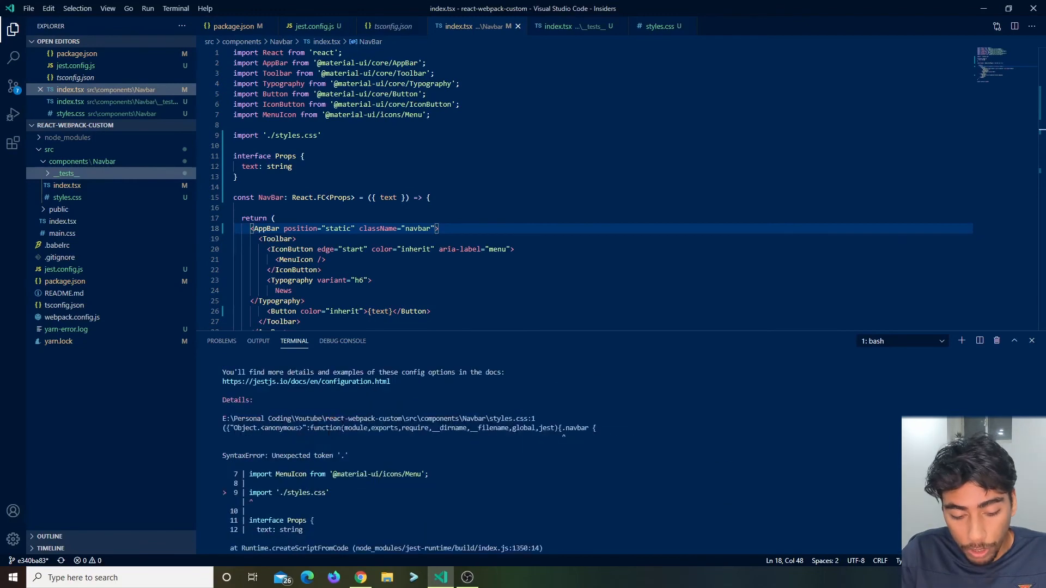
scroll("down", 3)
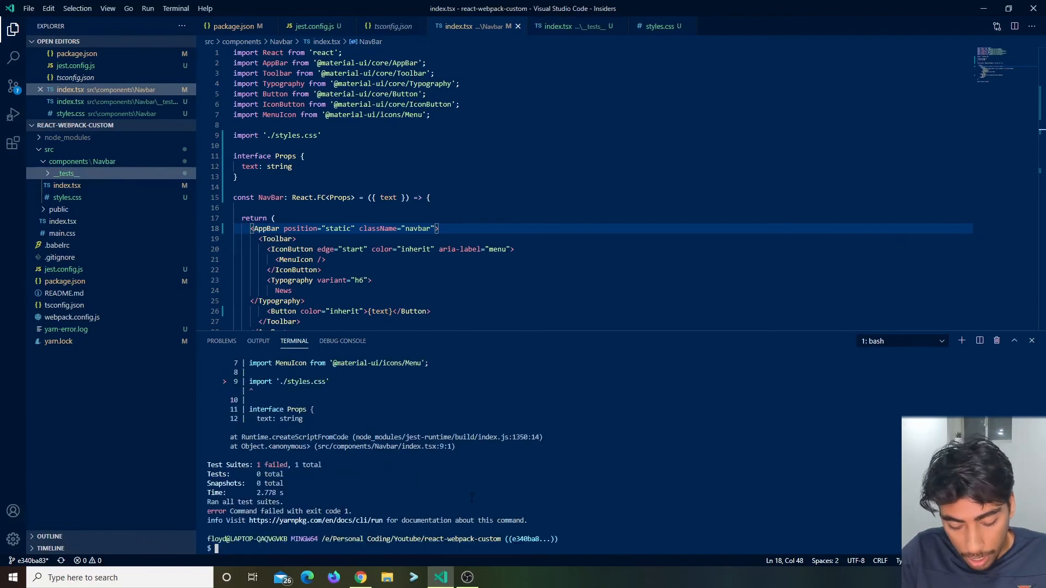
type("yarn add")
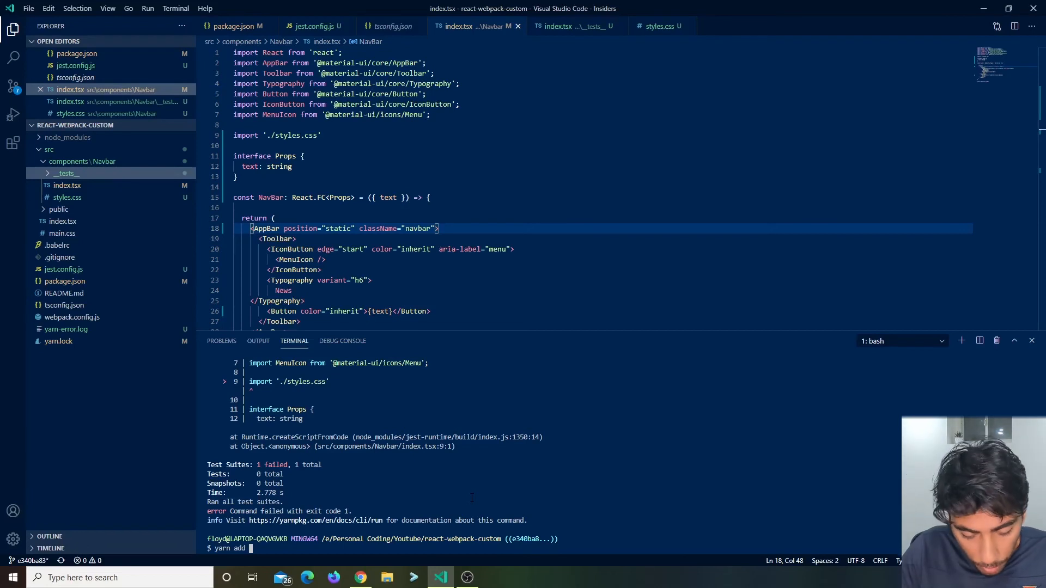
Step: Run yarn add identity-object-proxy --dev, which fails with a registry Not Found error
type("identity-")
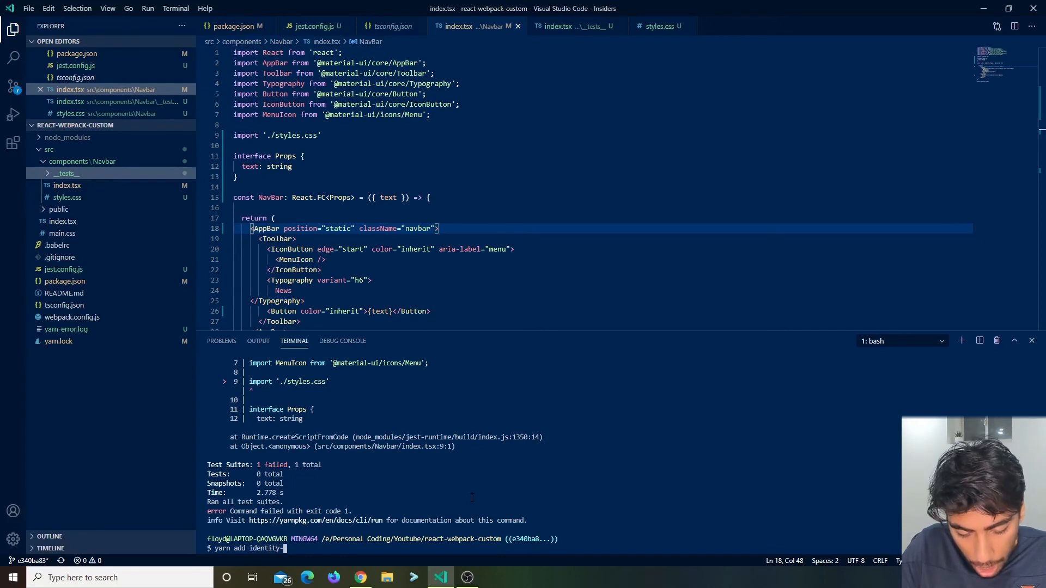
type("object-prox")
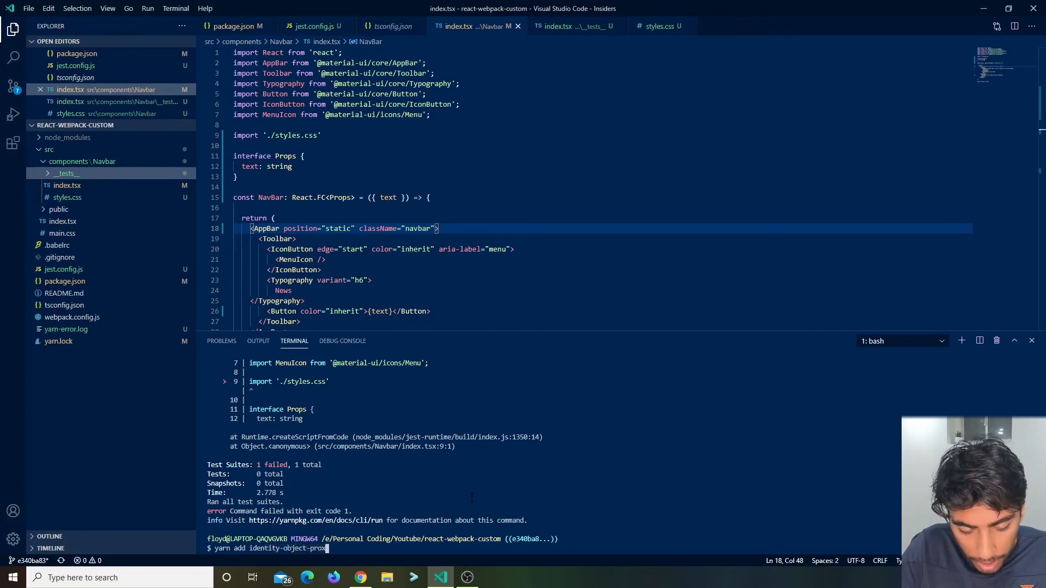
type("--dec")
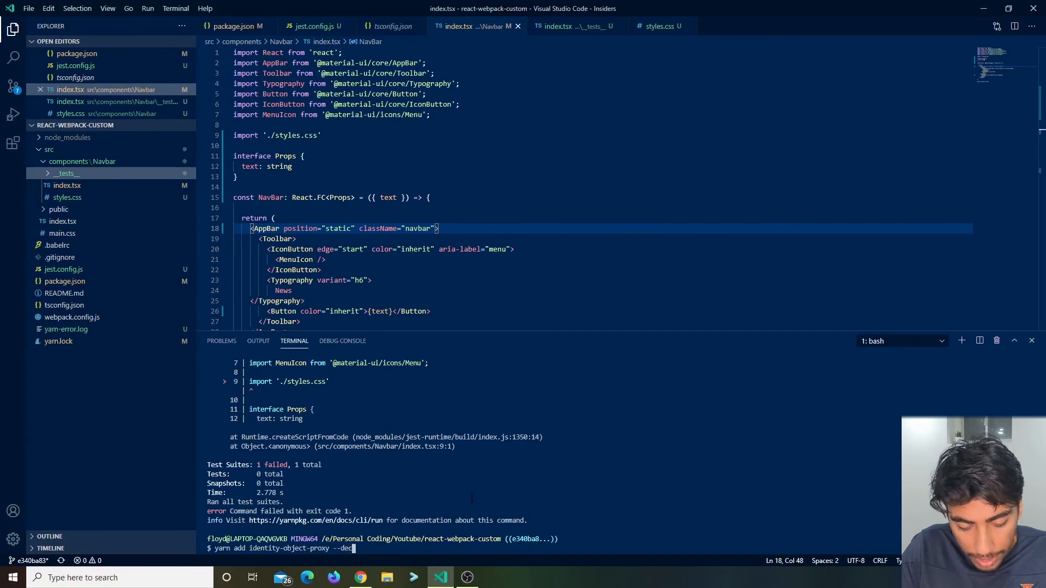
key("Return")
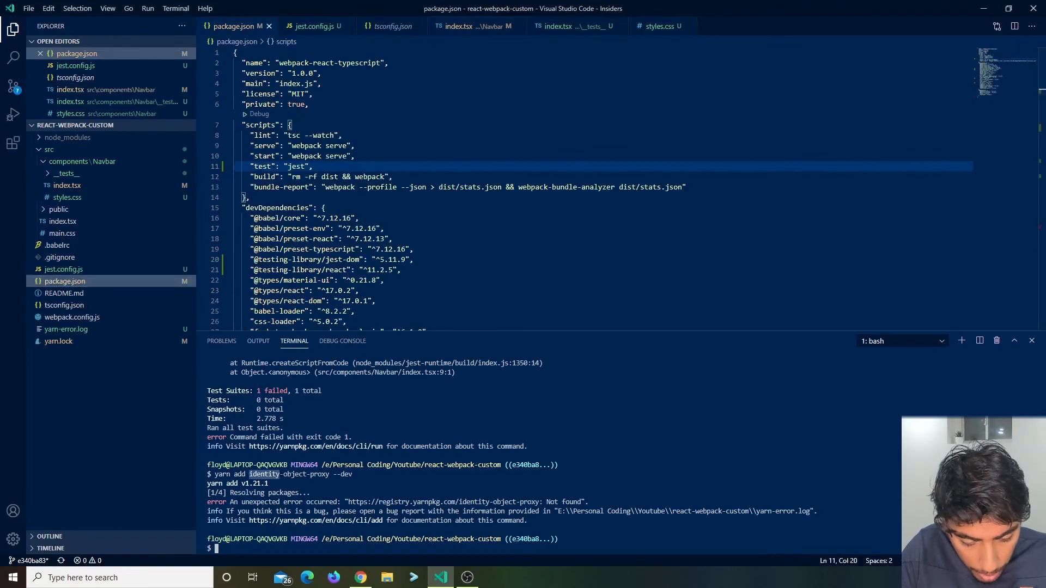
right_click(360, 578)
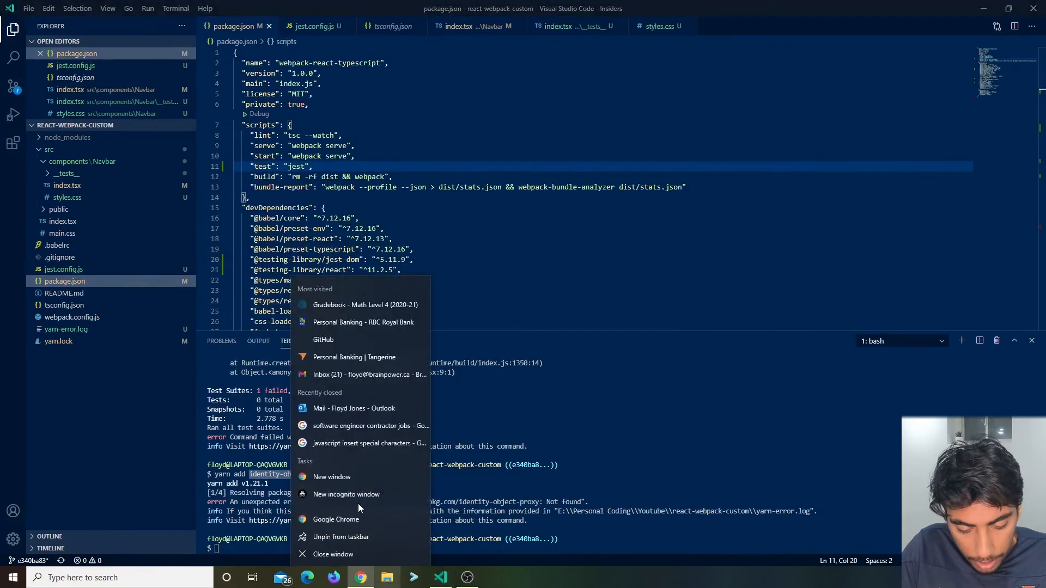
Step: Check the identity-obj-proxy npm page in a Chrome incognito window to confirm the package name
left_click(347, 494)
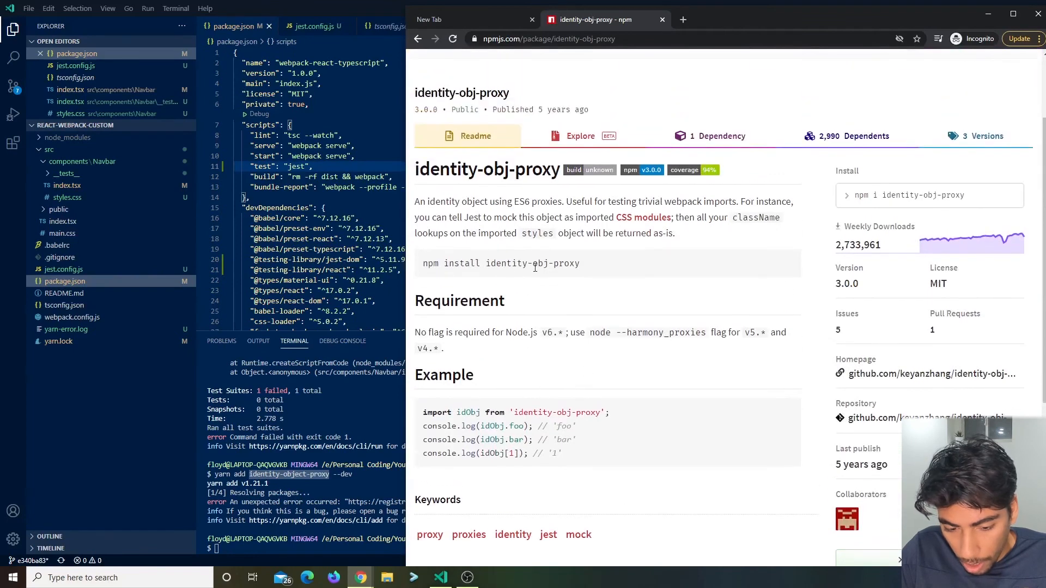
double_click(532, 262)
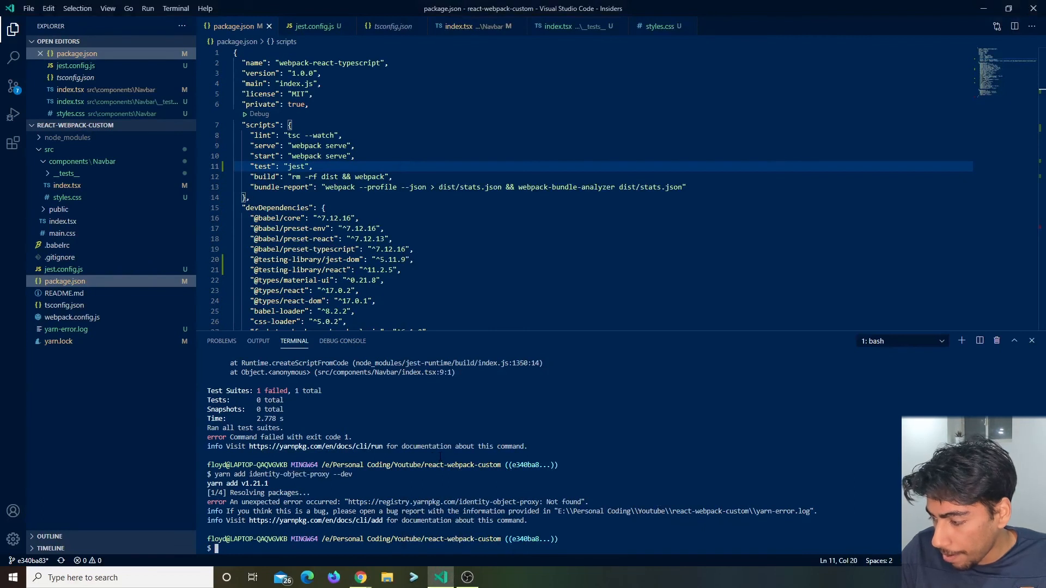
Step: Enter 'yarn add identity-obj-proxy' in the terminal to install the package
type("yarn add")
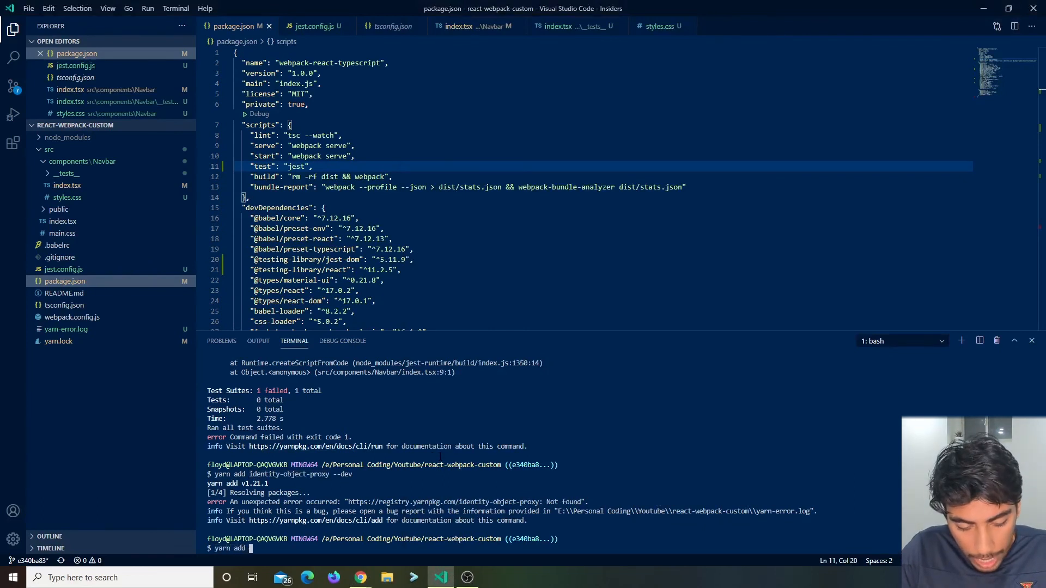
type("identity-obj-proxy")
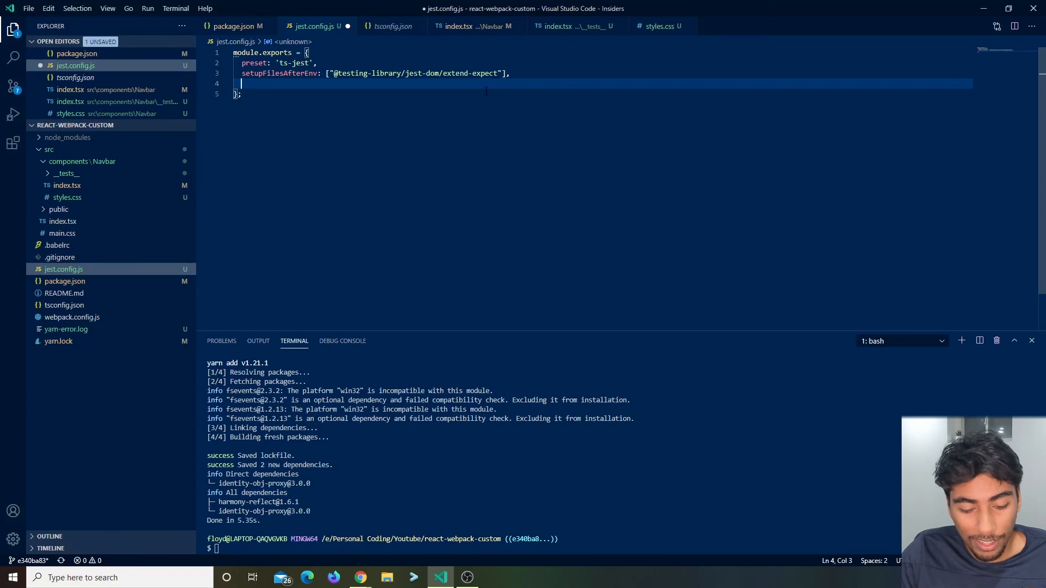
mouse_move(377, 568)
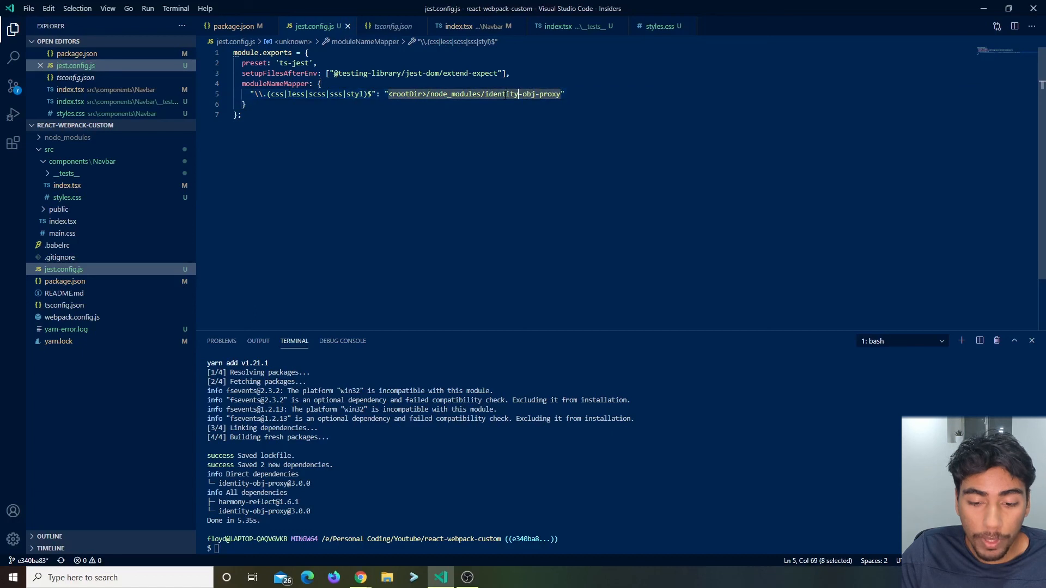
Step: Run 'yarn add identity-obj-proxy --dev' and add the moduleNameMapper entry for style imports to jest.config.js
type("yarn add identity-obj-proxy --dev")
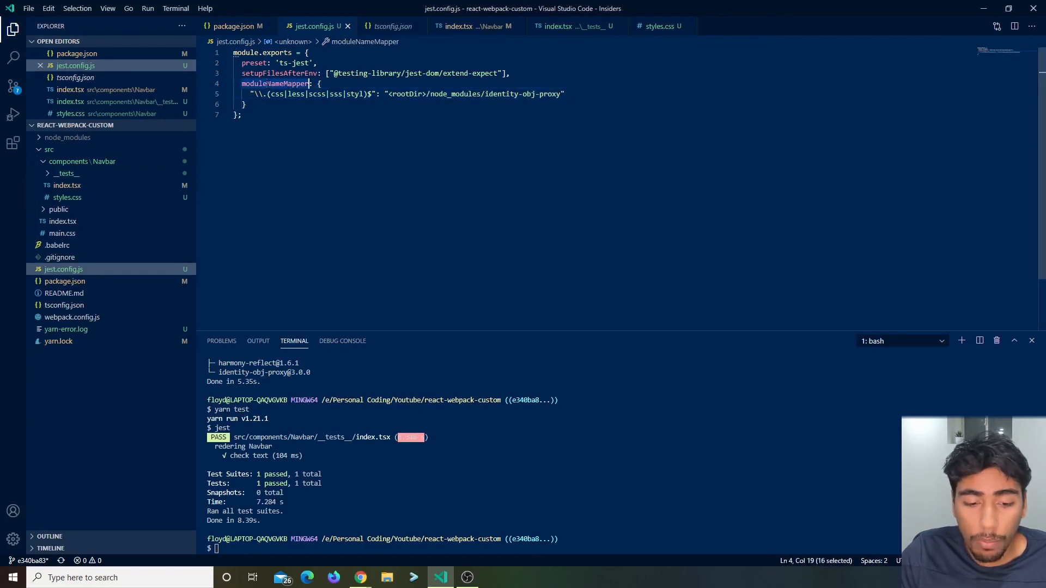
left_click(345, 93)
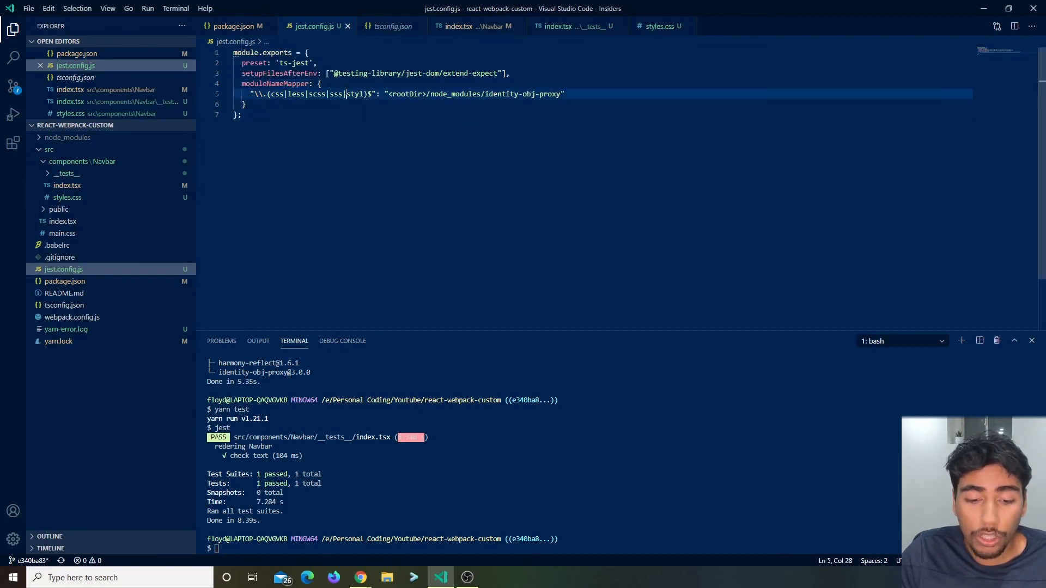